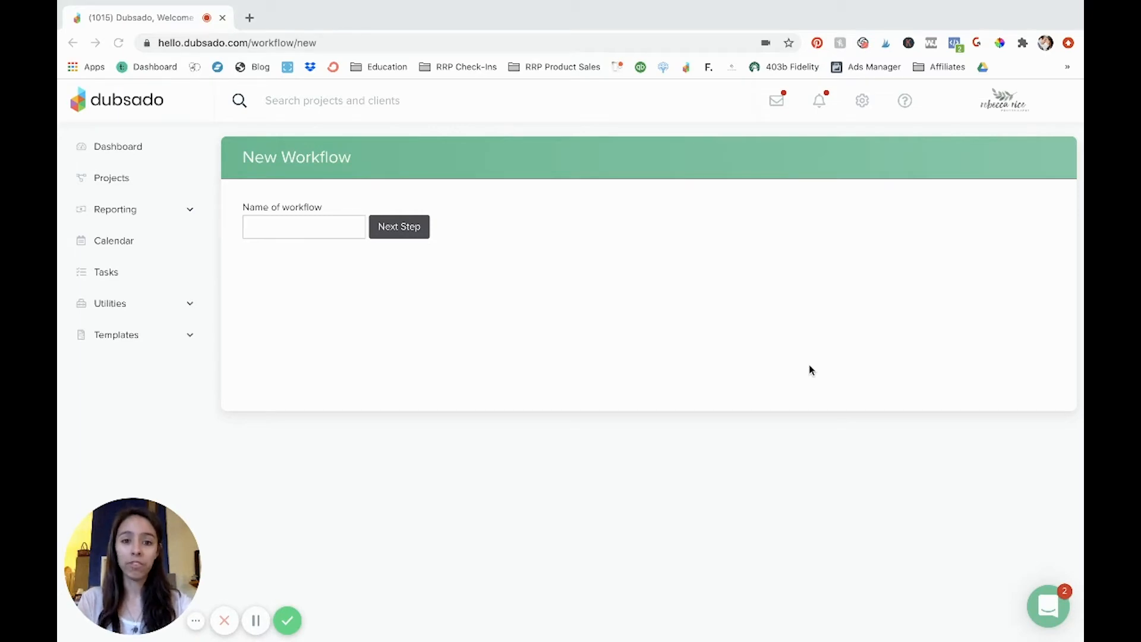
mouse_move(635, 320)
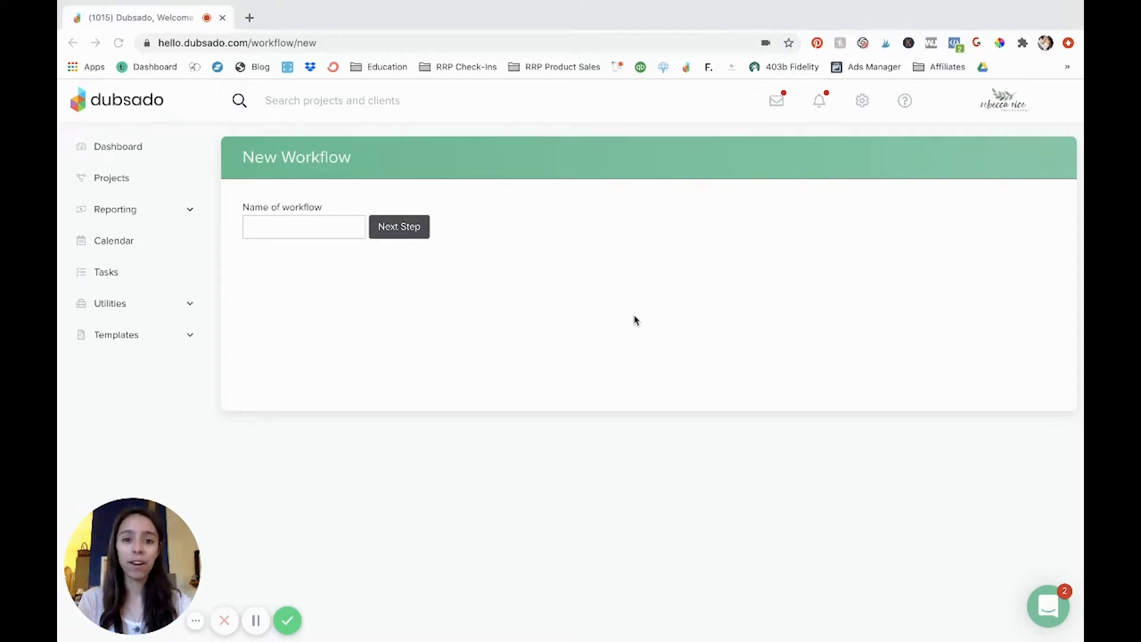
mouse_move(610, 320)
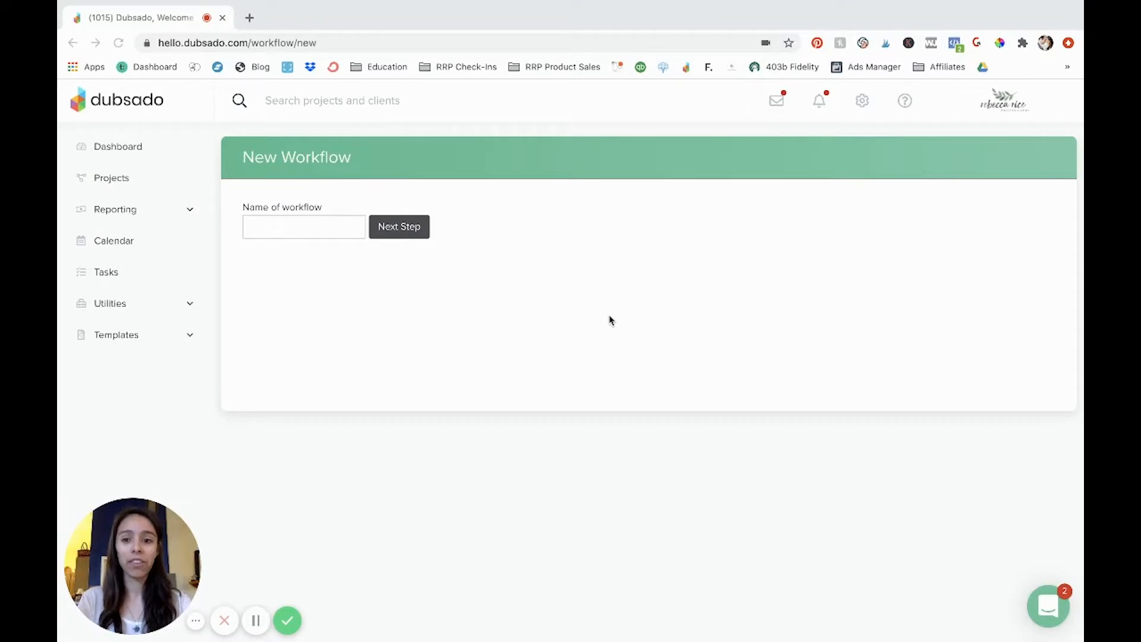
Name the new workflow 'Portrait Workflow' and continue to its empty edit page.
left_click(304, 227)
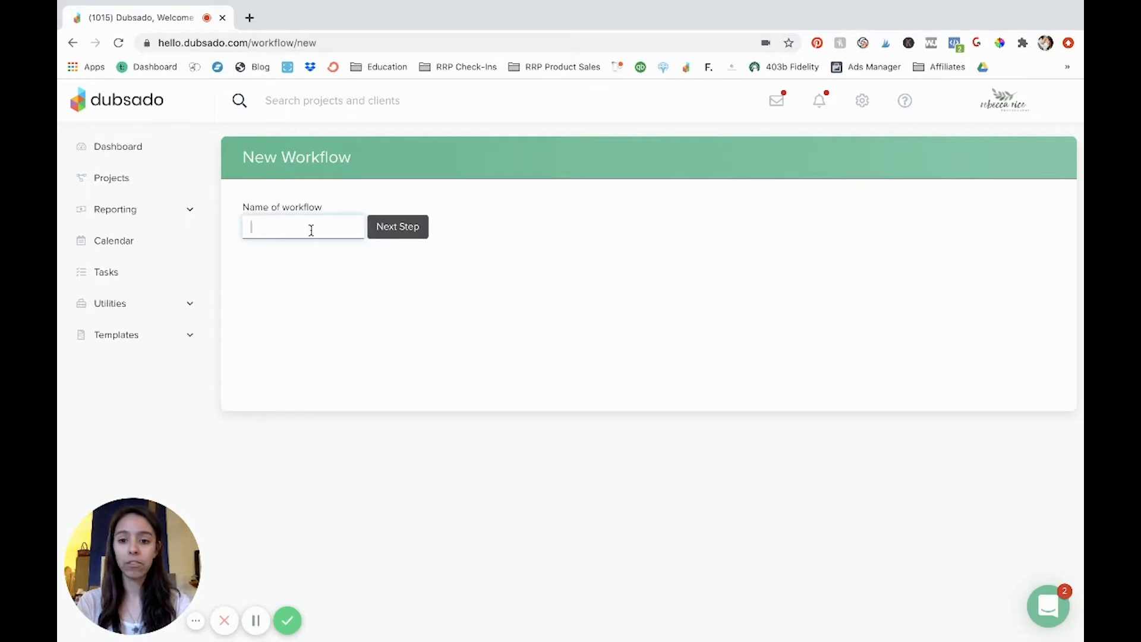
type("Portrait Work")
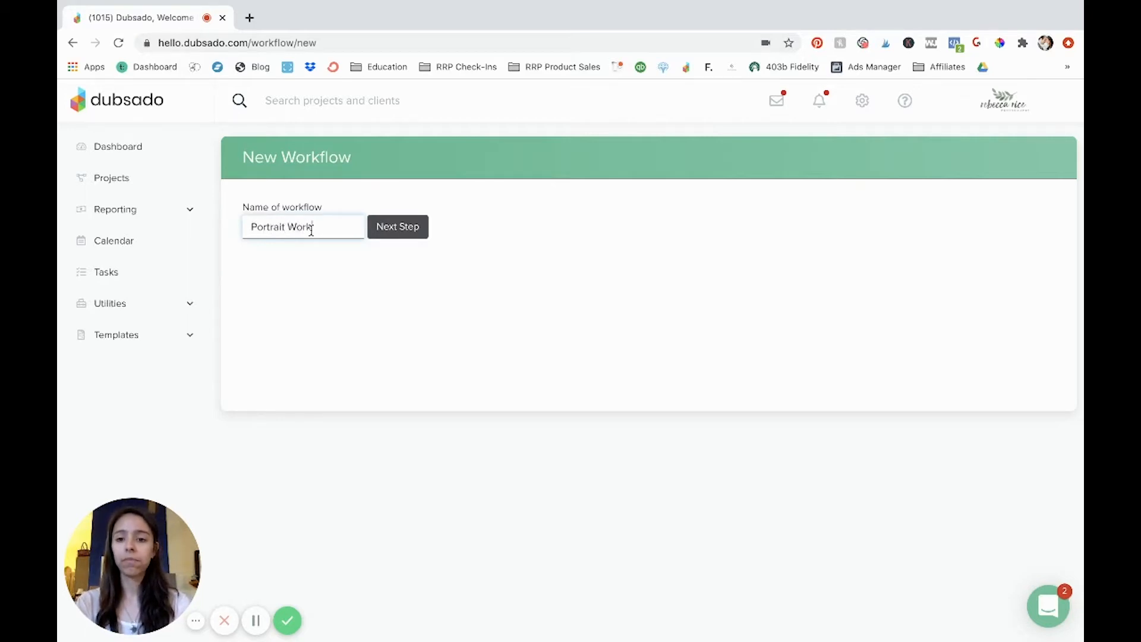
type("flow")
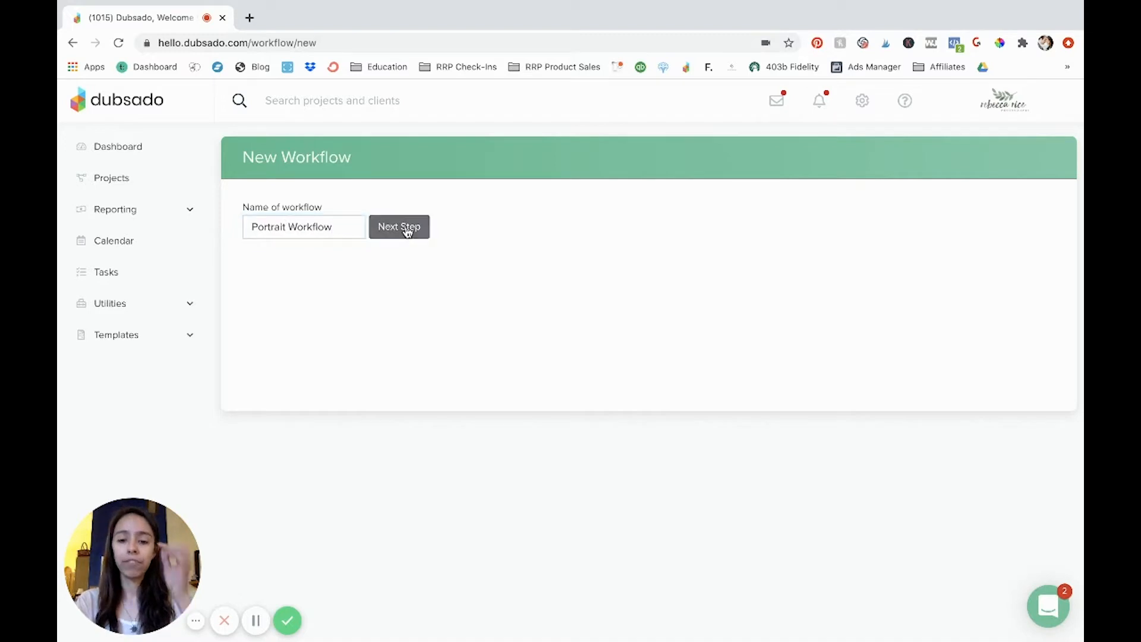
left_click(399, 227)
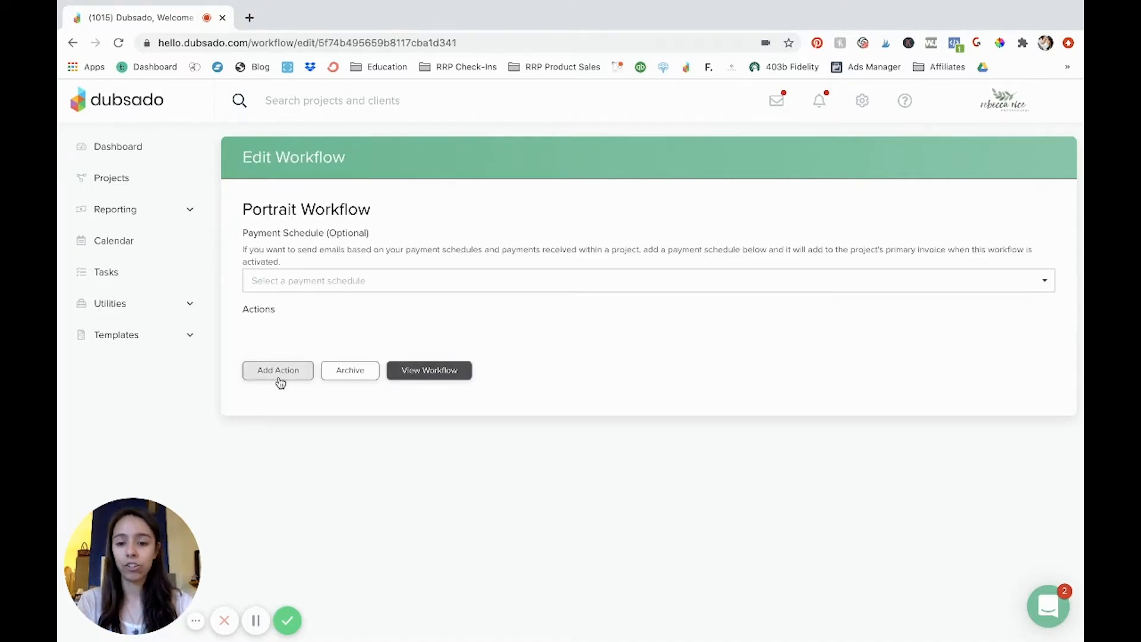
mouse_move(308, 323)
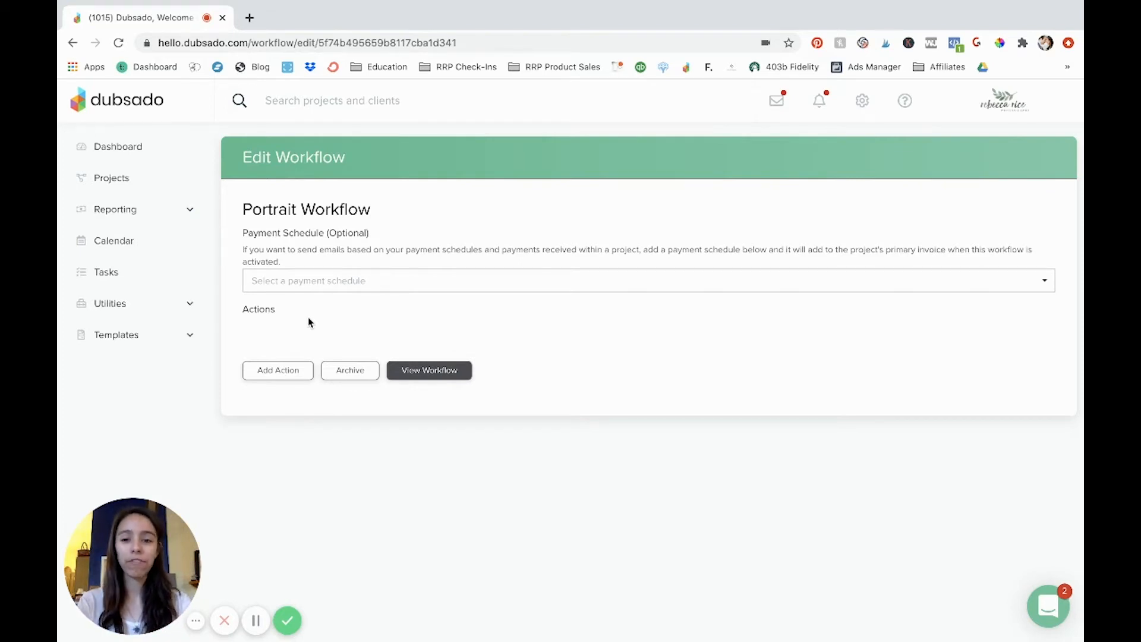
mouse_move(531, 230)
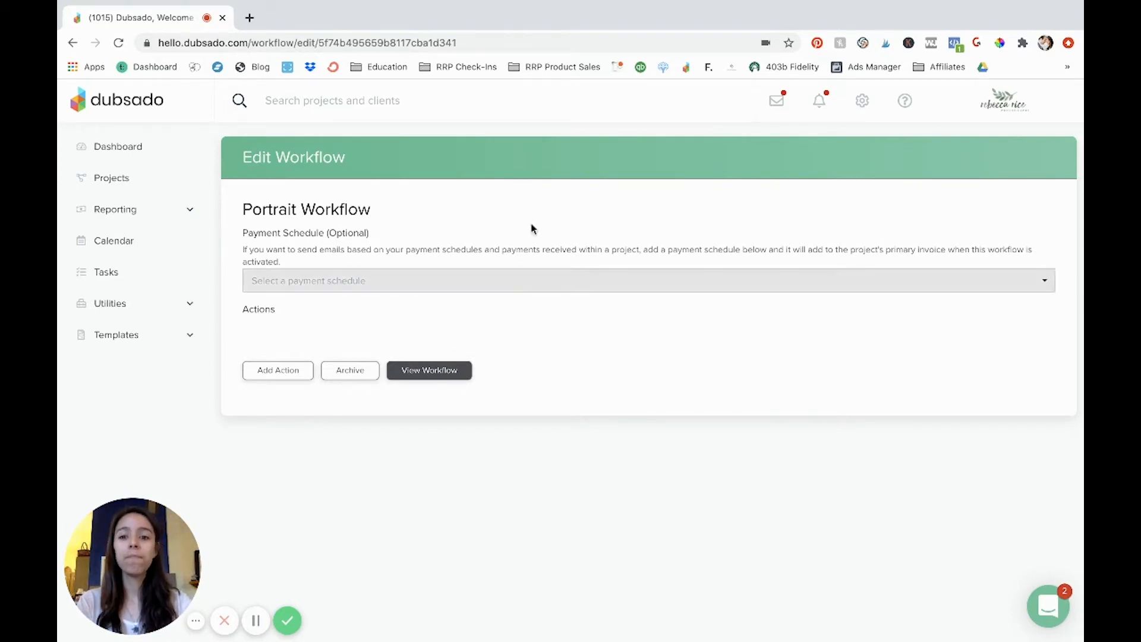
Open a blank Workflow Action form with Add Action.
left_click(278, 370)
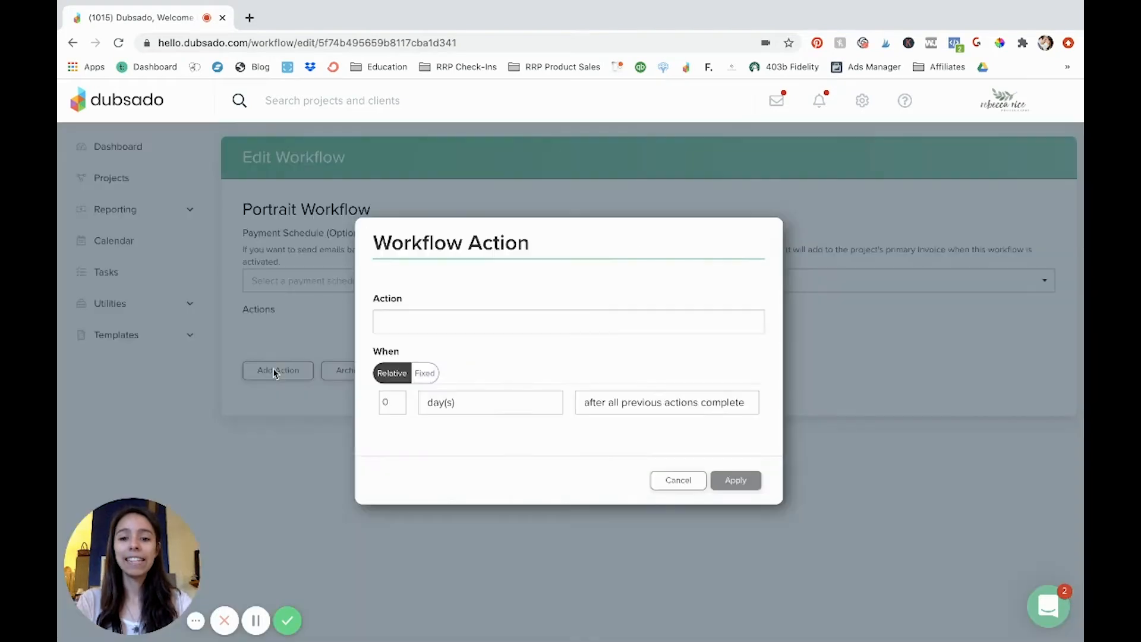
mouse_move(400, 341)
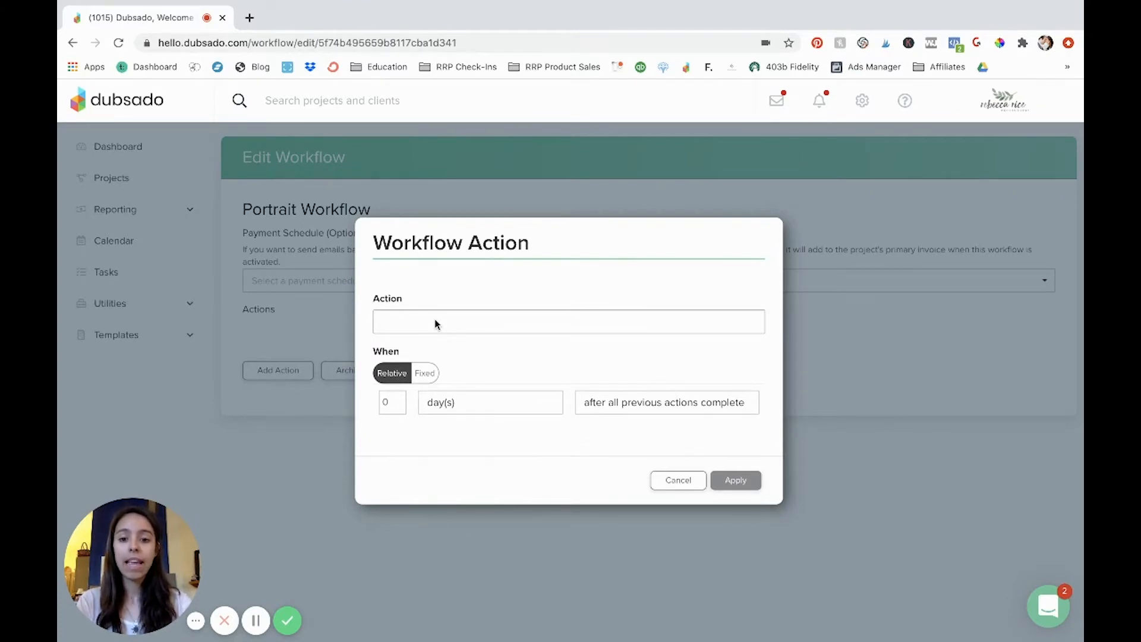
mouse_move(466, 387)
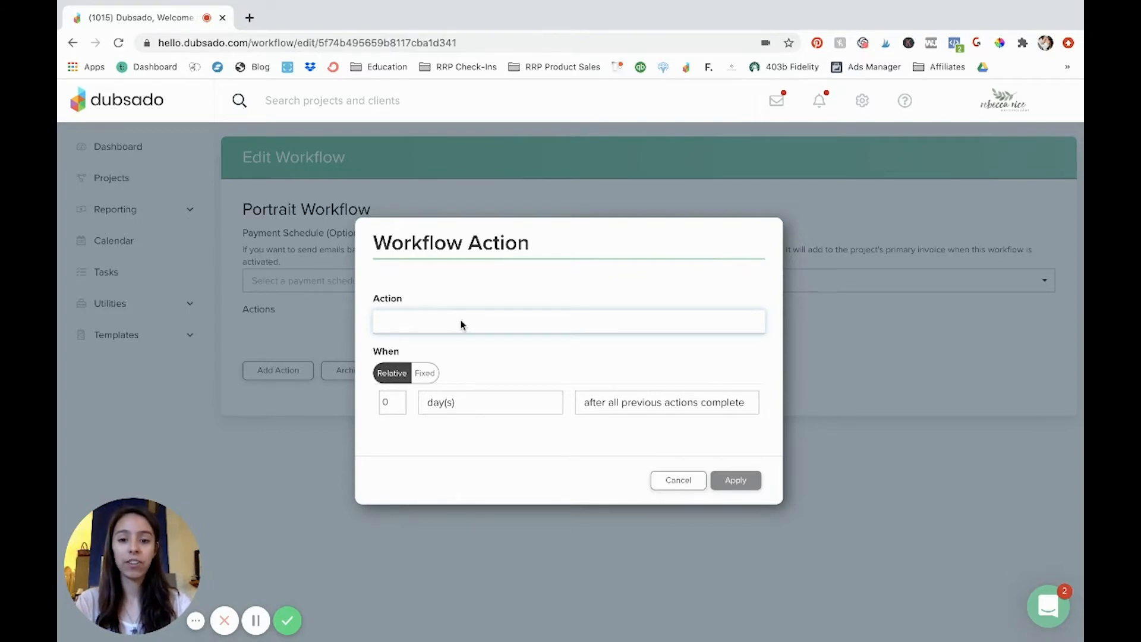
mouse_move(431, 354)
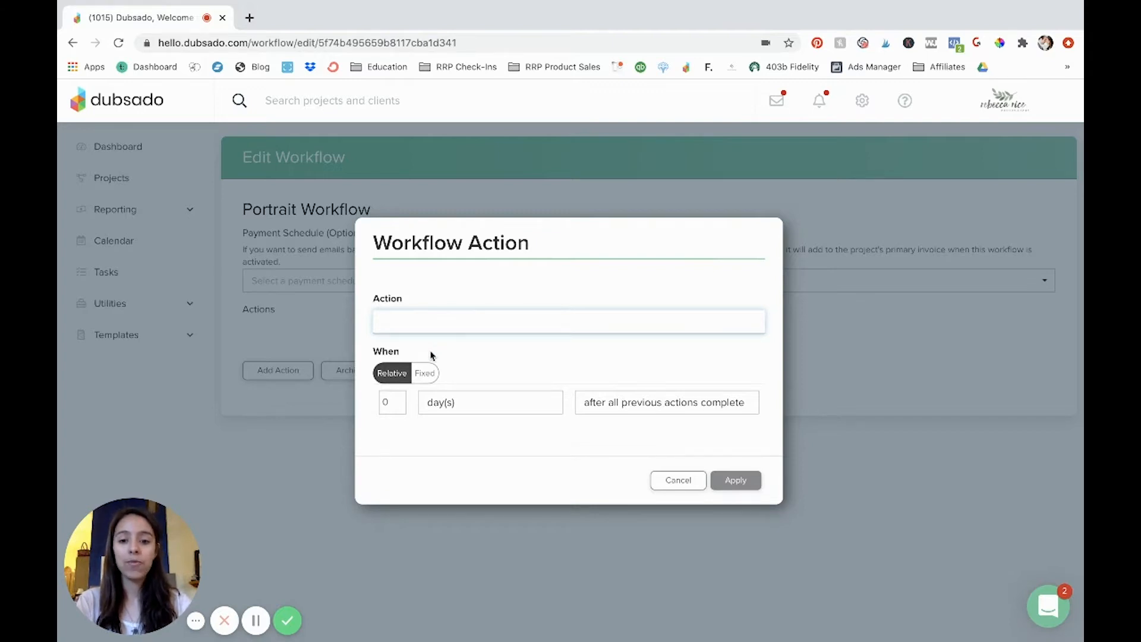
mouse_move(407, 400)
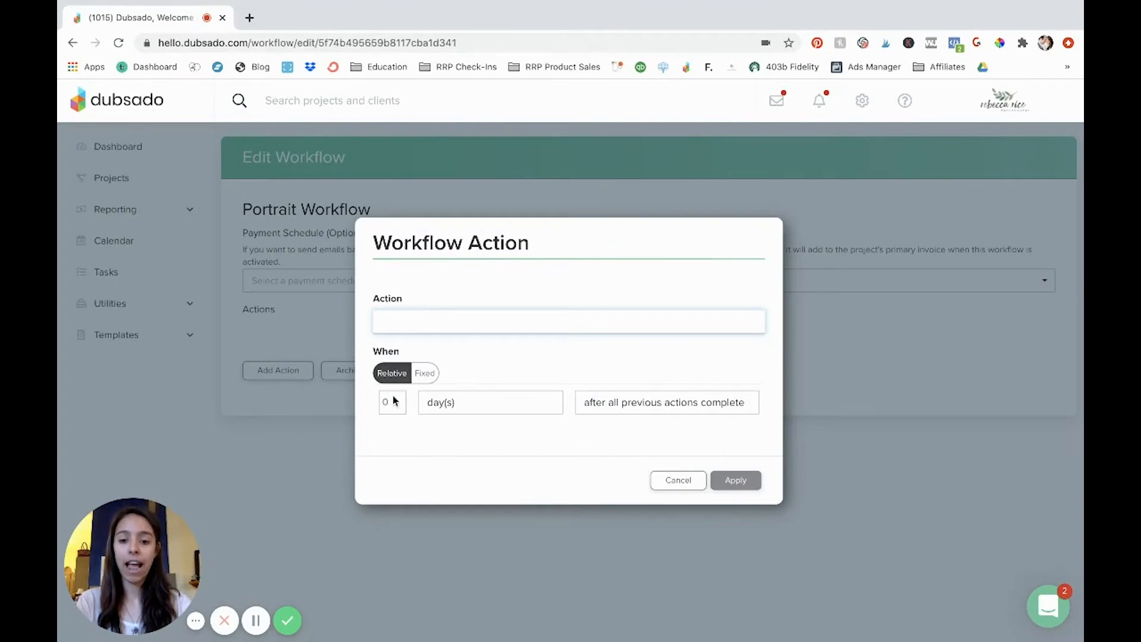
mouse_move(489, 276)
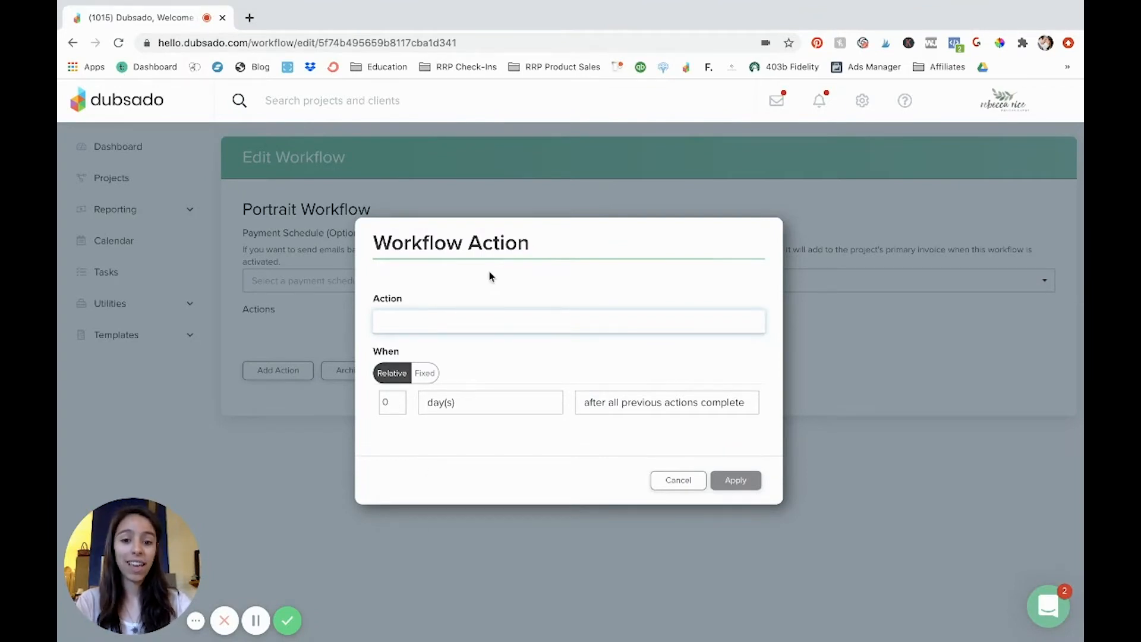
mouse_move(435, 356)
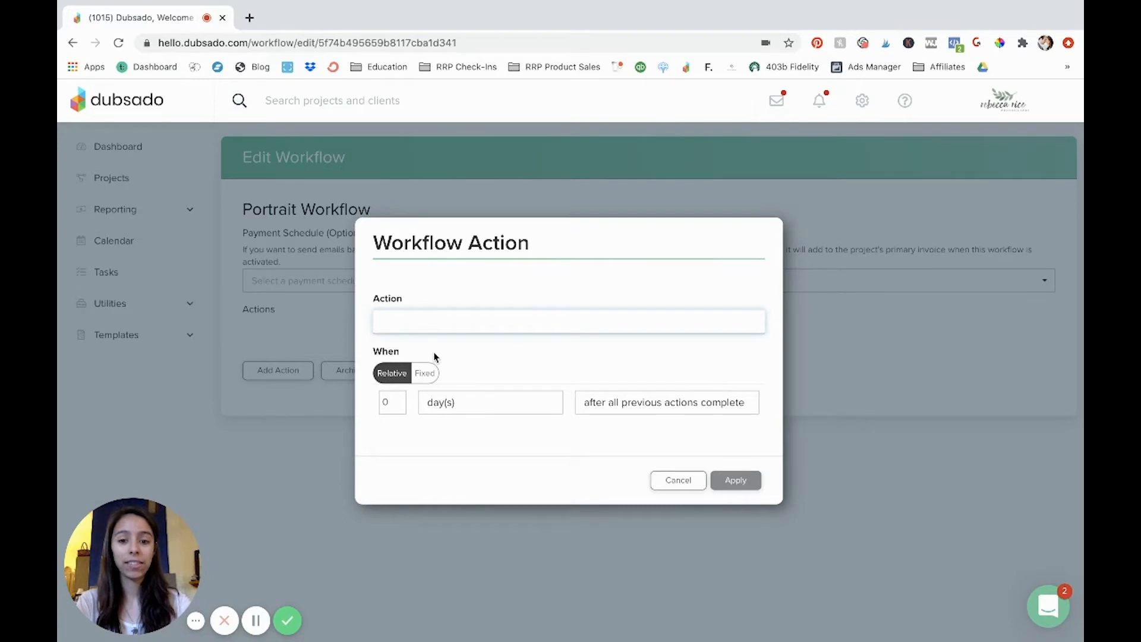
Set the action to Add Tag, timed after workflow started, with the Portrait Session tag.
left_click(568, 321)
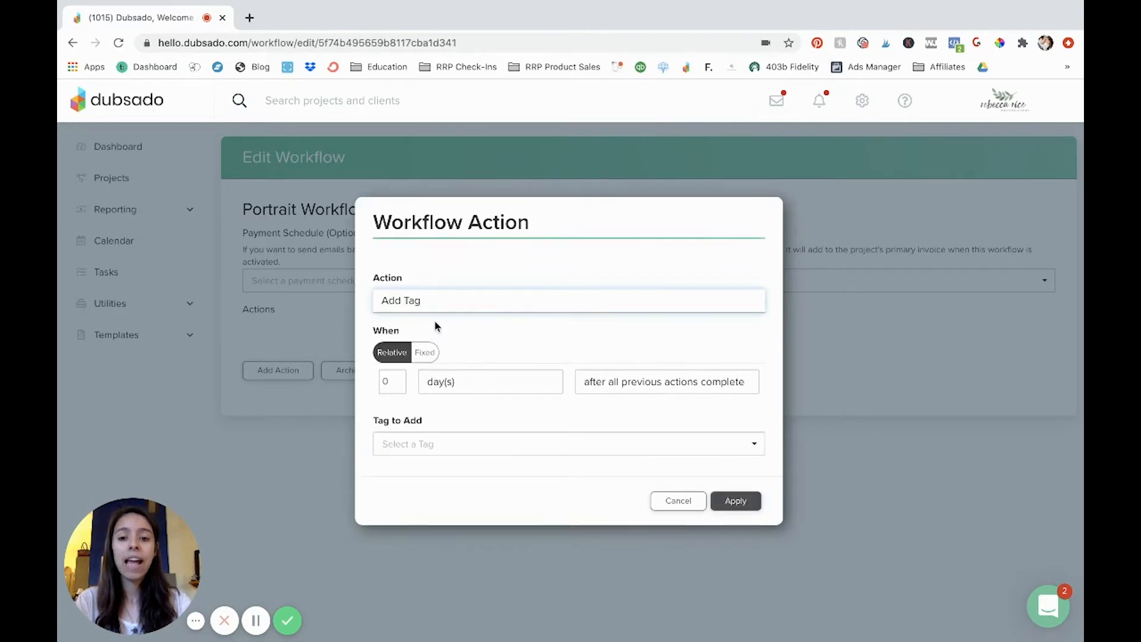
mouse_move(466, 330)
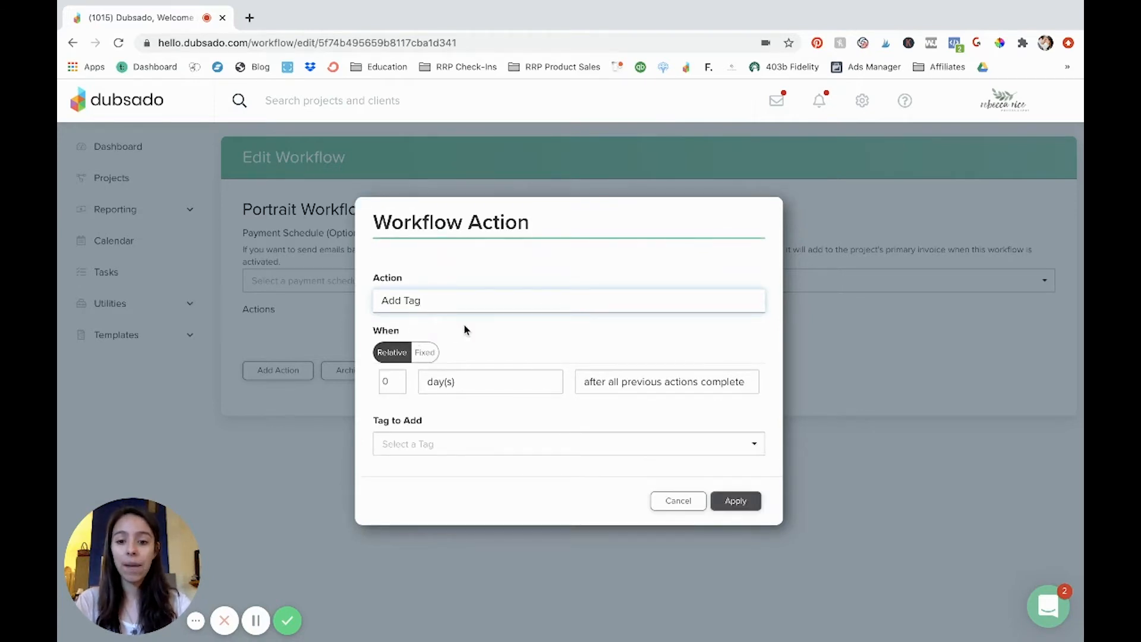
mouse_move(642, 386)
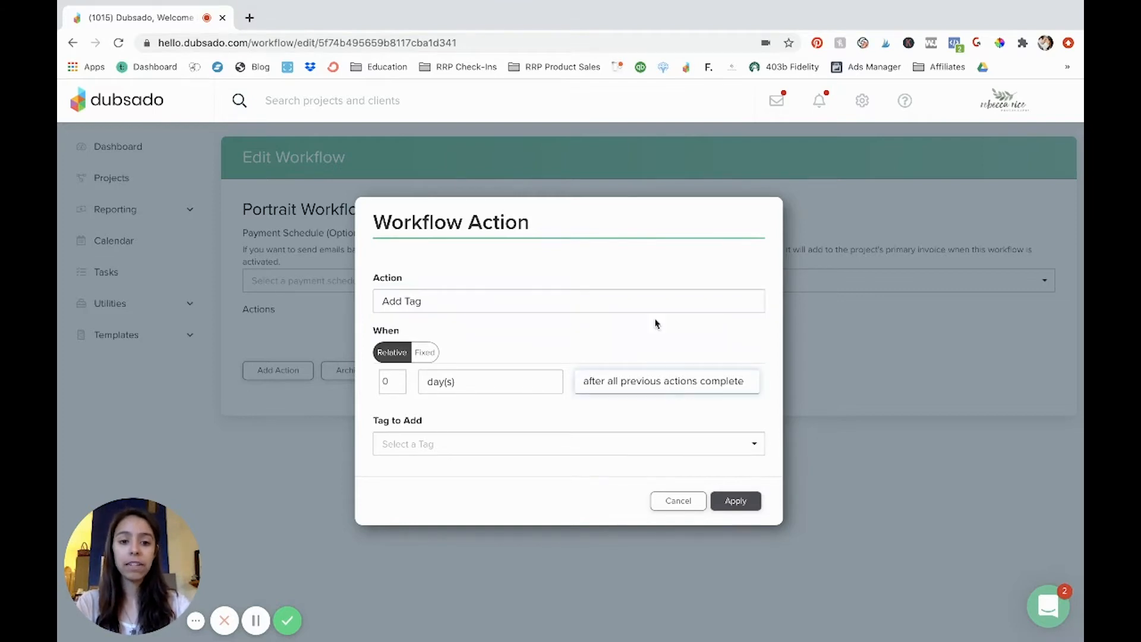
mouse_move(652, 268)
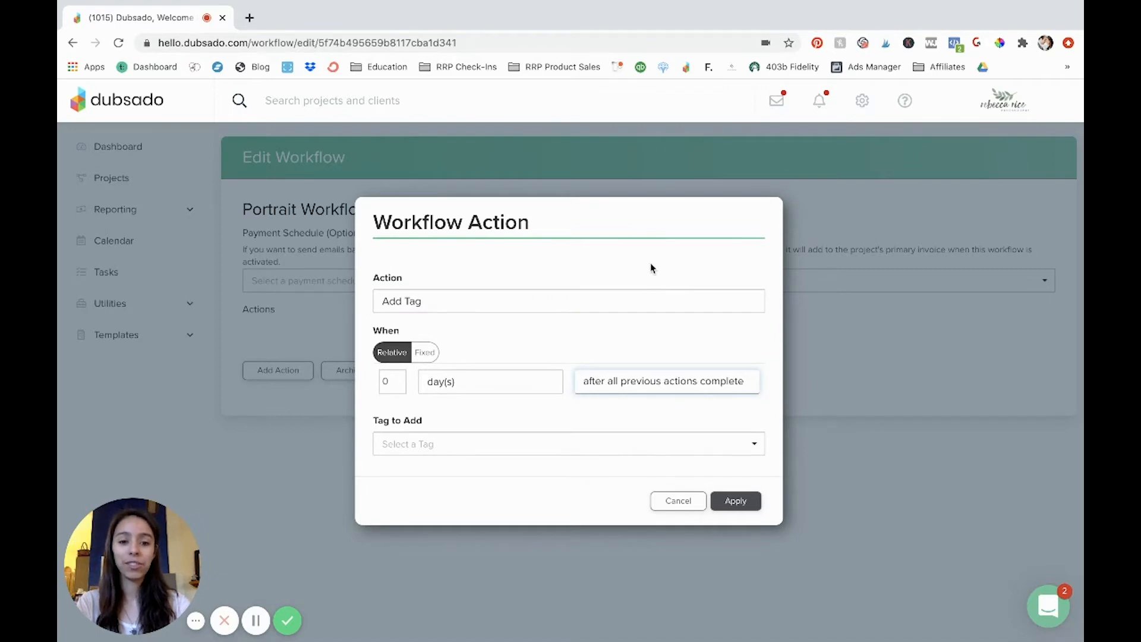
left_click(666, 380)
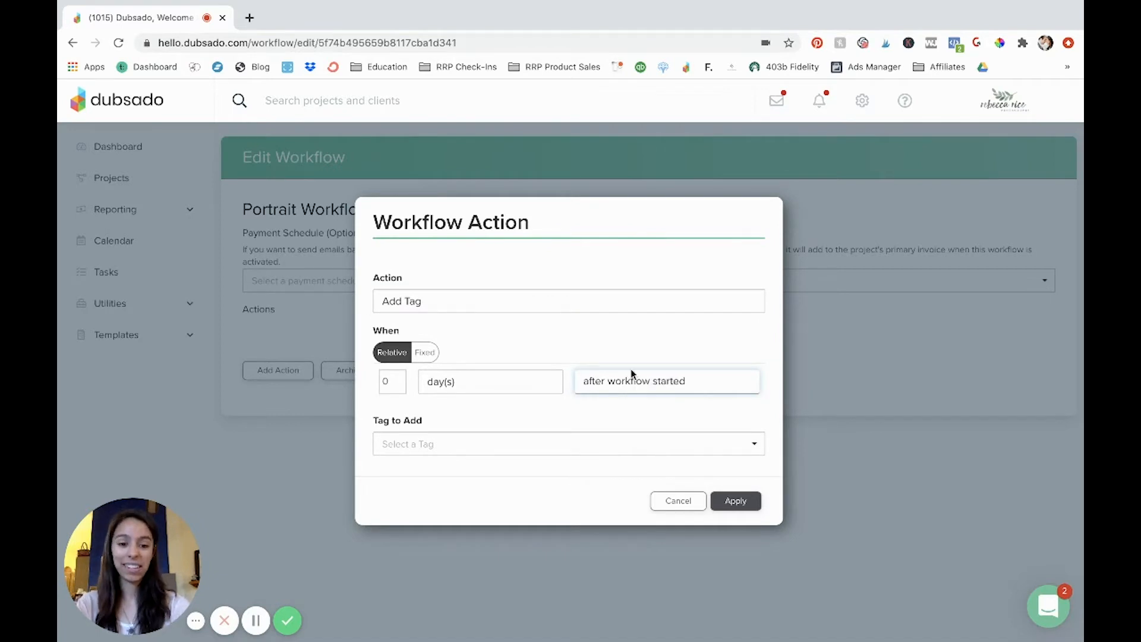
mouse_move(377, 397)
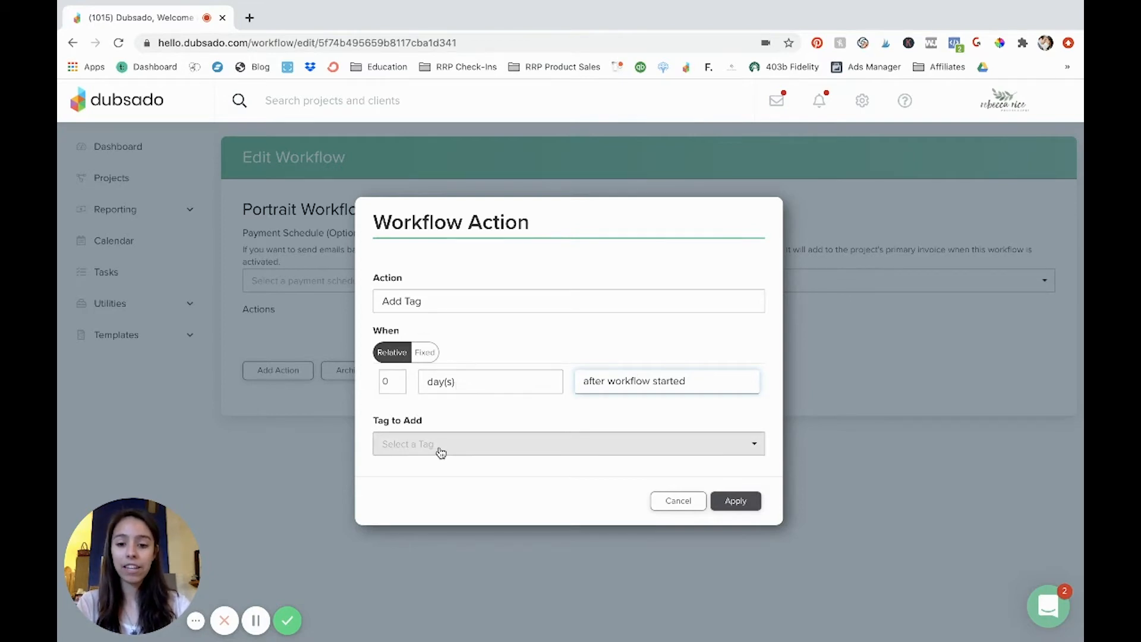
left_click(567, 443)
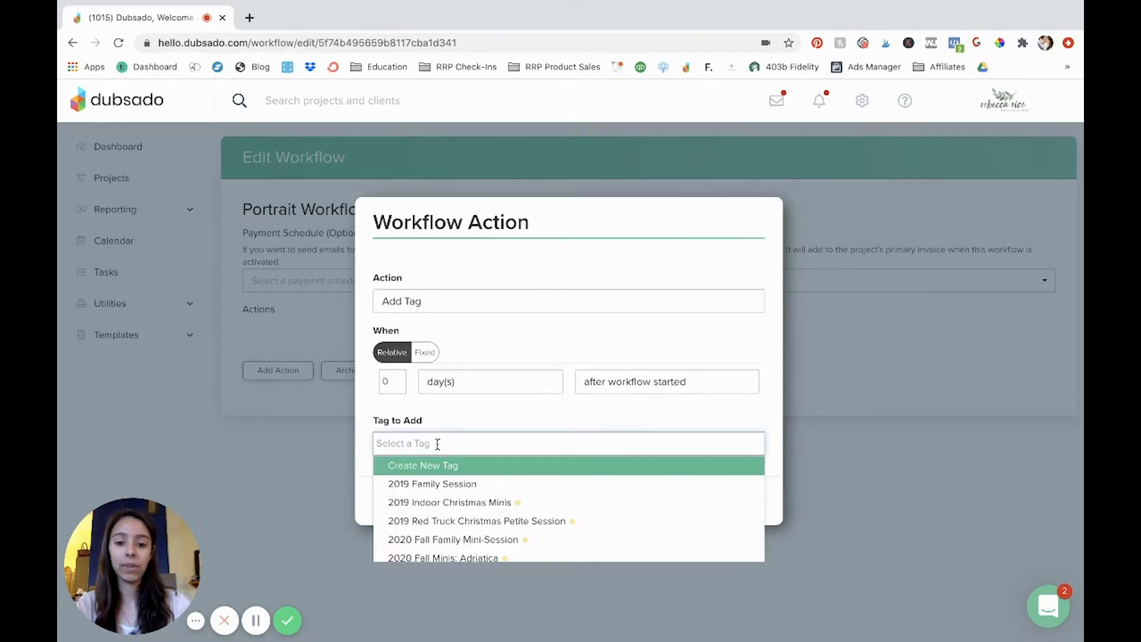
type("port")
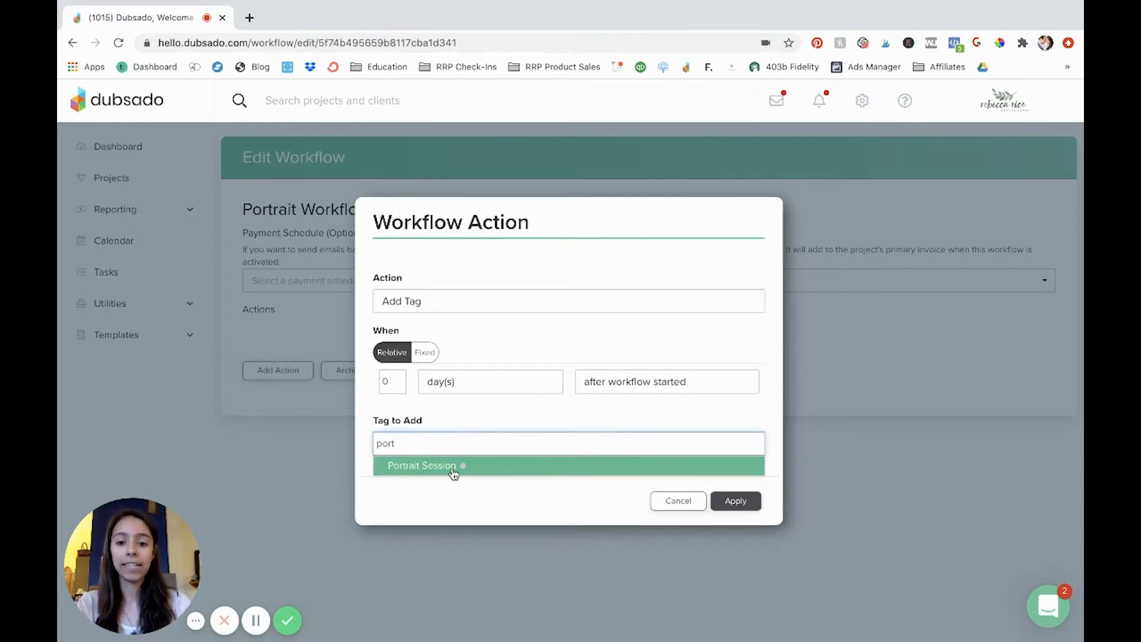
left_click(422, 465)
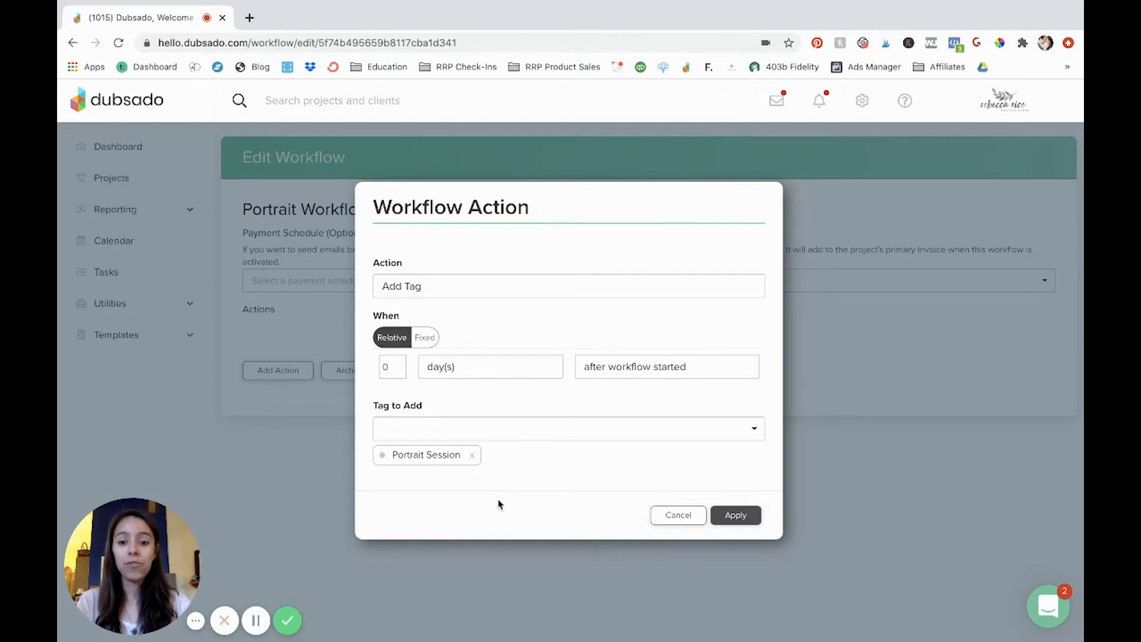
mouse_move(536, 496)
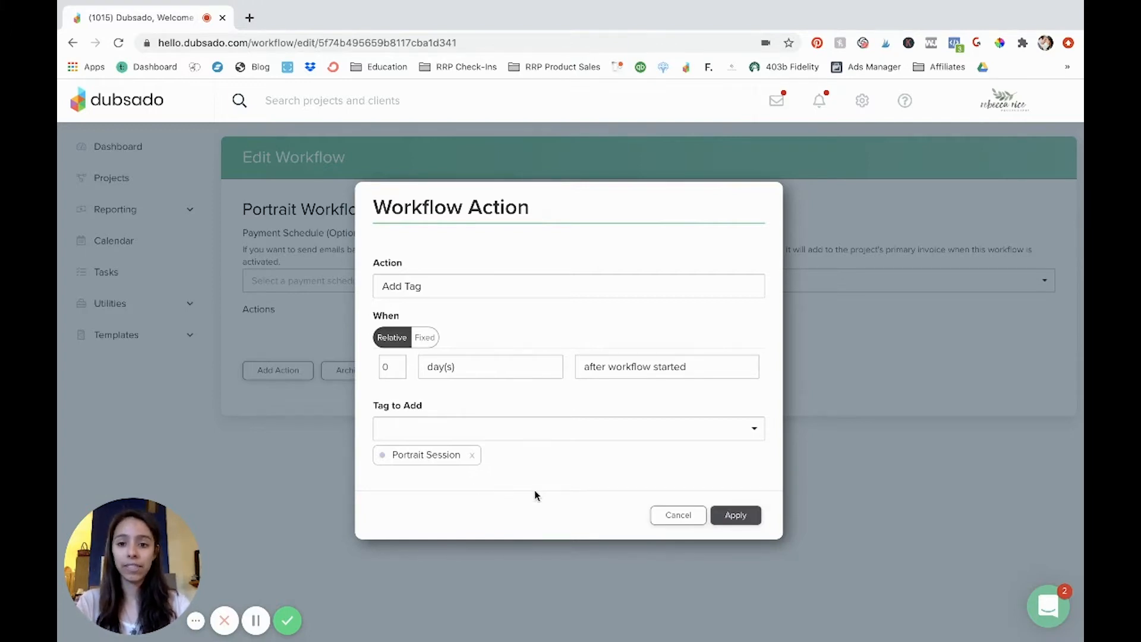
mouse_move(190, 263)
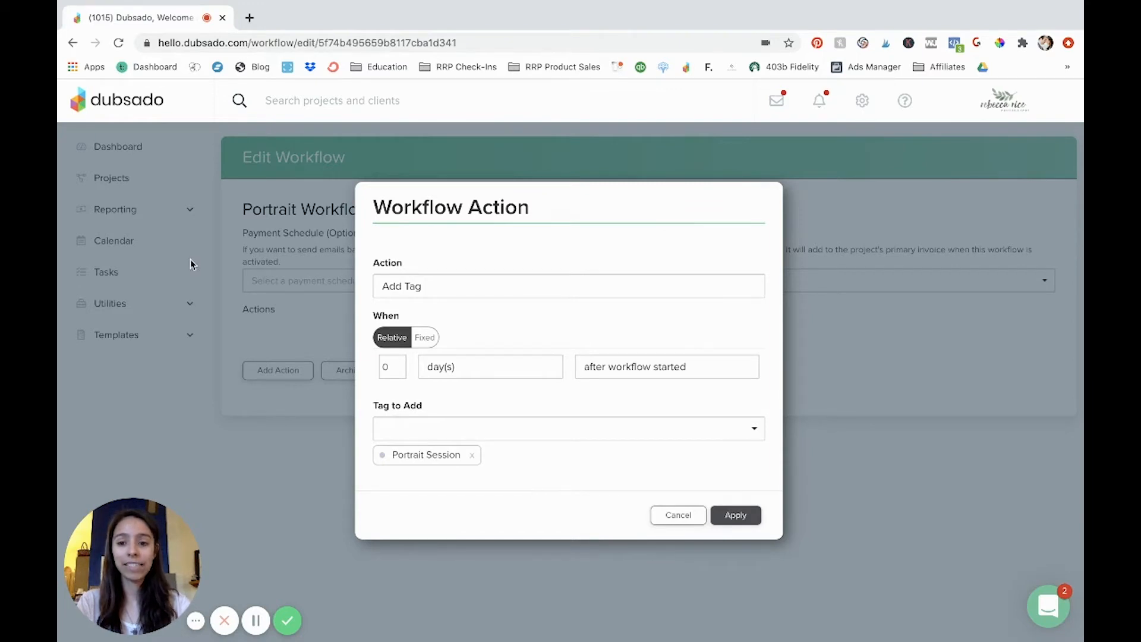
mouse_move(435, 384)
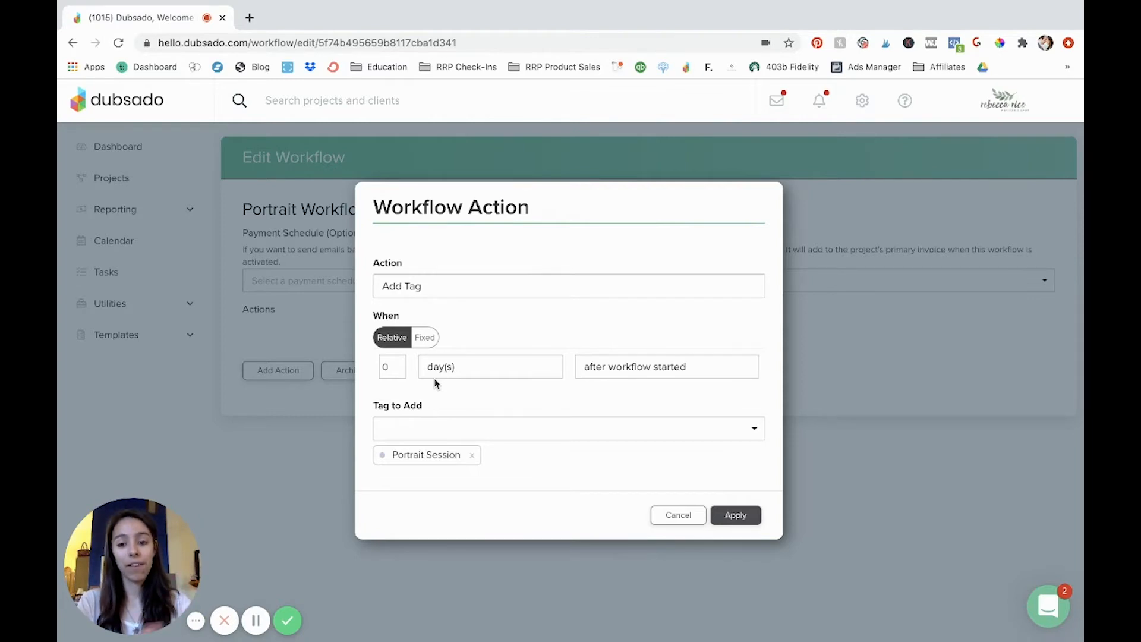
mouse_move(498, 500)
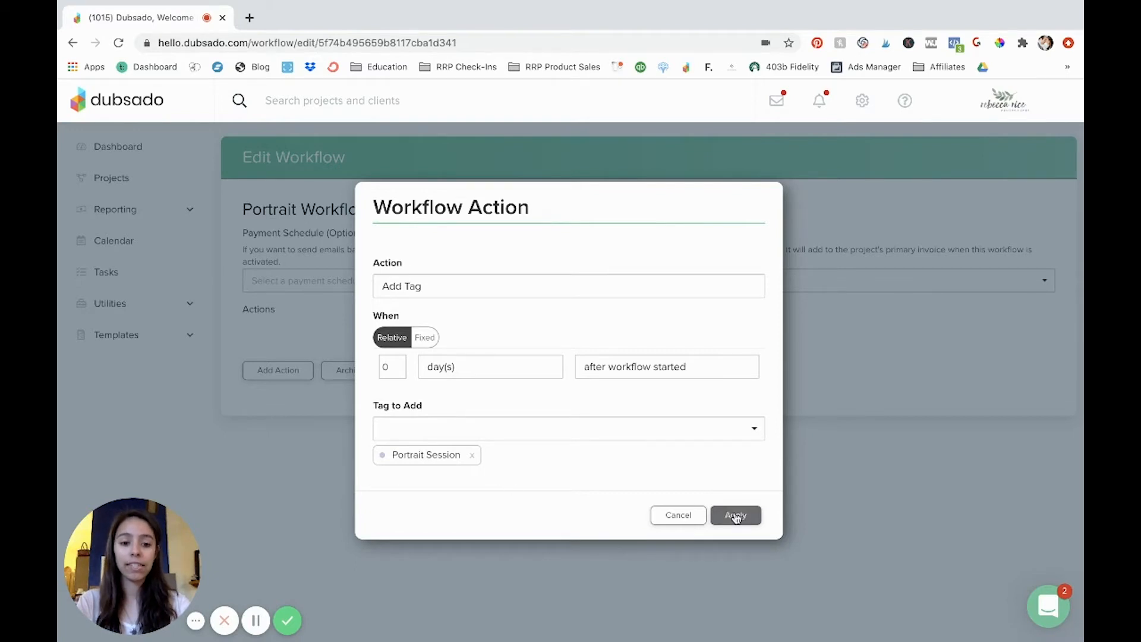
Apply the Portrait Session Add Tag action so it is listed under Actions.
left_click(735, 515)
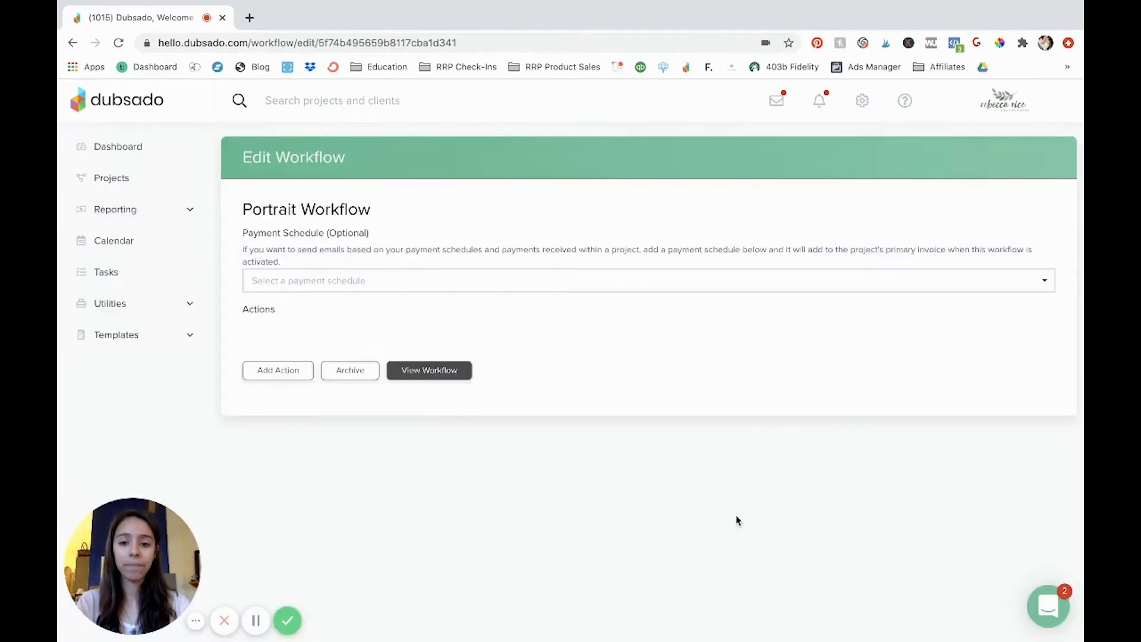
left_click(277, 370)
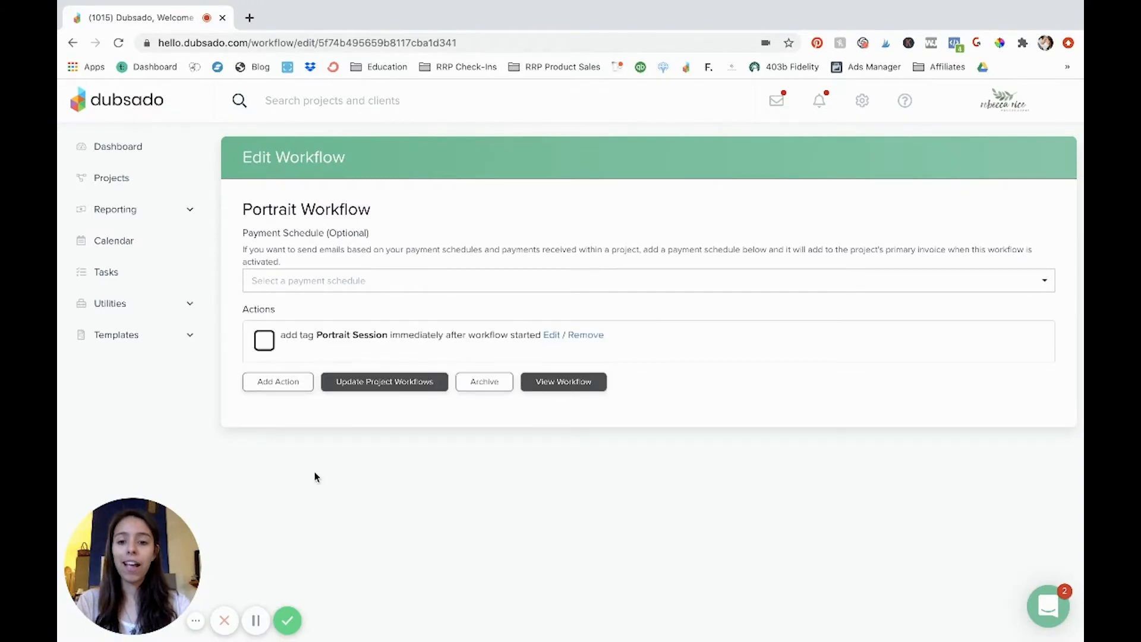
mouse_move(391, 484)
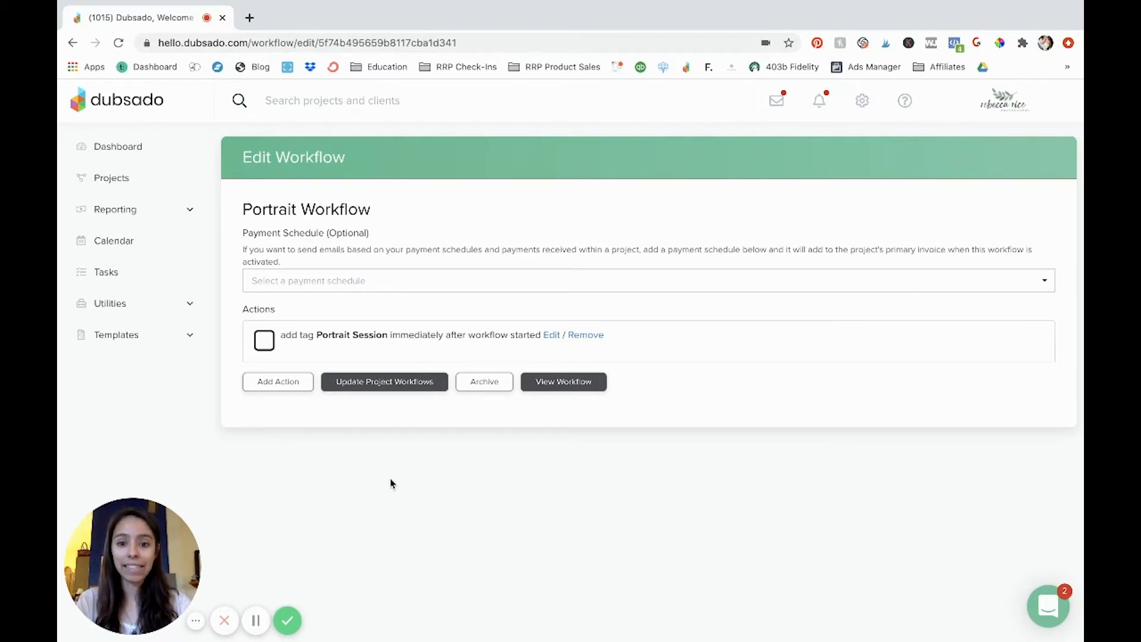
mouse_move(448, 313)
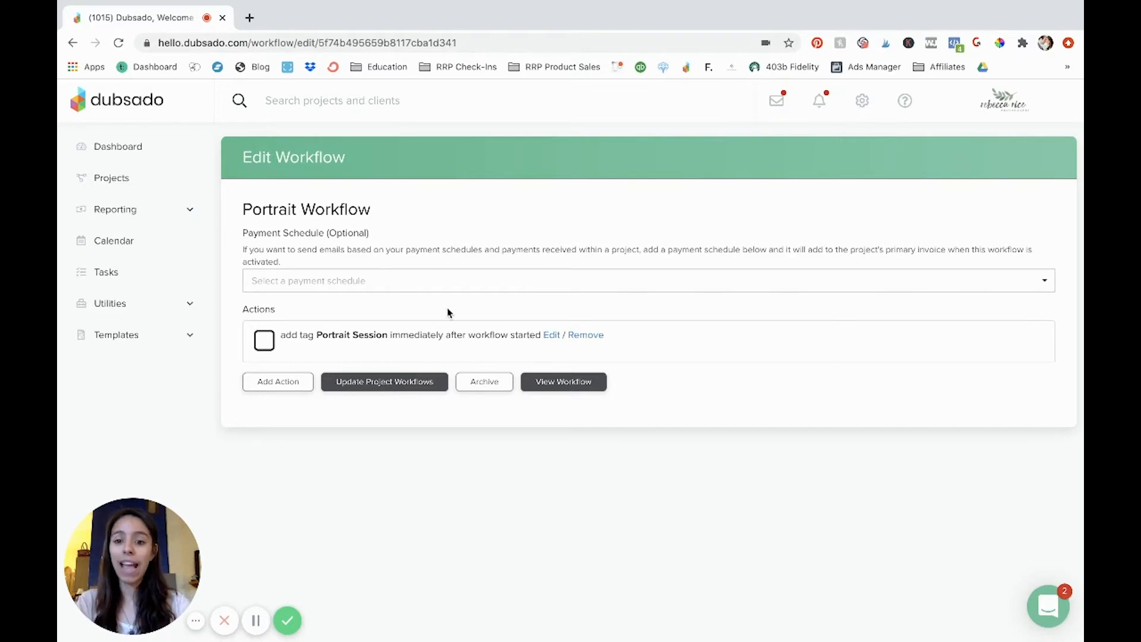
mouse_move(412, 395)
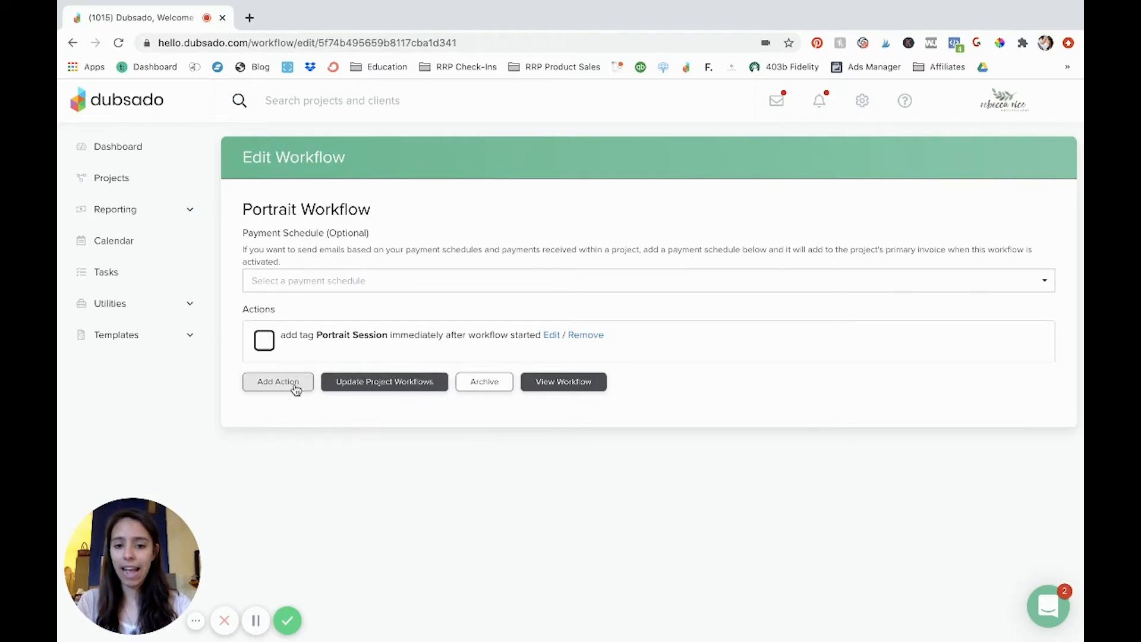
Open a second blank Workflow Action form to review its Relative and Fixed timing.
left_click(278, 382)
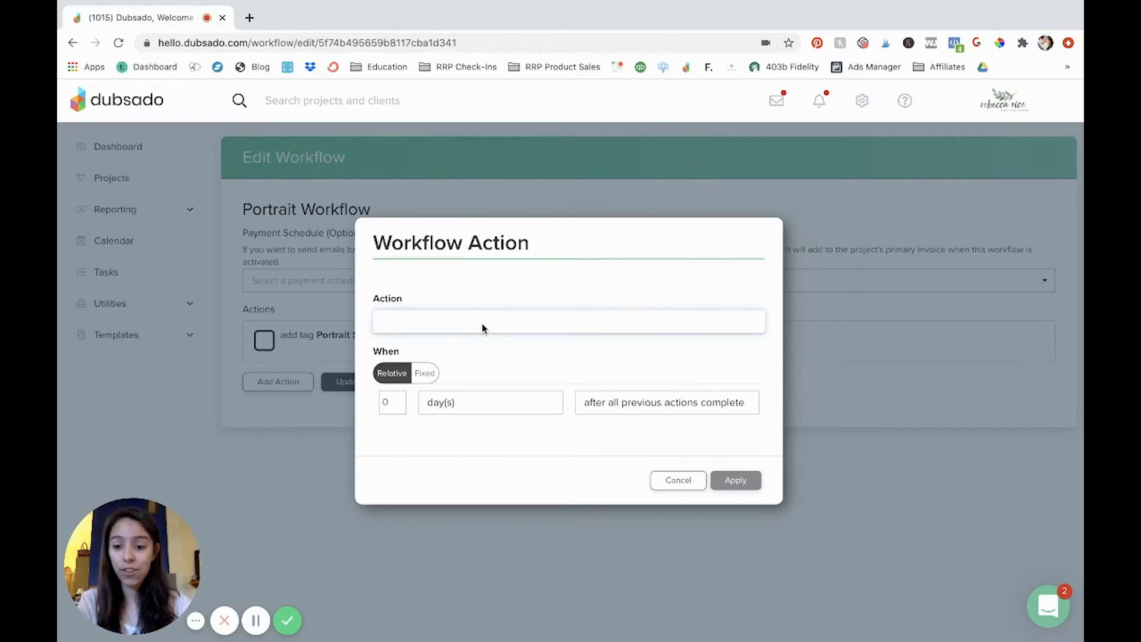
mouse_move(486, 344)
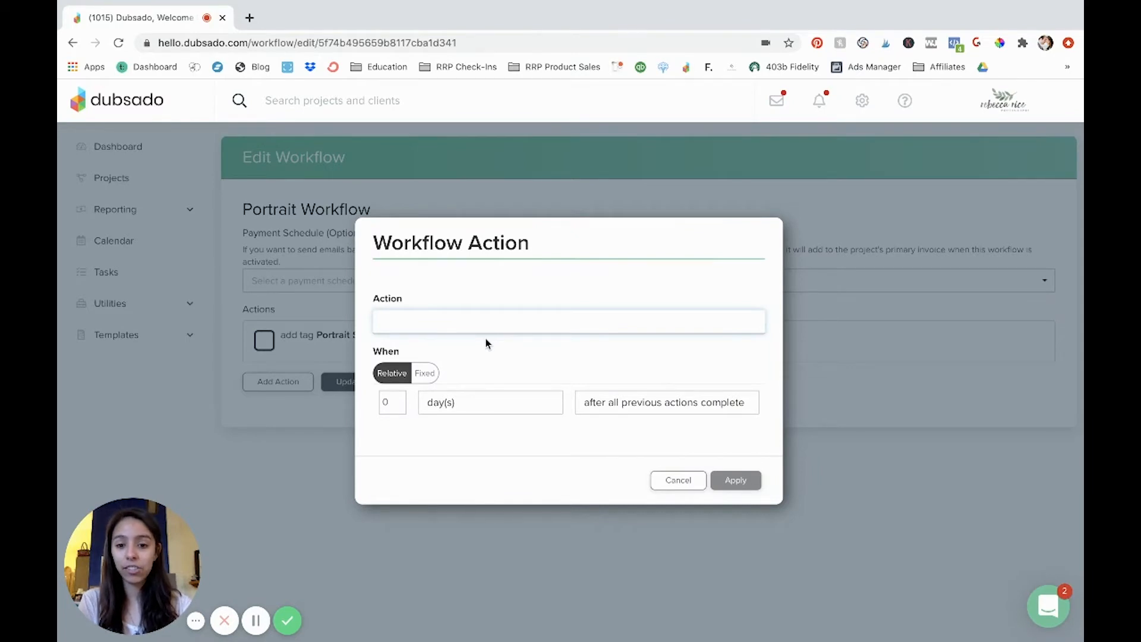
mouse_move(351, 304)
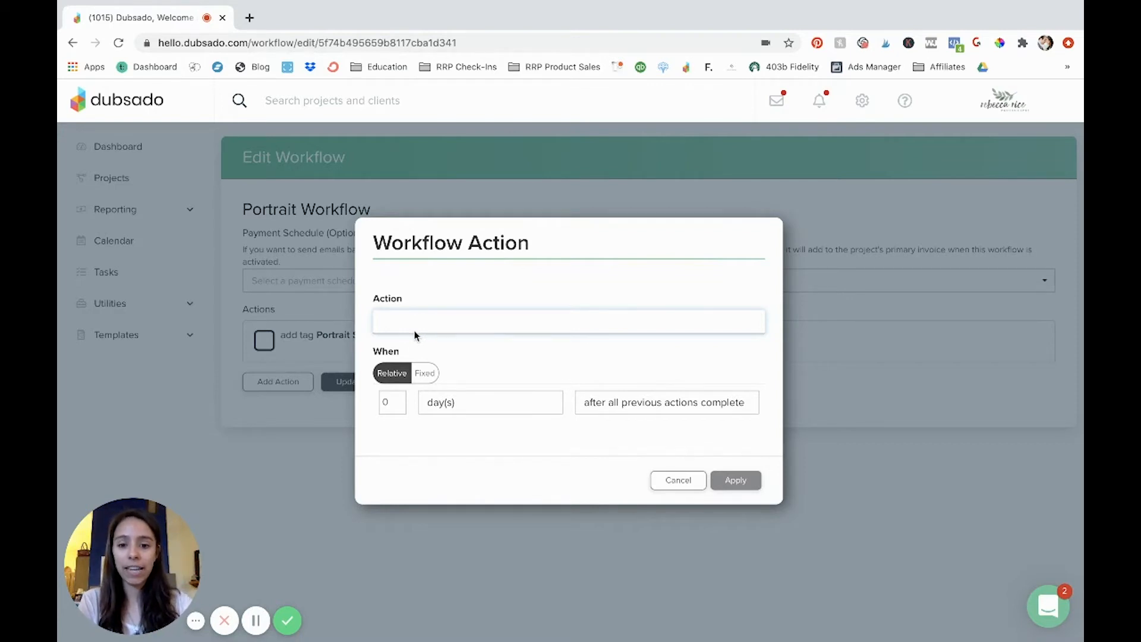
mouse_move(489, 338)
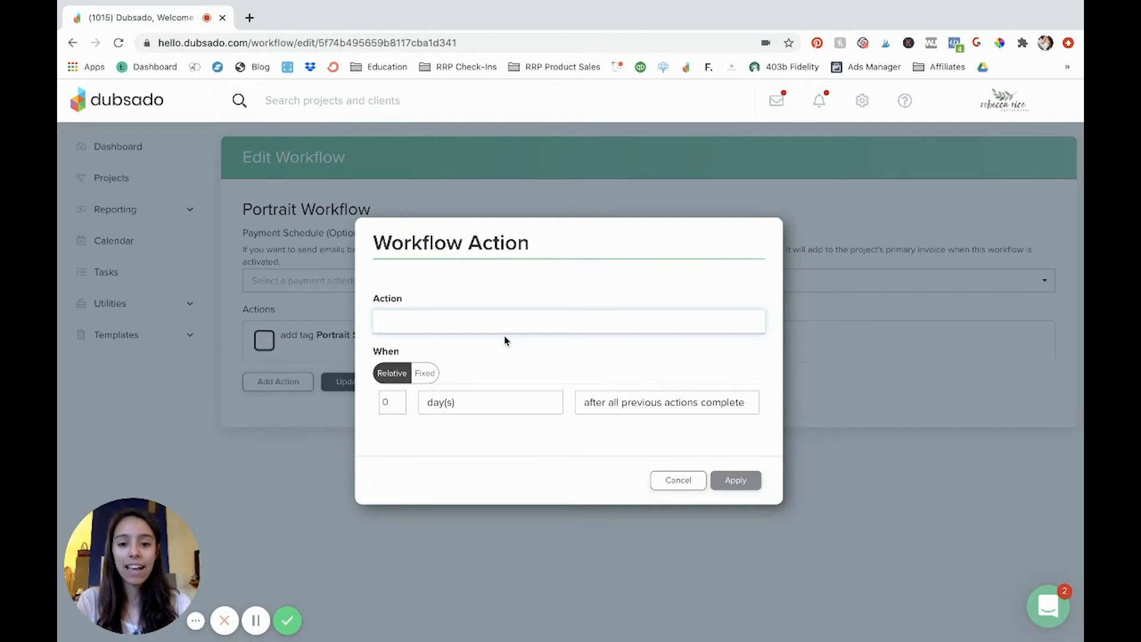
mouse_move(456, 353)
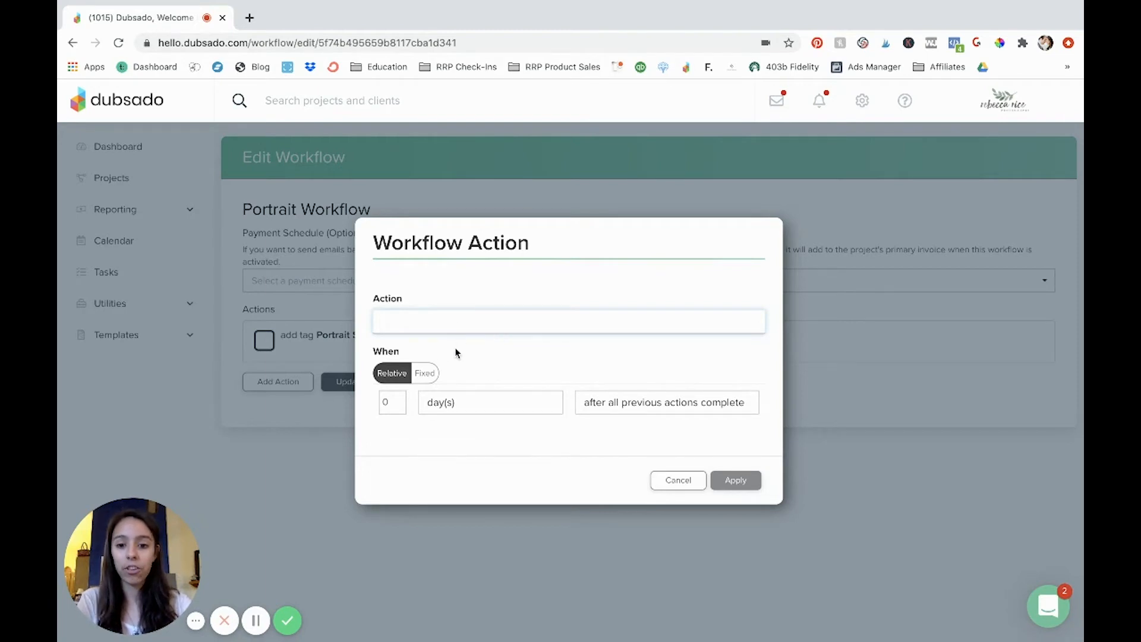
mouse_move(435, 372)
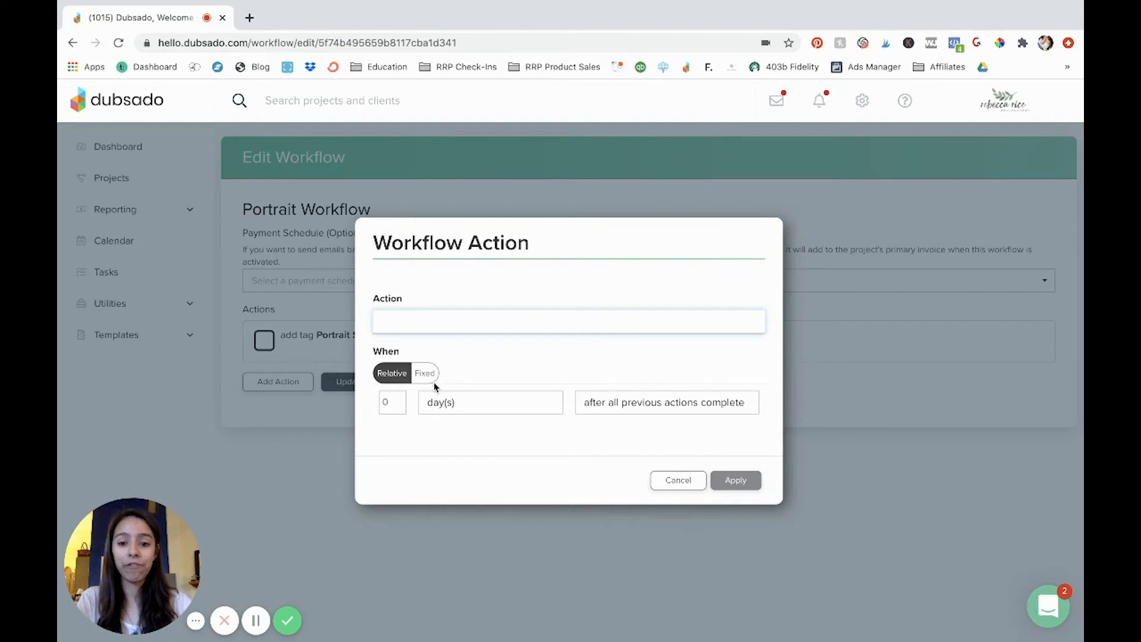
mouse_move(437, 386)
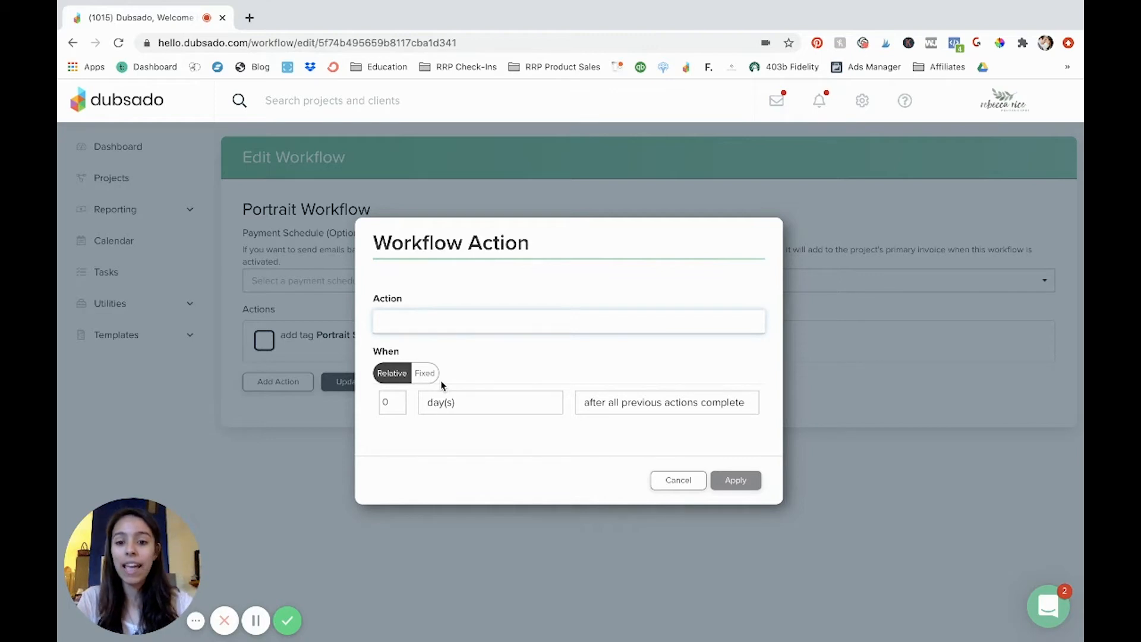
mouse_move(441, 392)
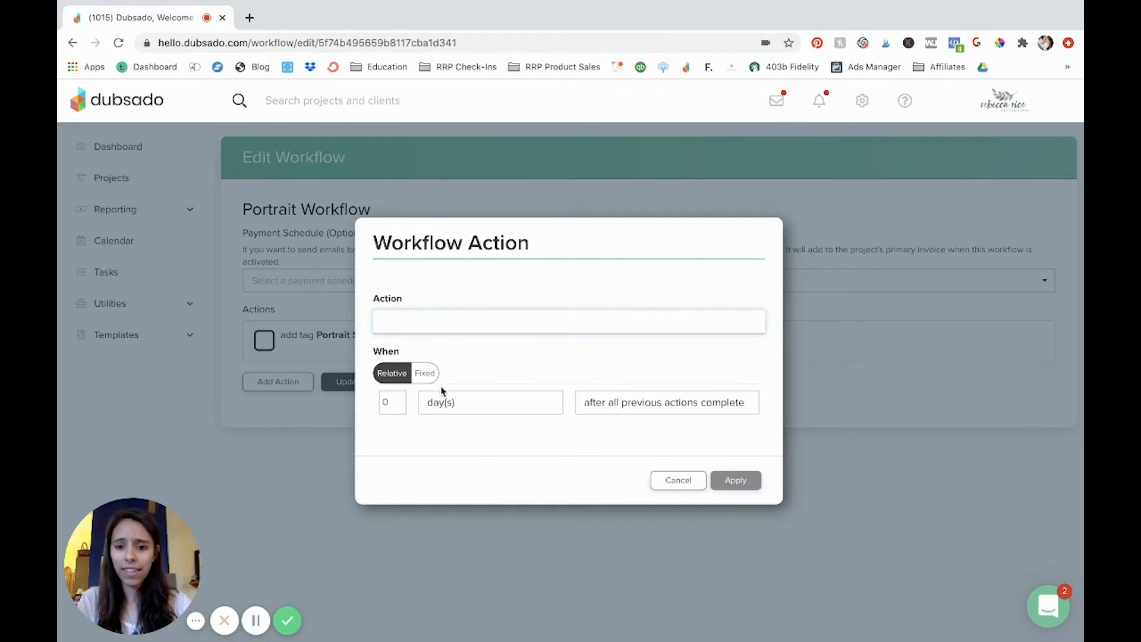
mouse_move(438, 399)
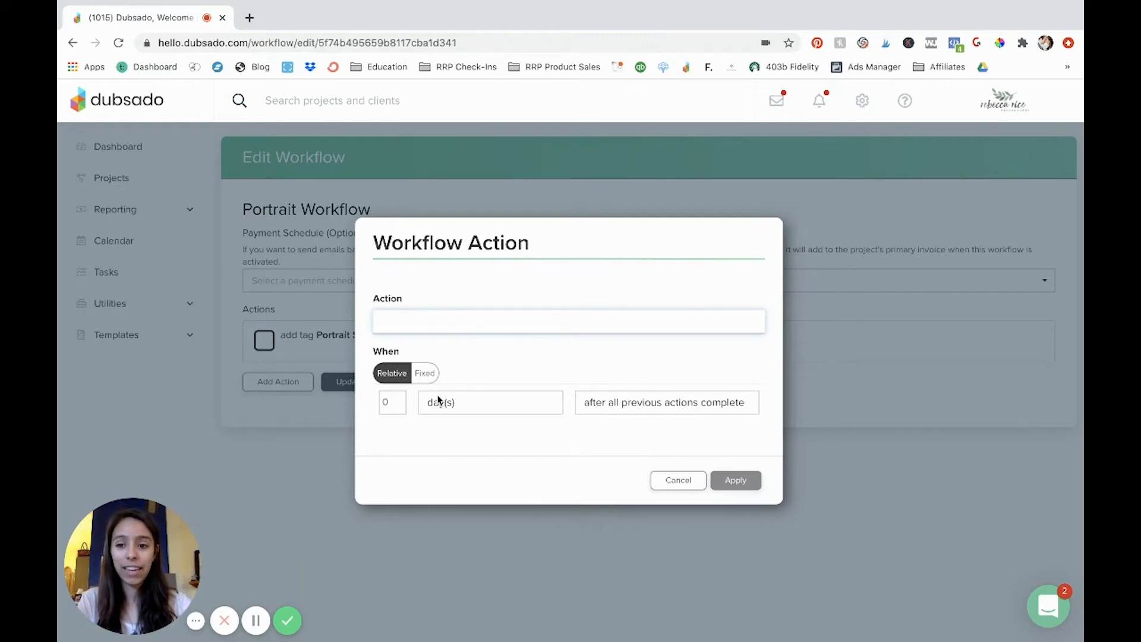
mouse_move(433, 379)
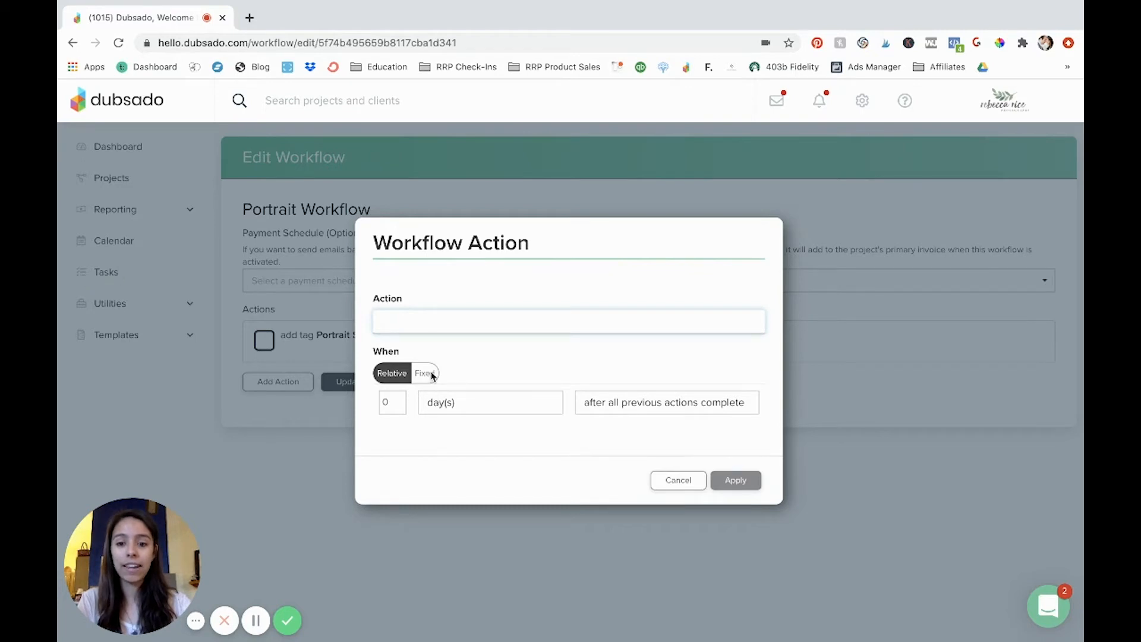
mouse_move(453, 398)
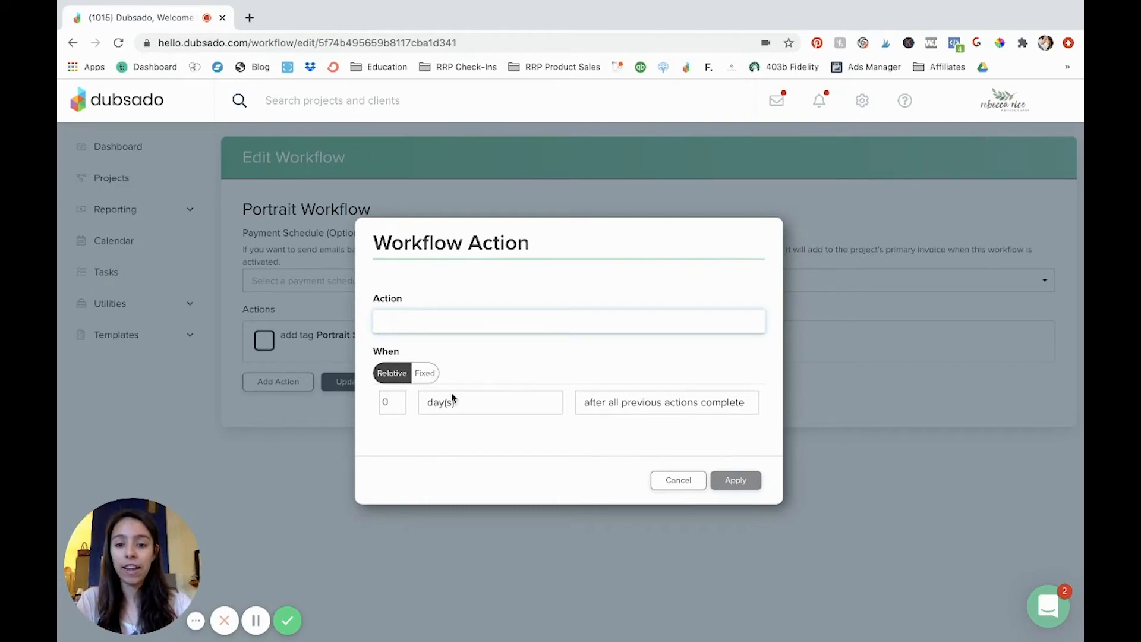
Choose Create Todo as the second action's type.
left_click(568, 321)
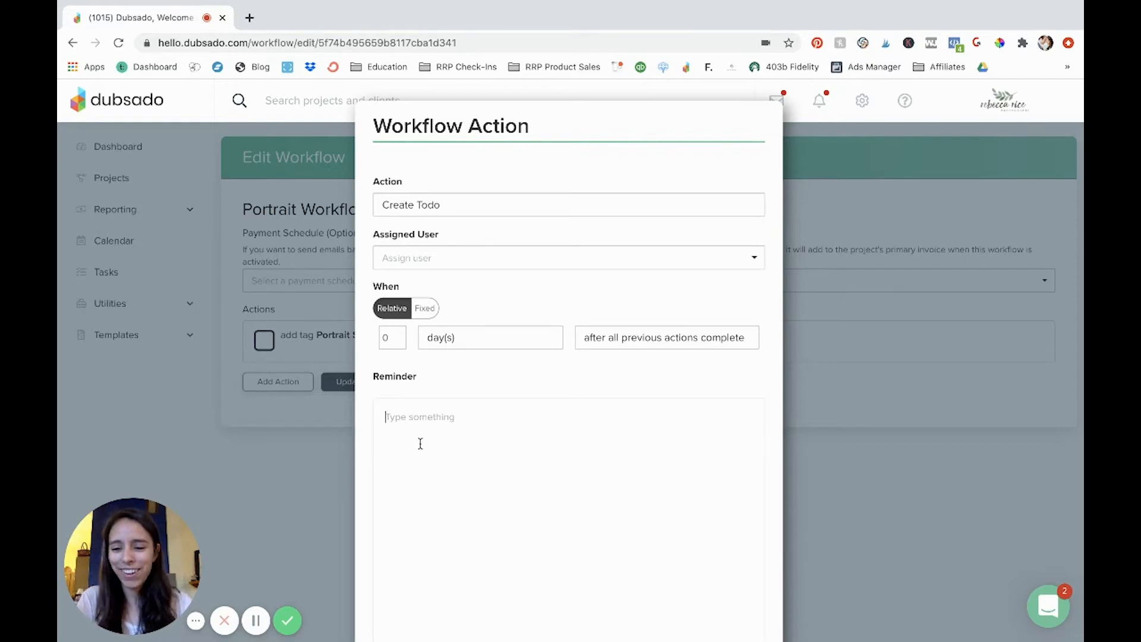
mouse_move(450, 286)
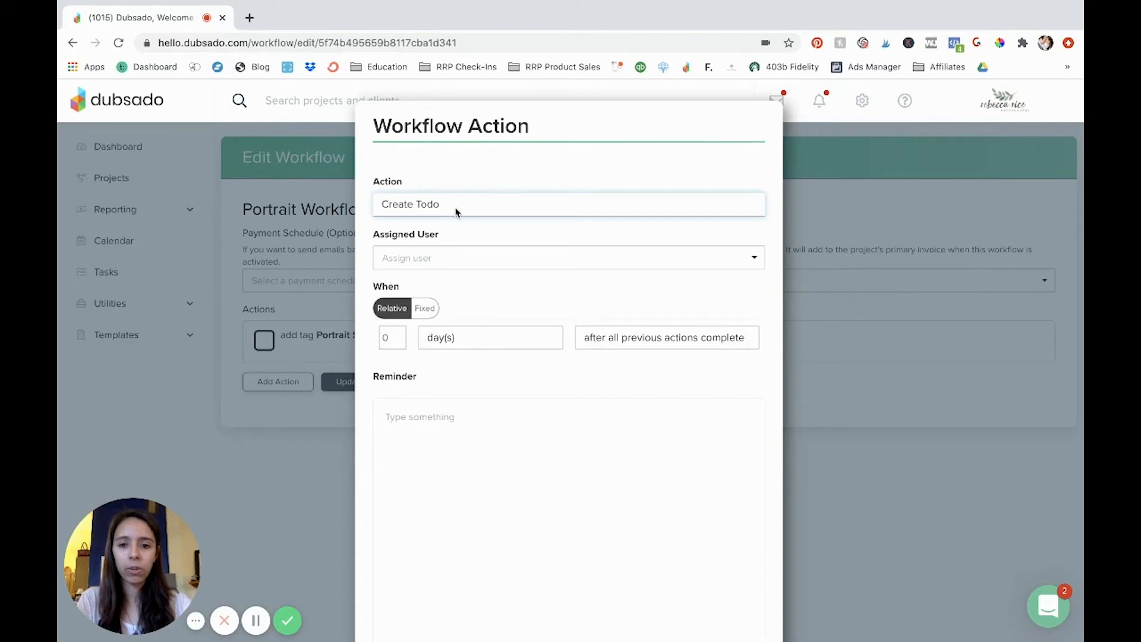
mouse_move(406, 213)
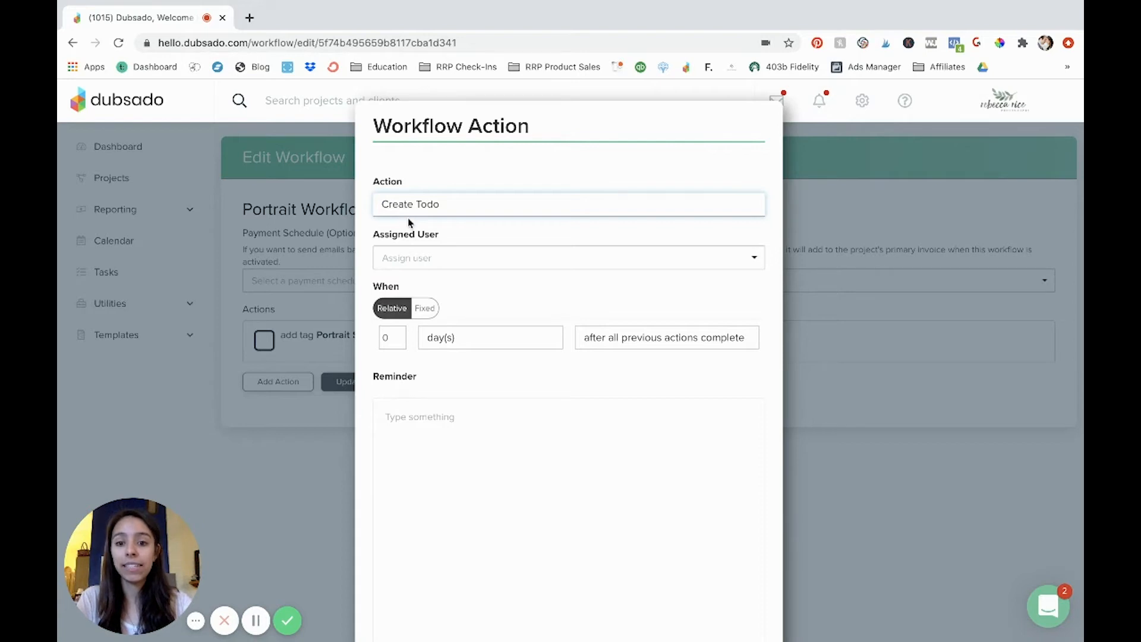
Switch to Send Contract with the RRP Session Contract via portal only, and apply it.
left_click(567, 204)
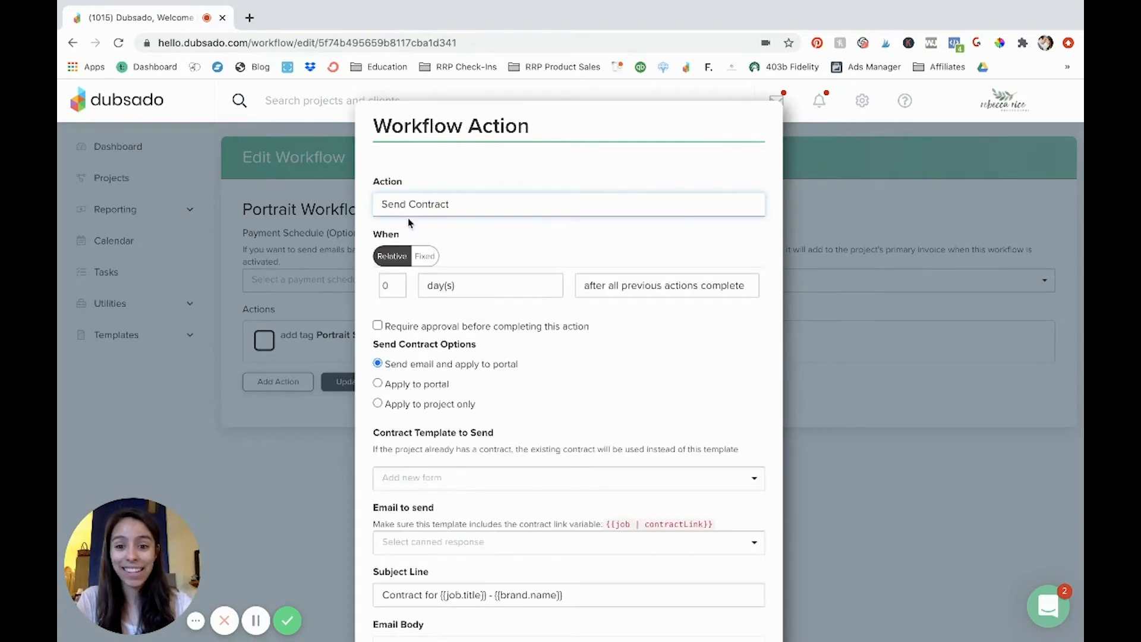
mouse_move(642, 287)
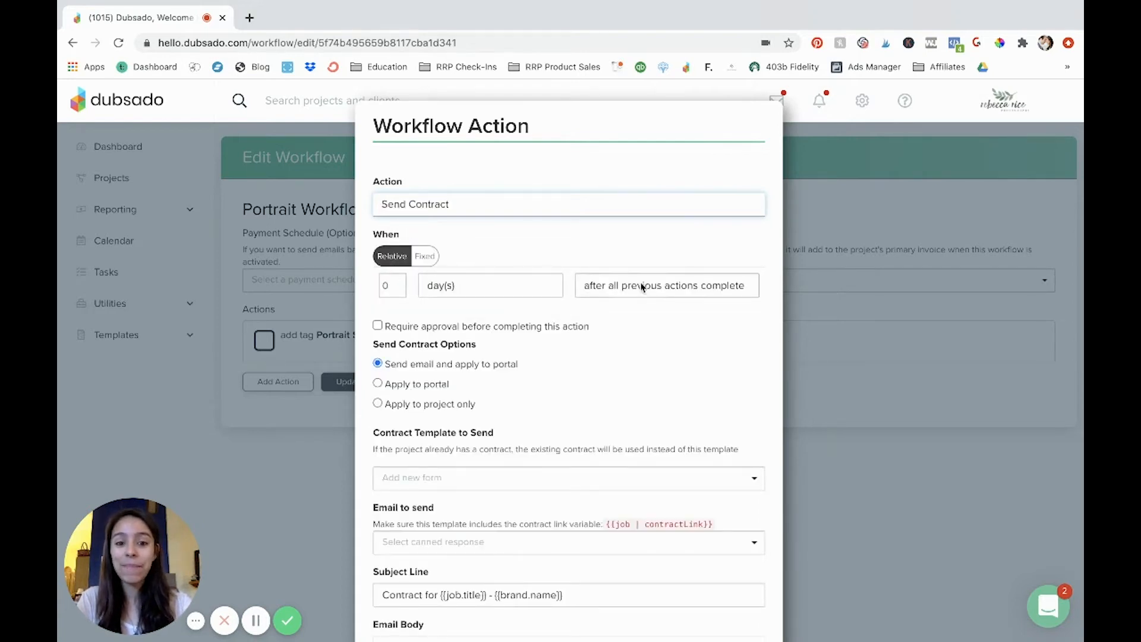
mouse_move(681, 292)
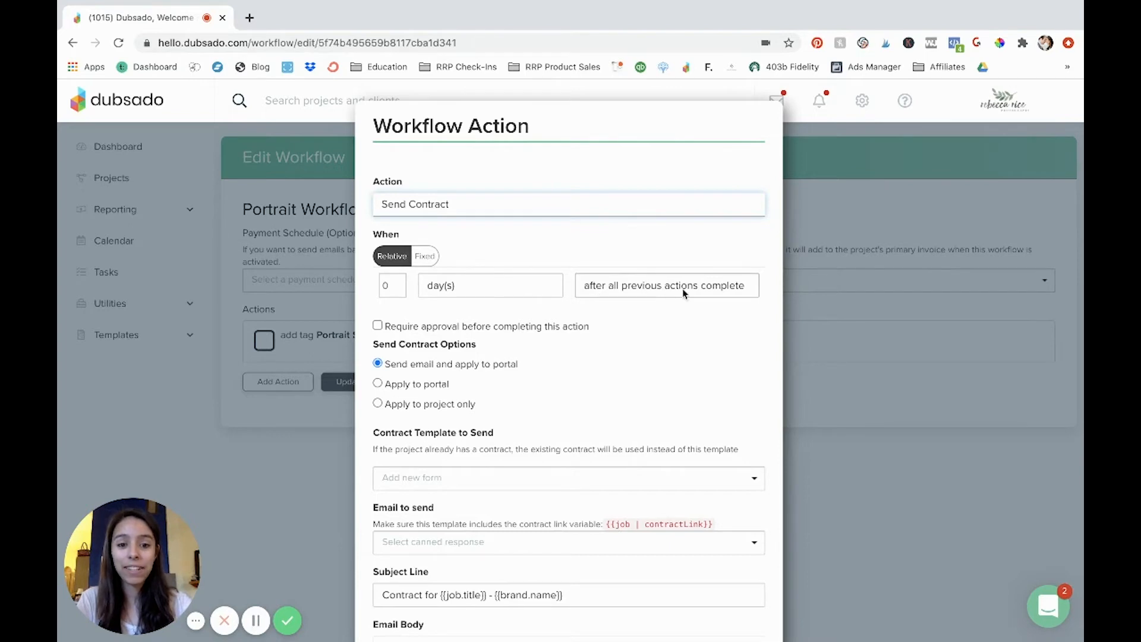
mouse_move(317, 326)
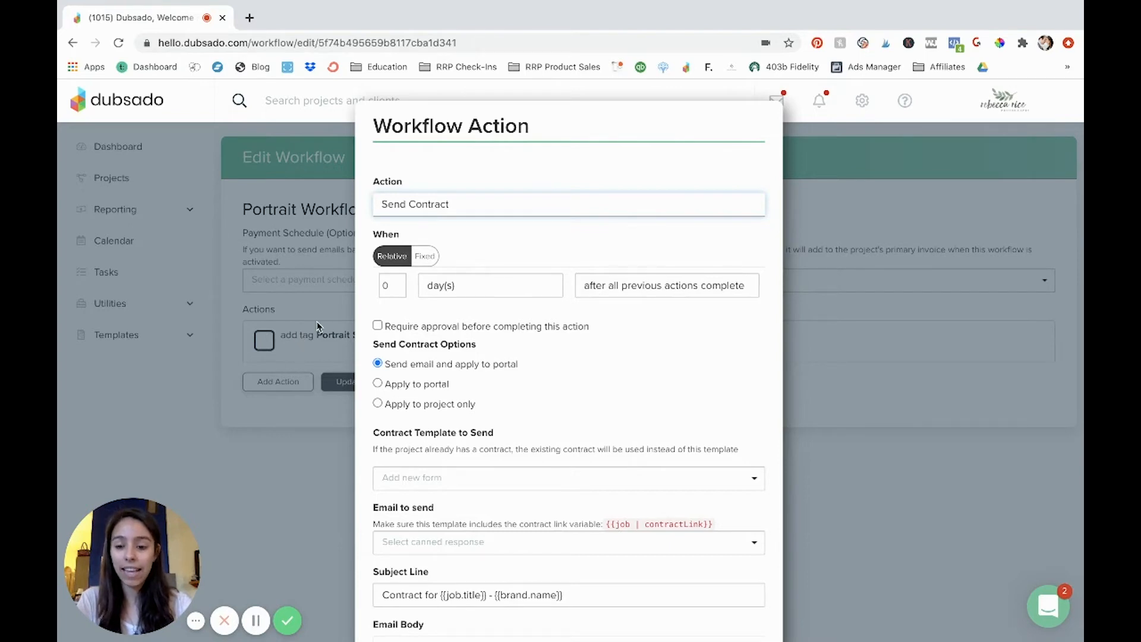
mouse_move(548, 438)
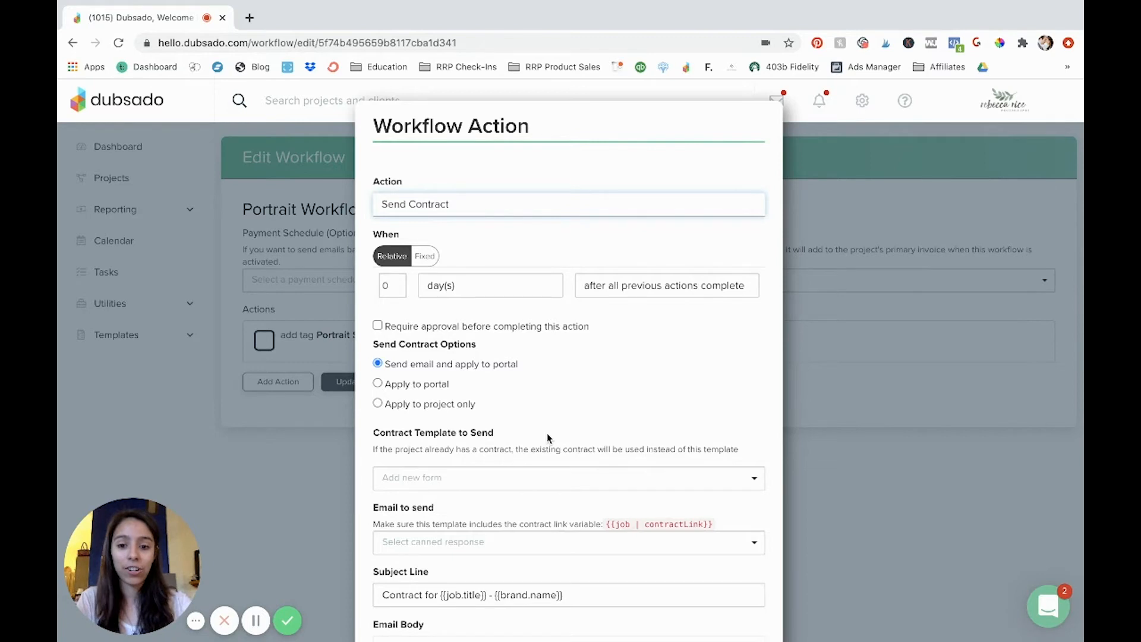
mouse_move(521, 366)
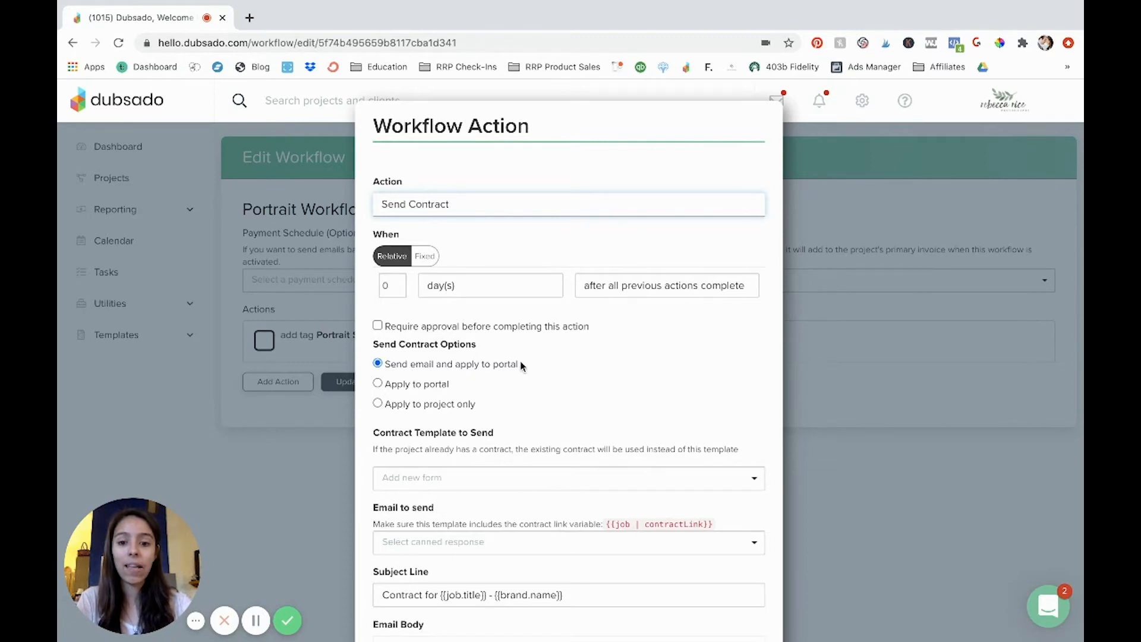
scroll("down", 3)
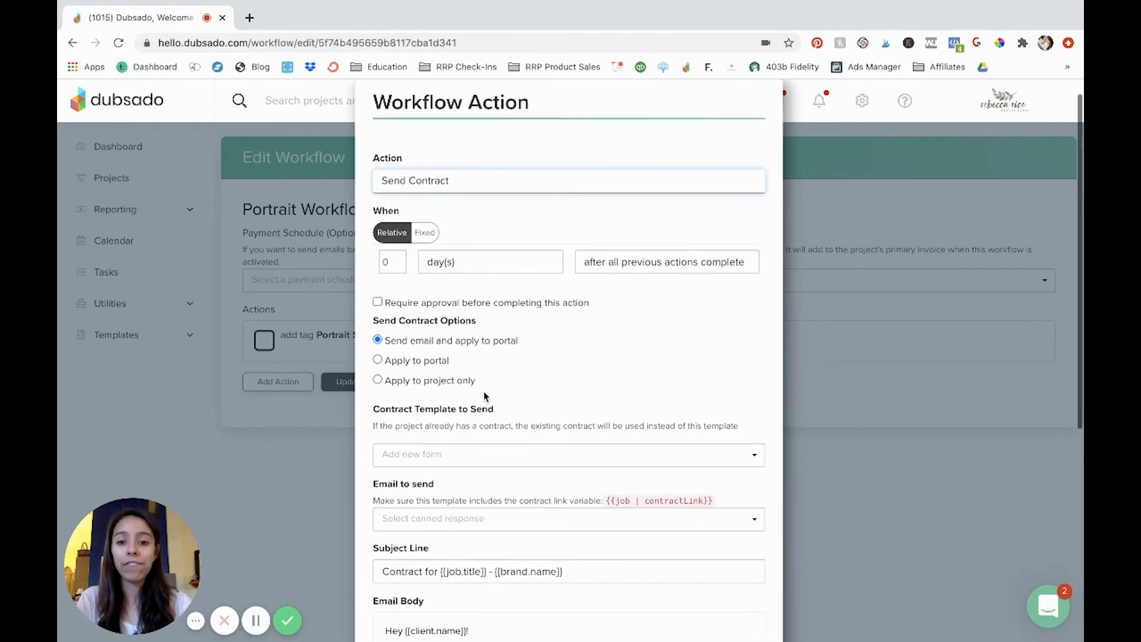
mouse_move(466, 223)
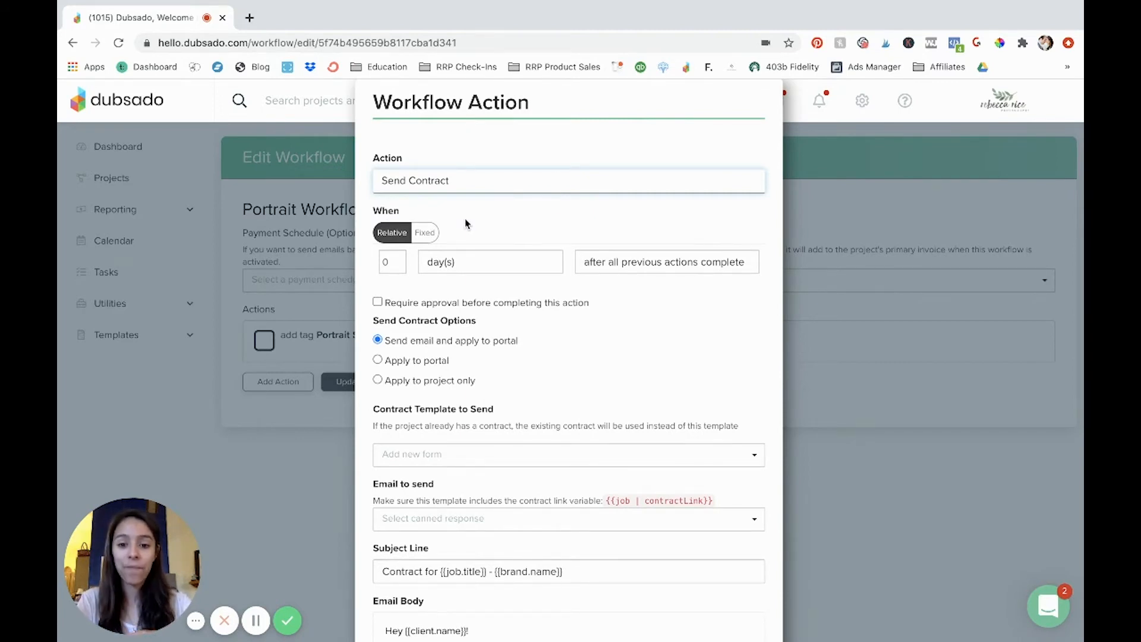
mouse_move(376, 368)
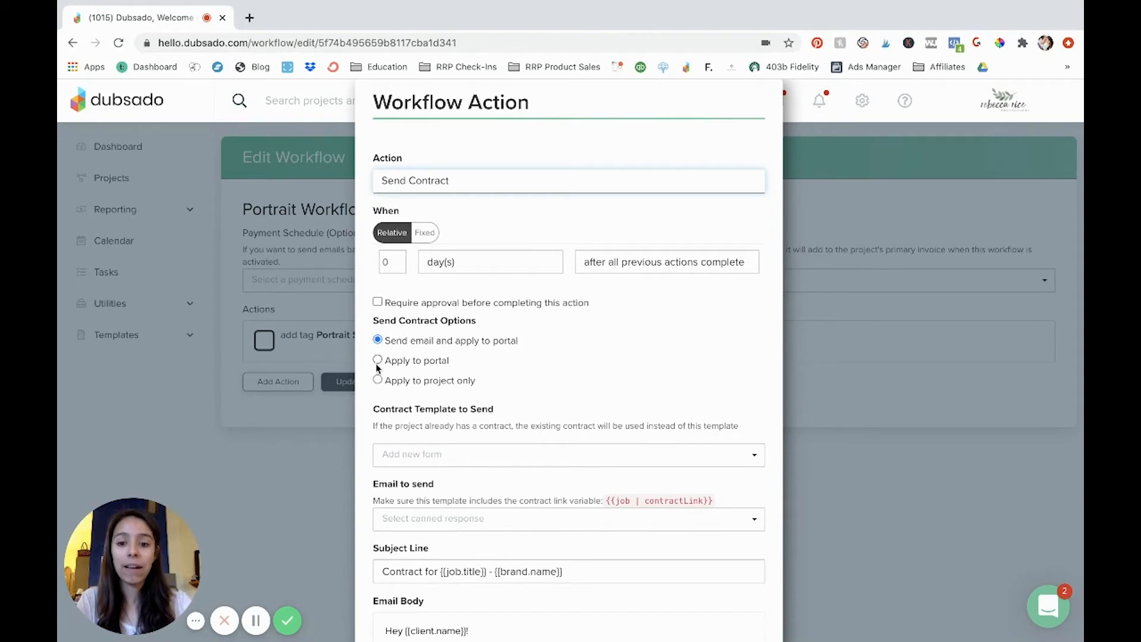
left_click(378, 360)
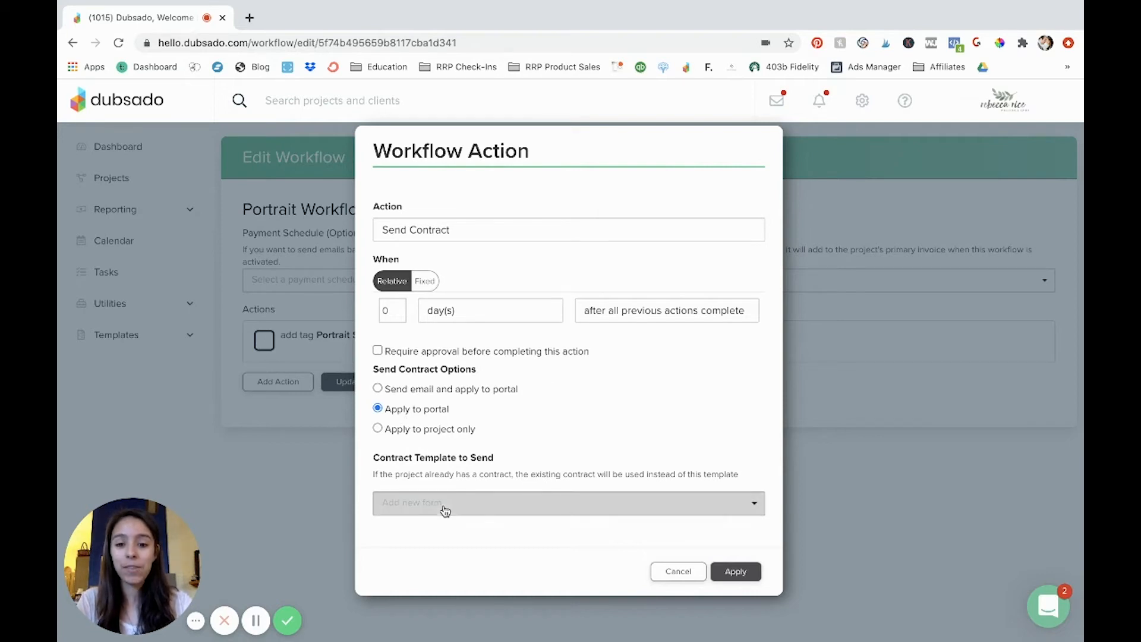
left_click(568, 503)
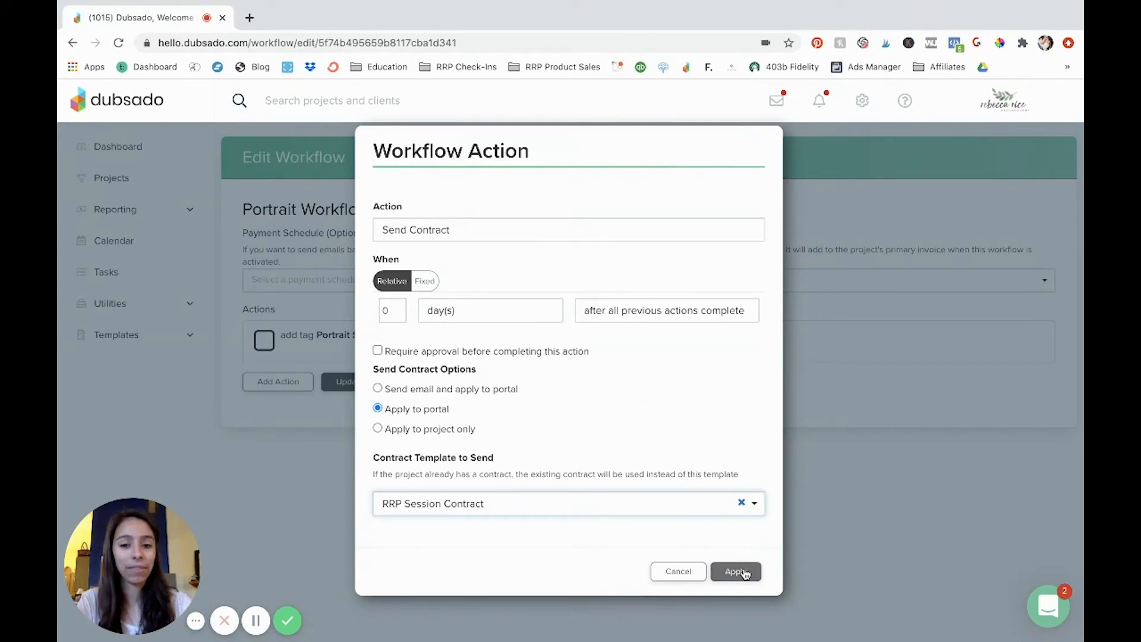
left_click(735, 572)
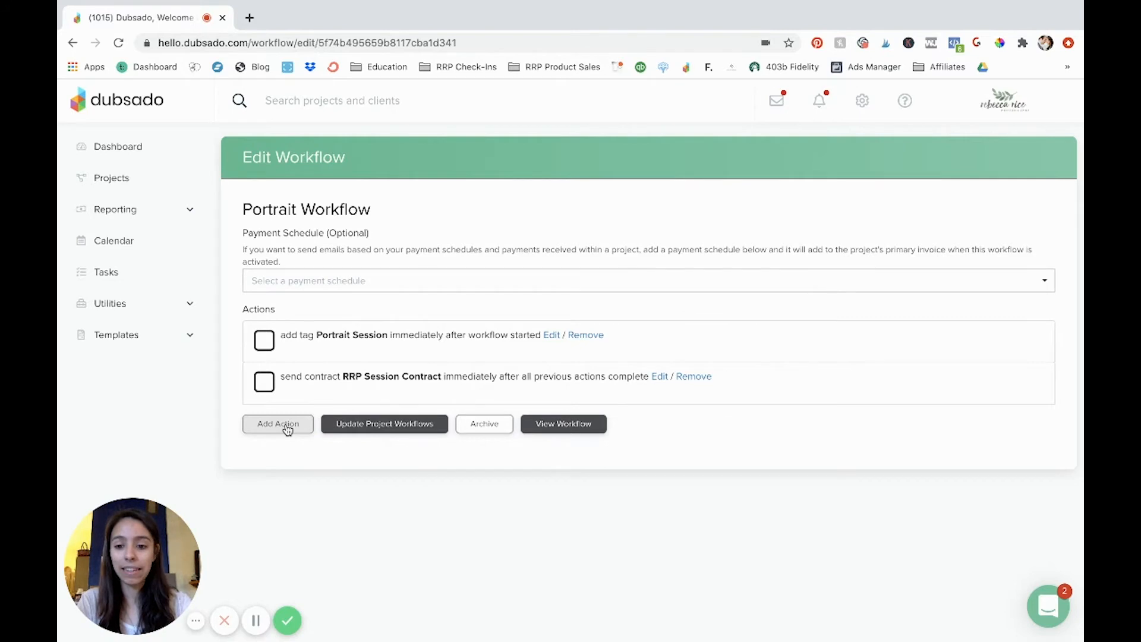
Add a third action and set its type to Create Invoice.
left_click(277, 424)
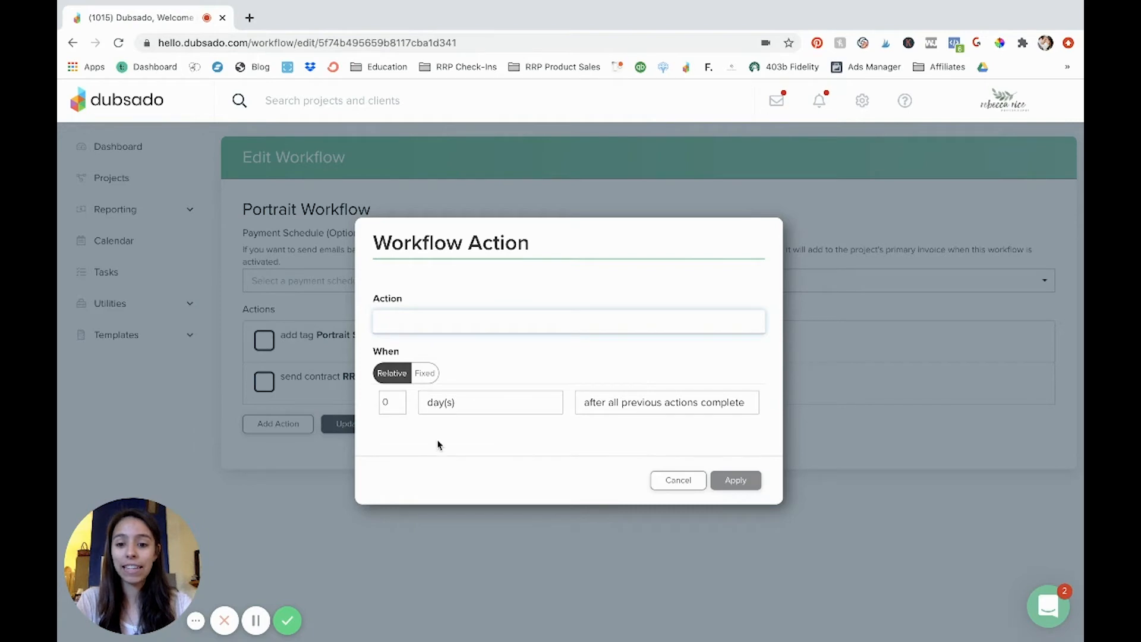
left_click(568, 321)
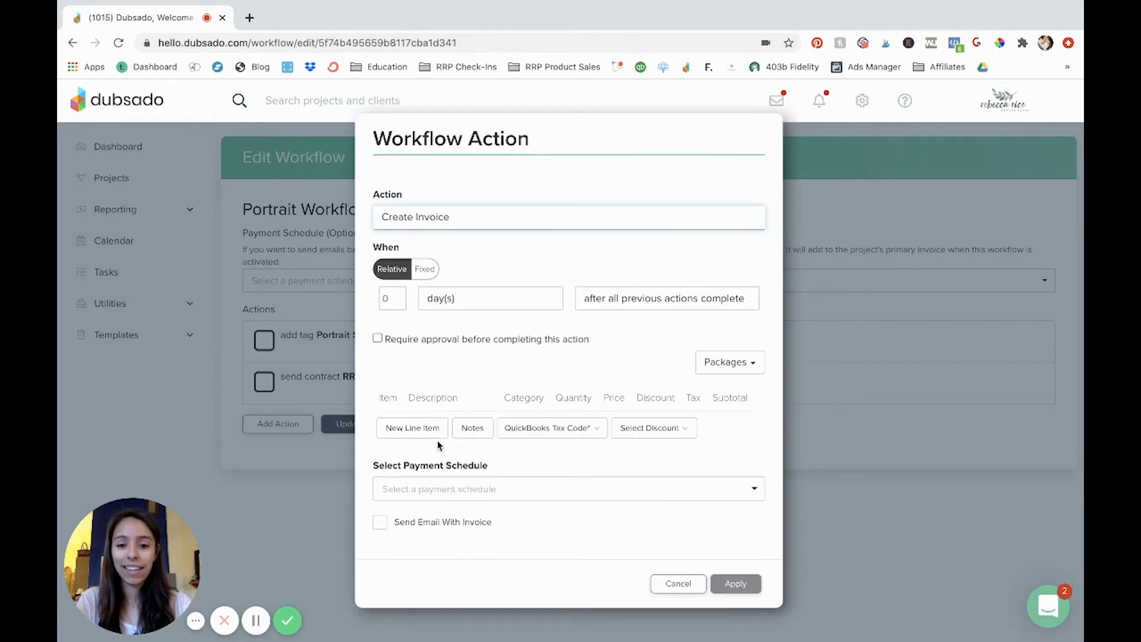
mouse_move(527, 452)
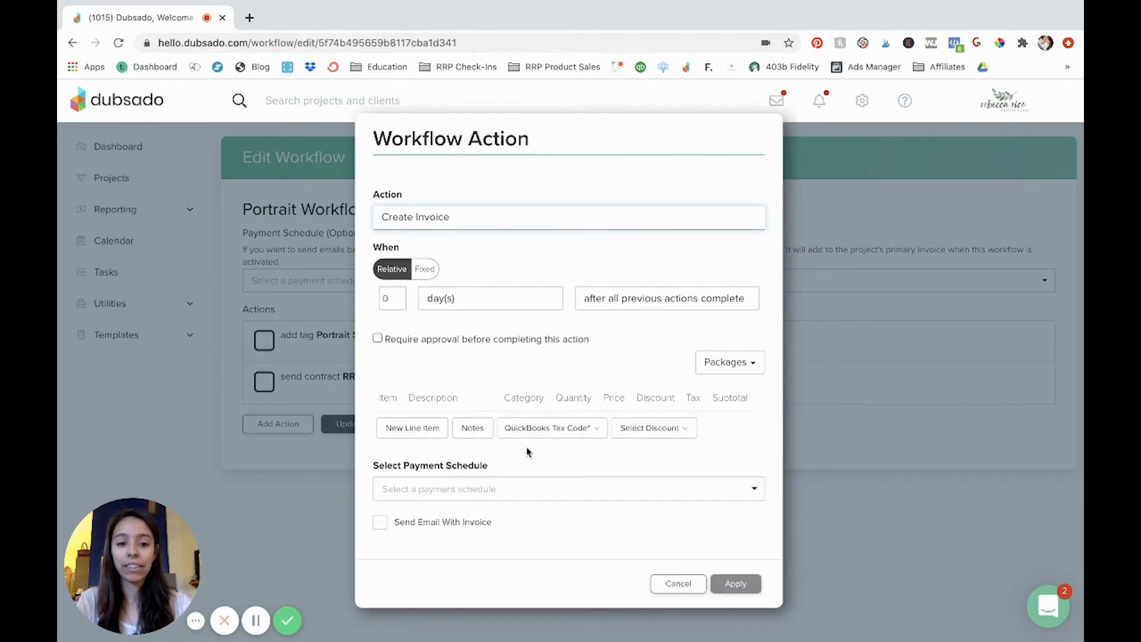
mouse_move(702, 348)
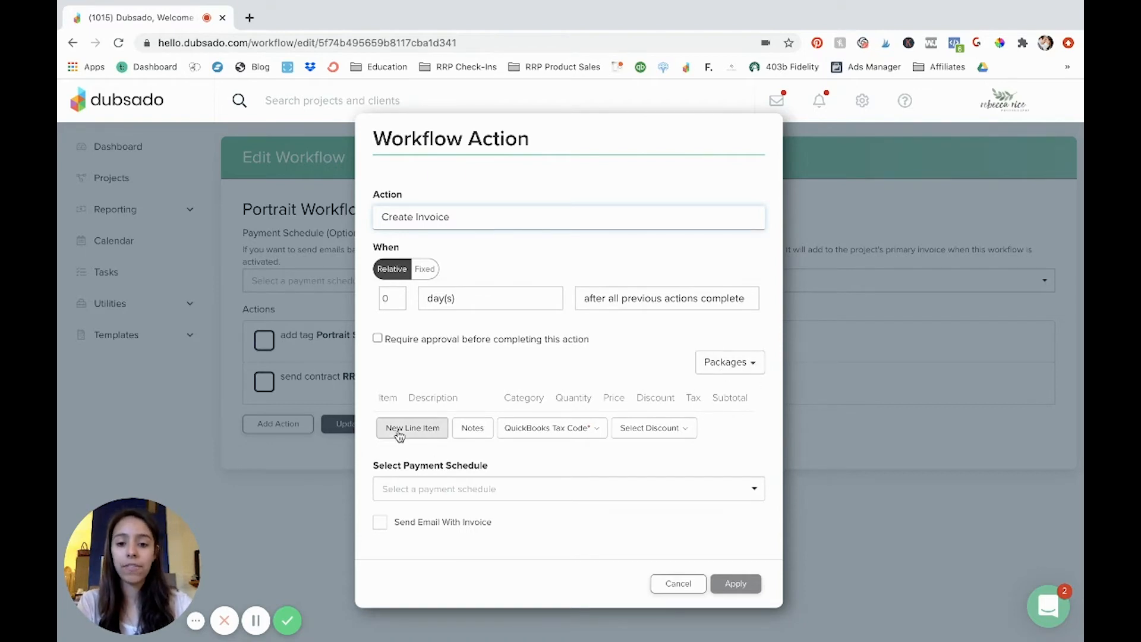
Enter a Portrait Session line item: 'Full Gallery Included', '30-60 minute', price $550.00.
left_click(412, 428)
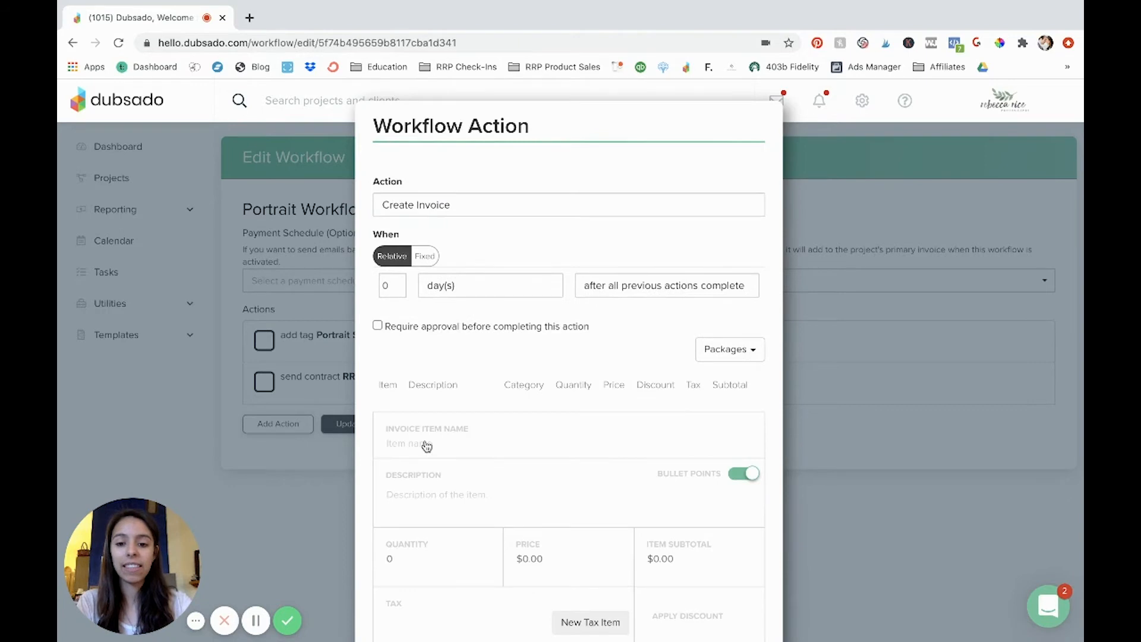
scroll("down", 3)
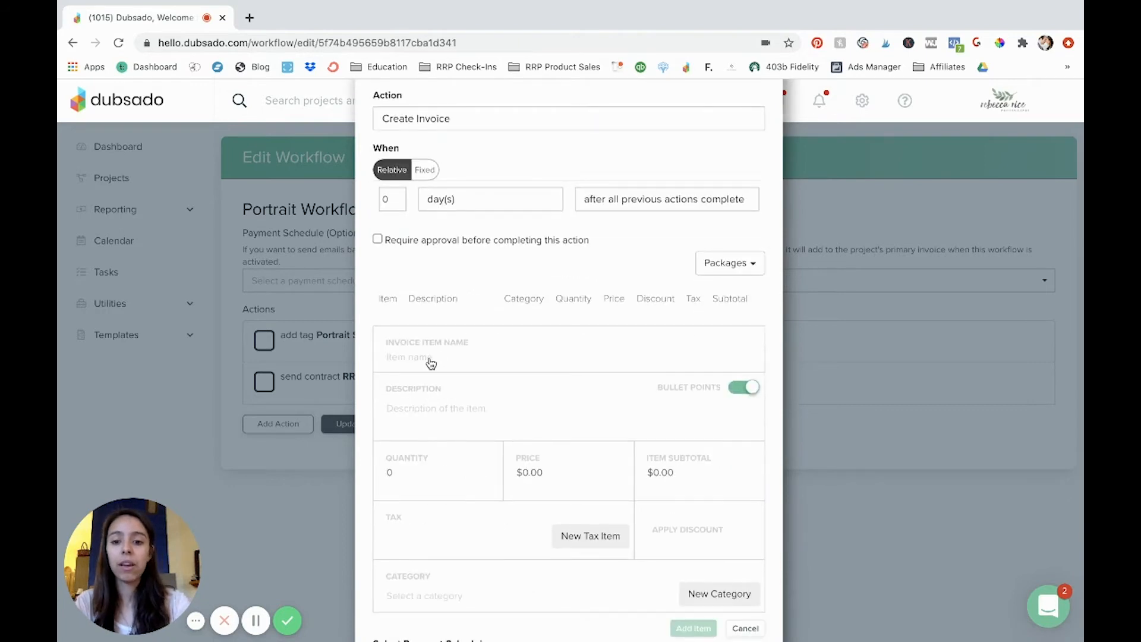
type("Portait Sel")
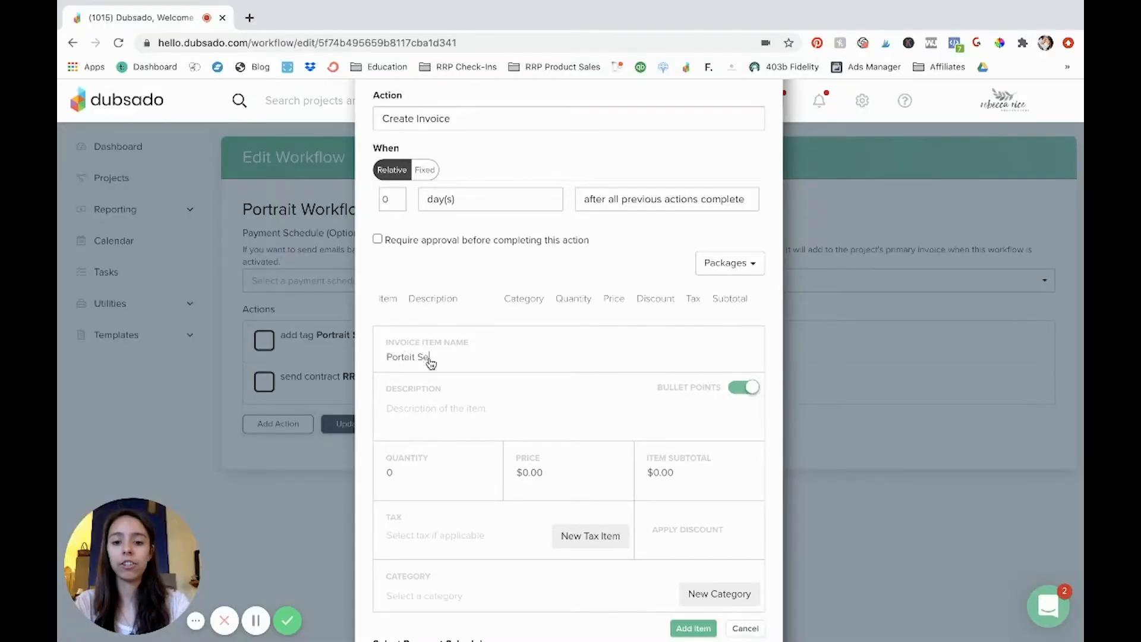
type("ssion")
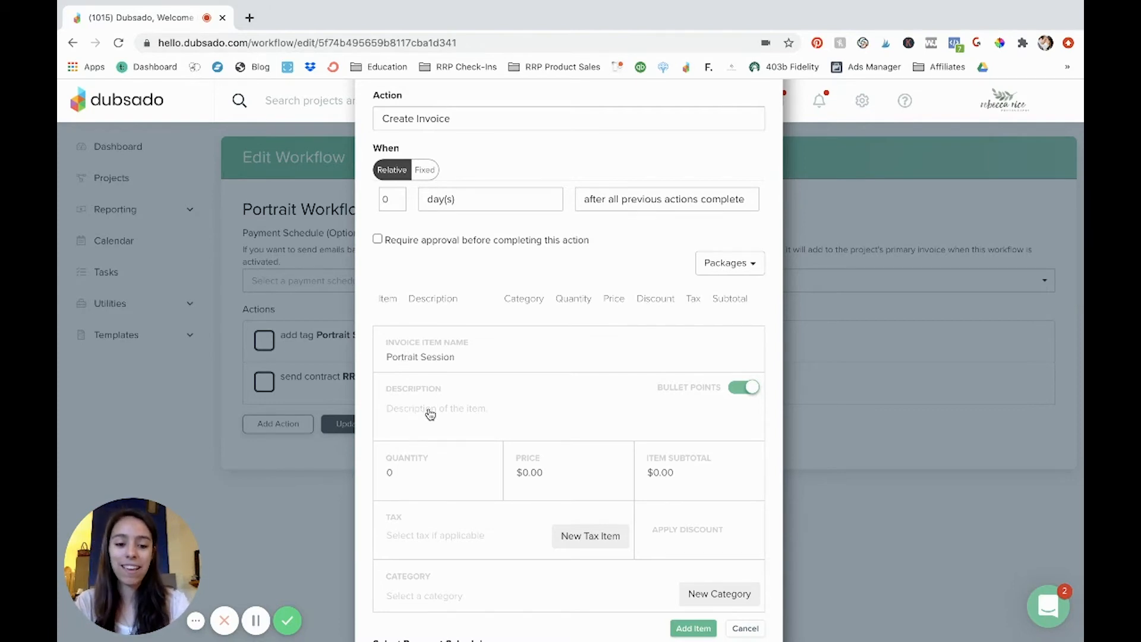
type("Full Gallery")
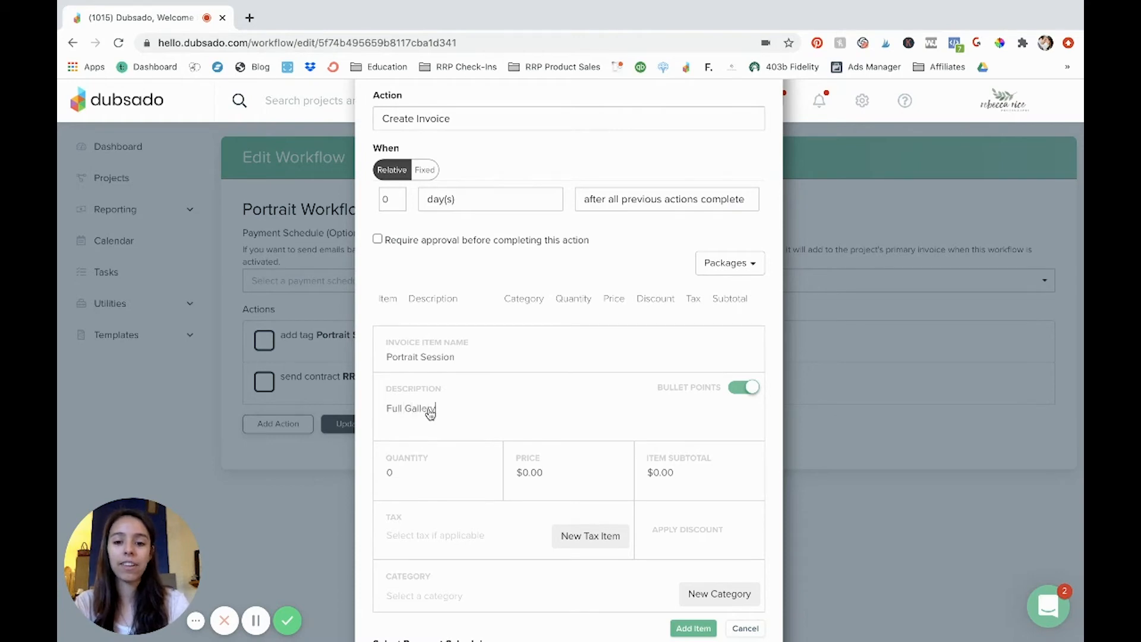
type("Included")
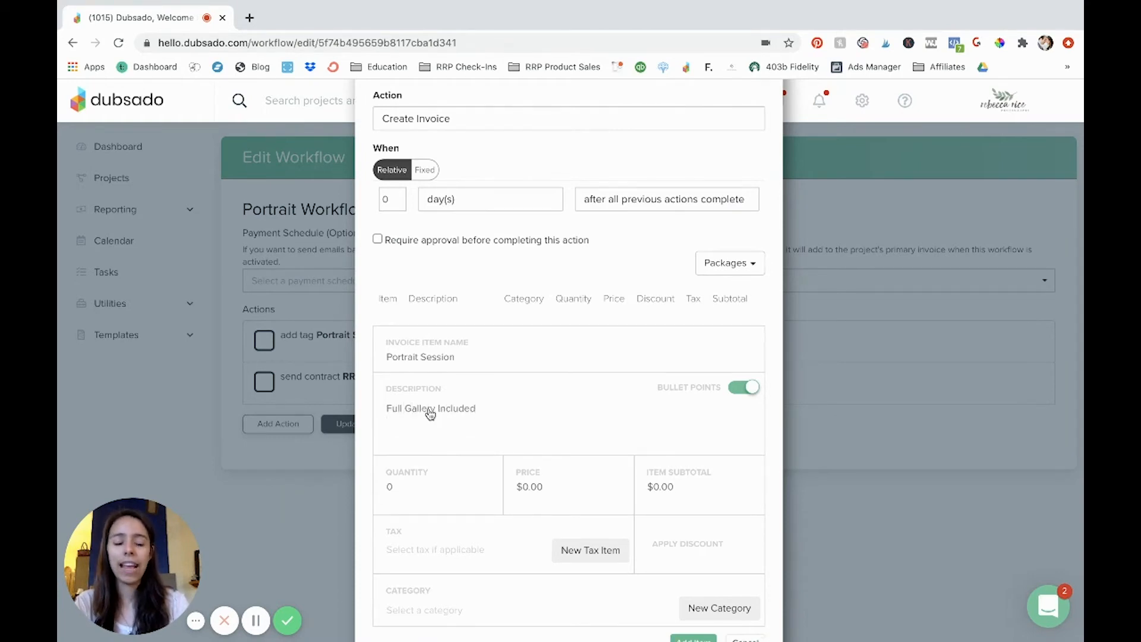
mouse_move(457, 437)
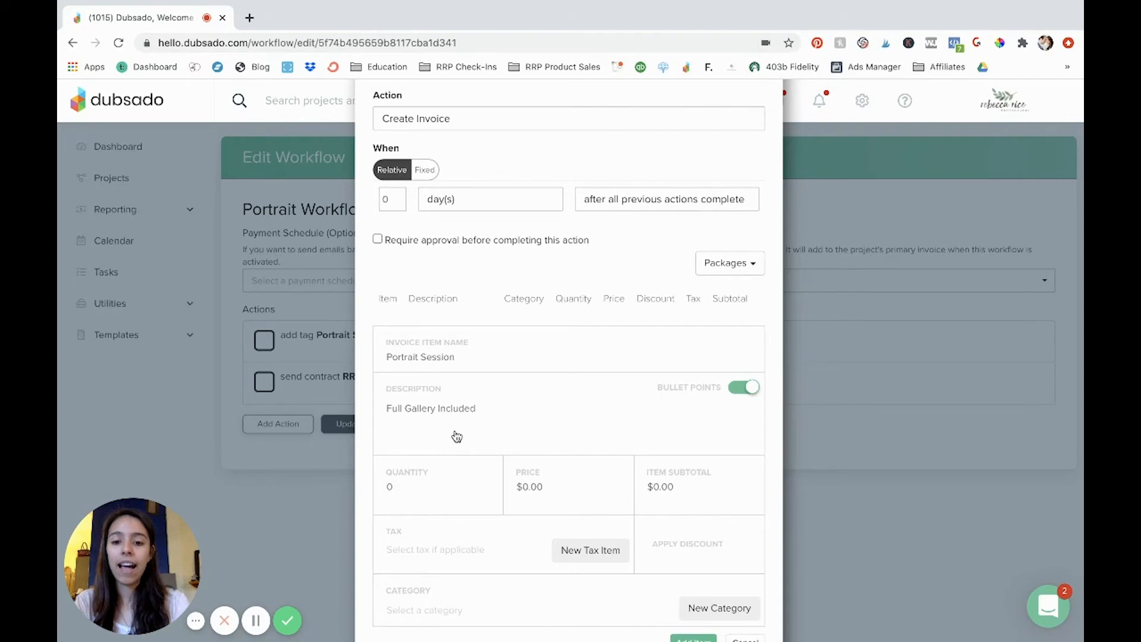
type("30")
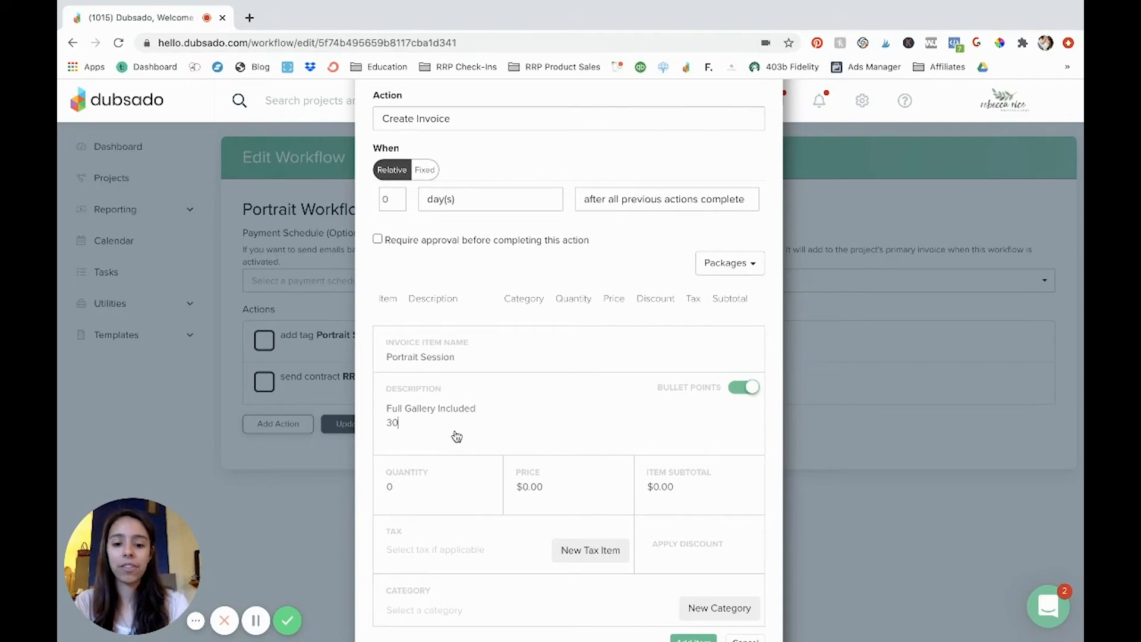
type("-60 minute session")
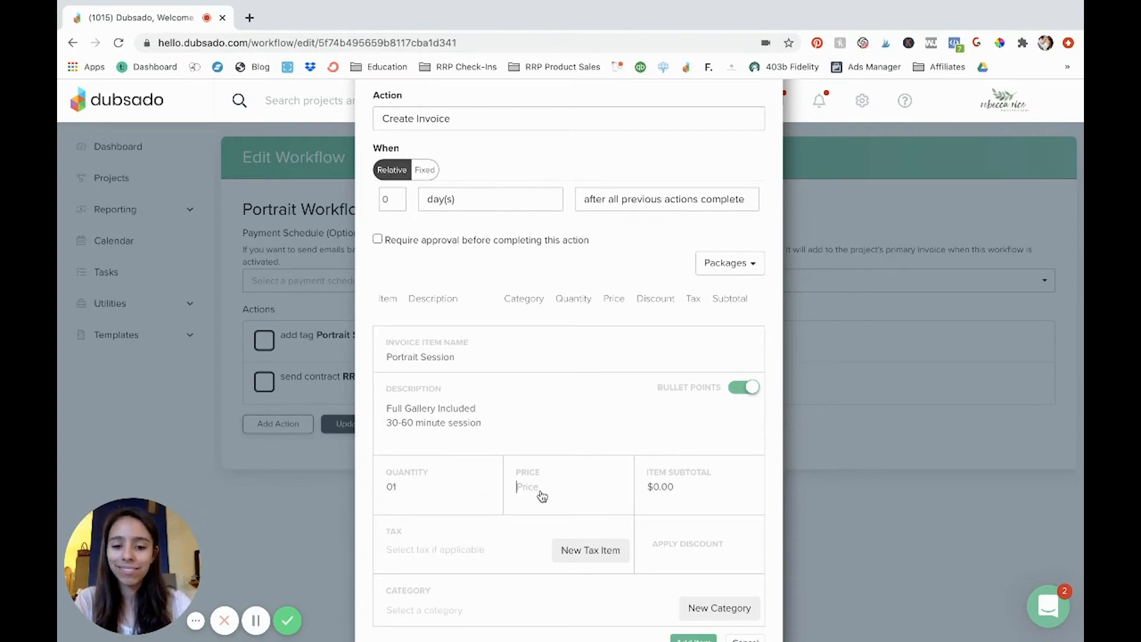
type("550.00")
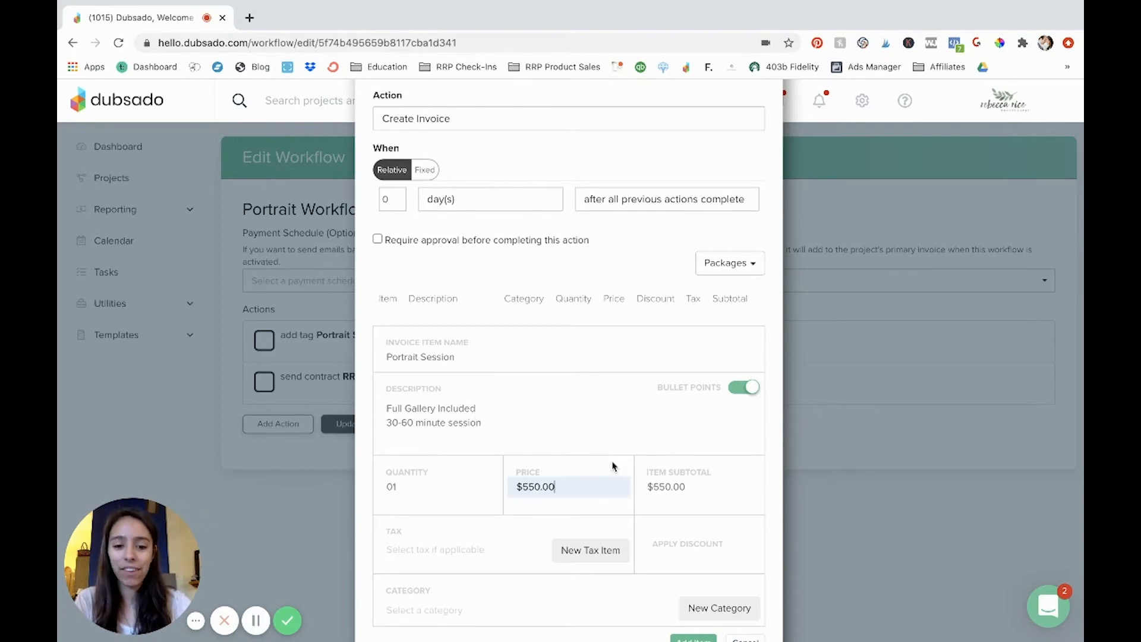
Set the line item's tax to Sales Tax - 8.25%.
scroll("down", 3)
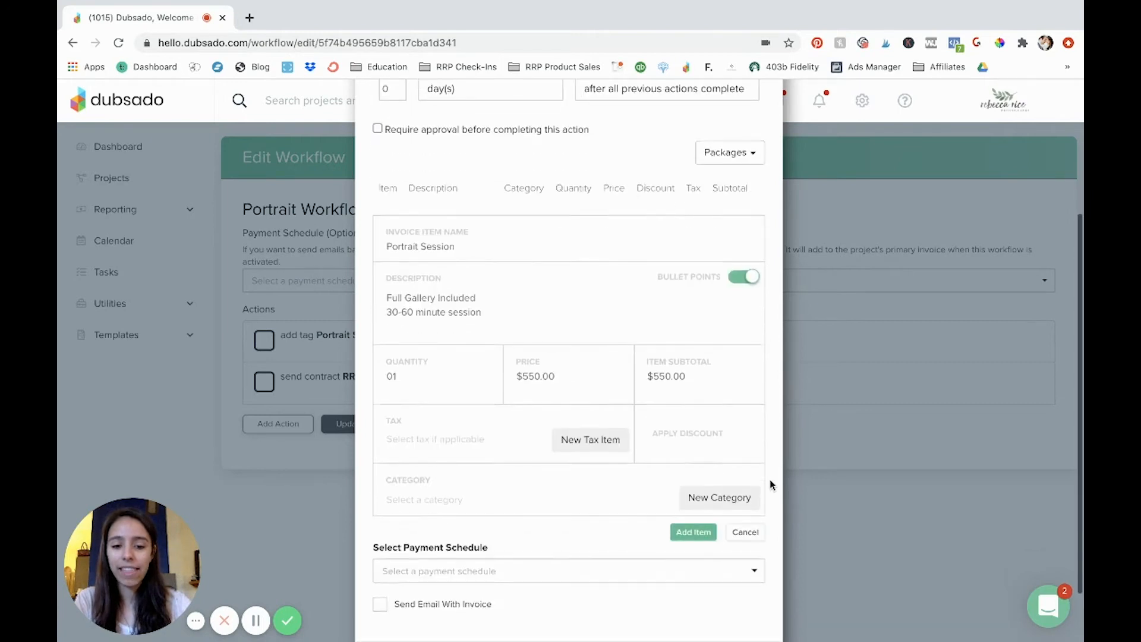
left_click(466, 438)
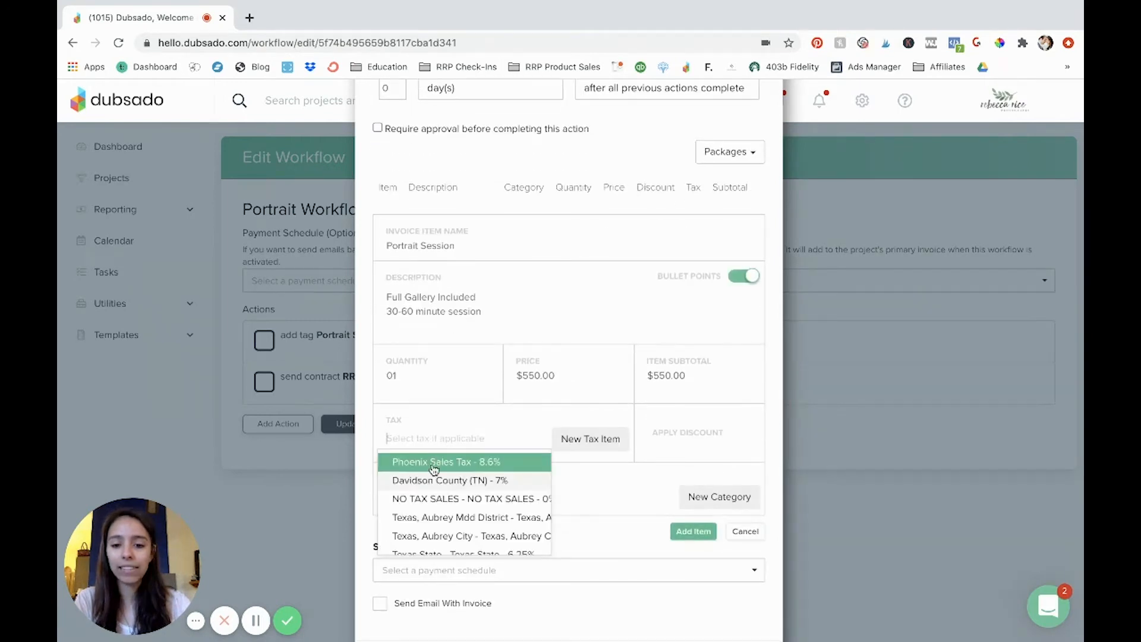
scroll("down", 3)
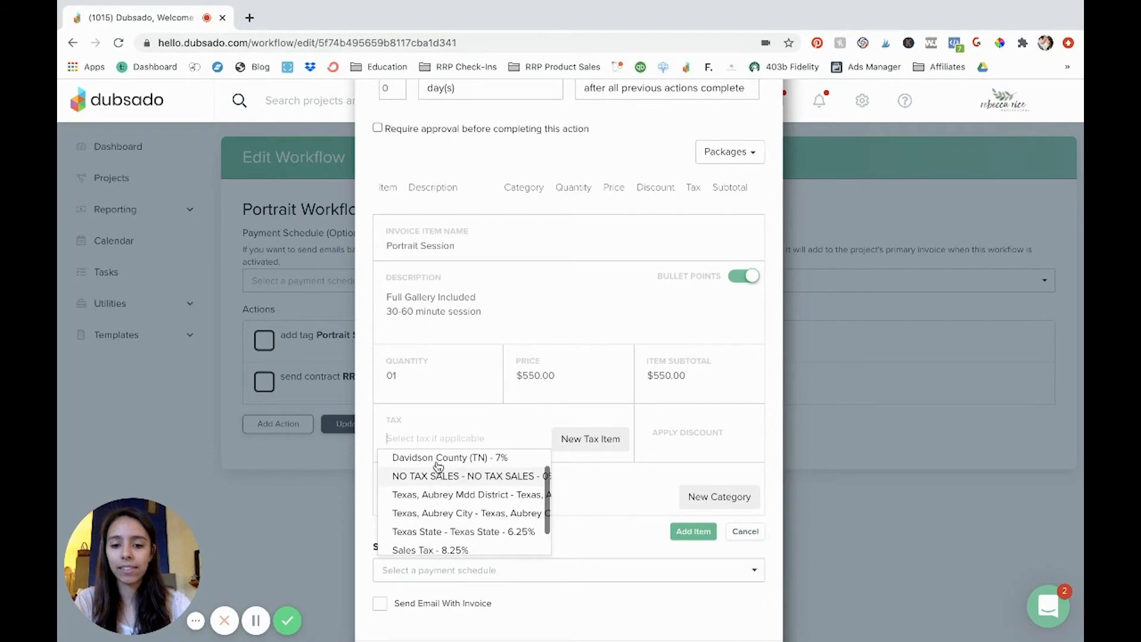
left_click(429, 549)
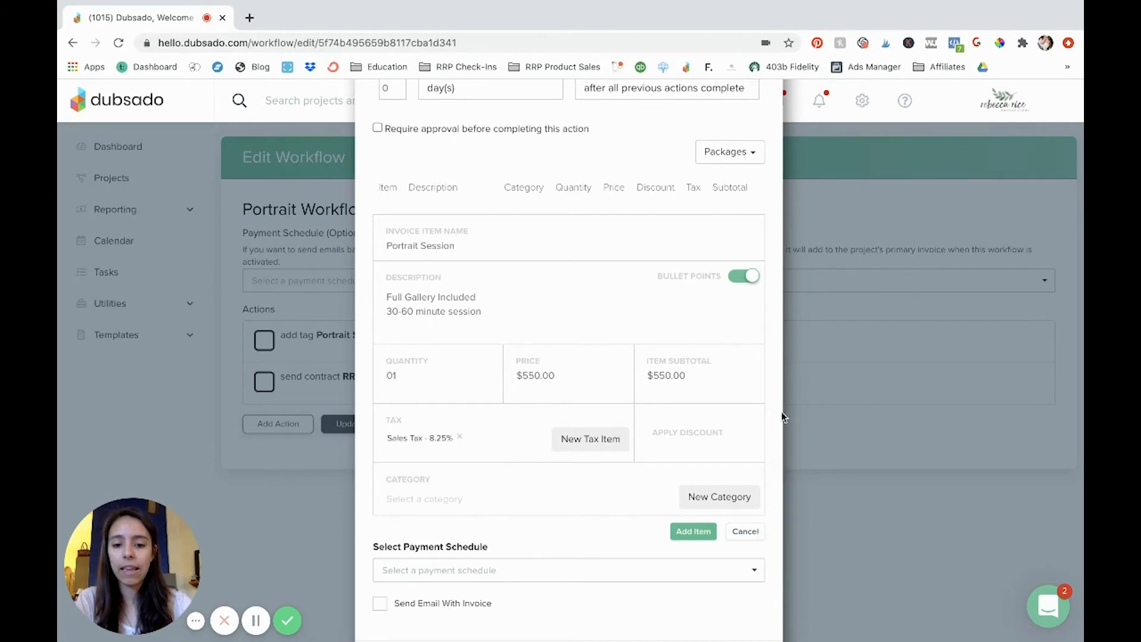
scroll("down", 3)
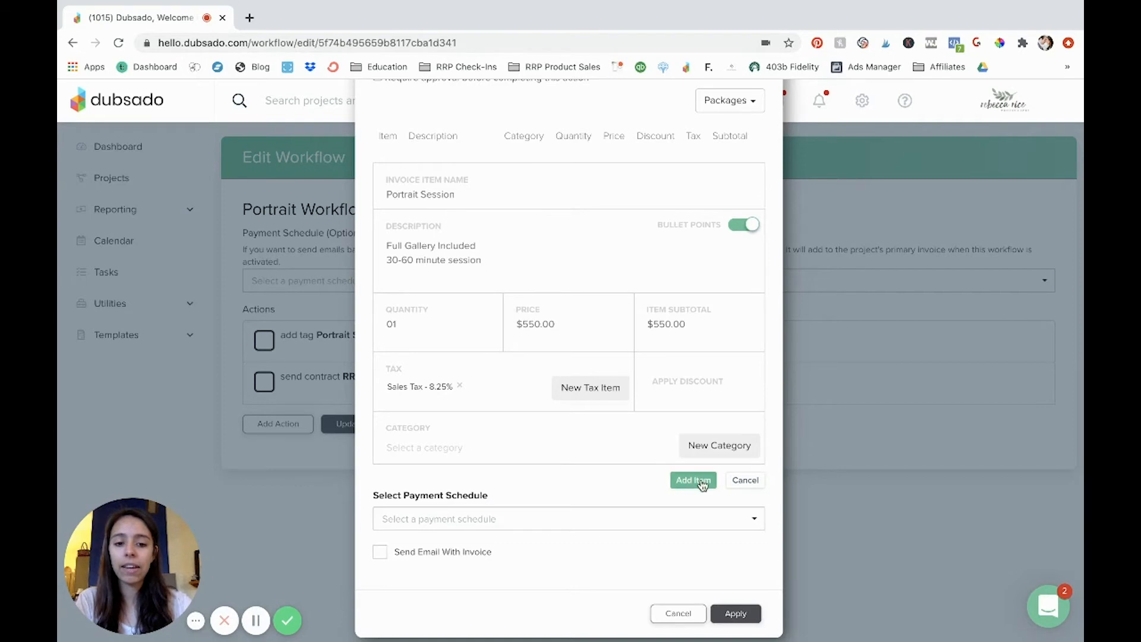
Add the $550 Portrait Session item to the invoice and select the 50/50 payment schedule.
left_click(692, 479)
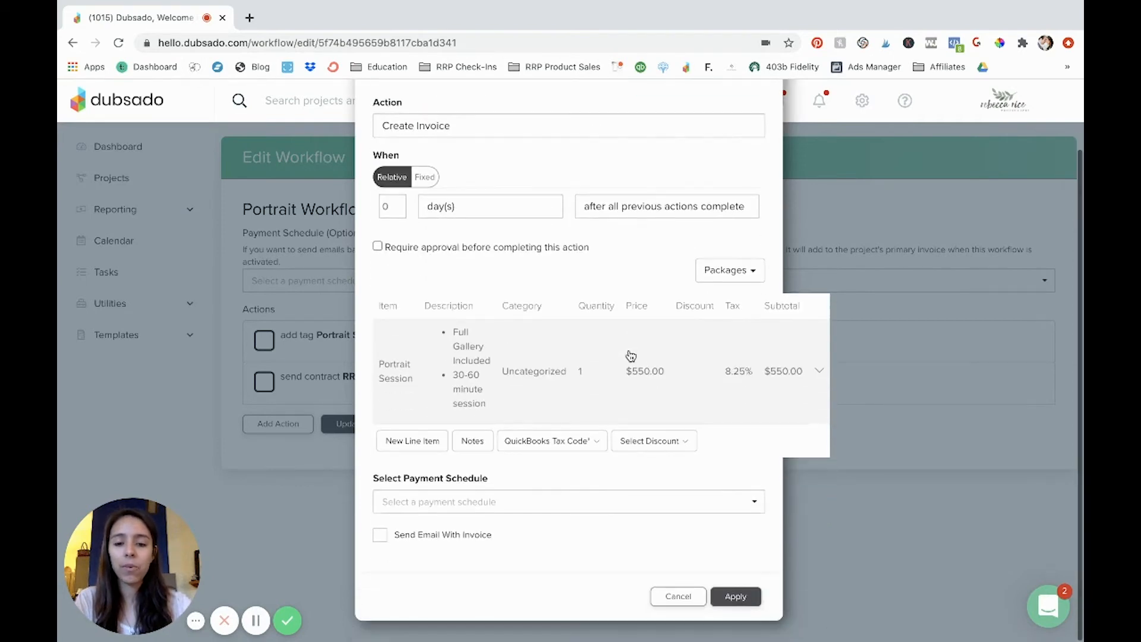
mouse_move(494, 470)
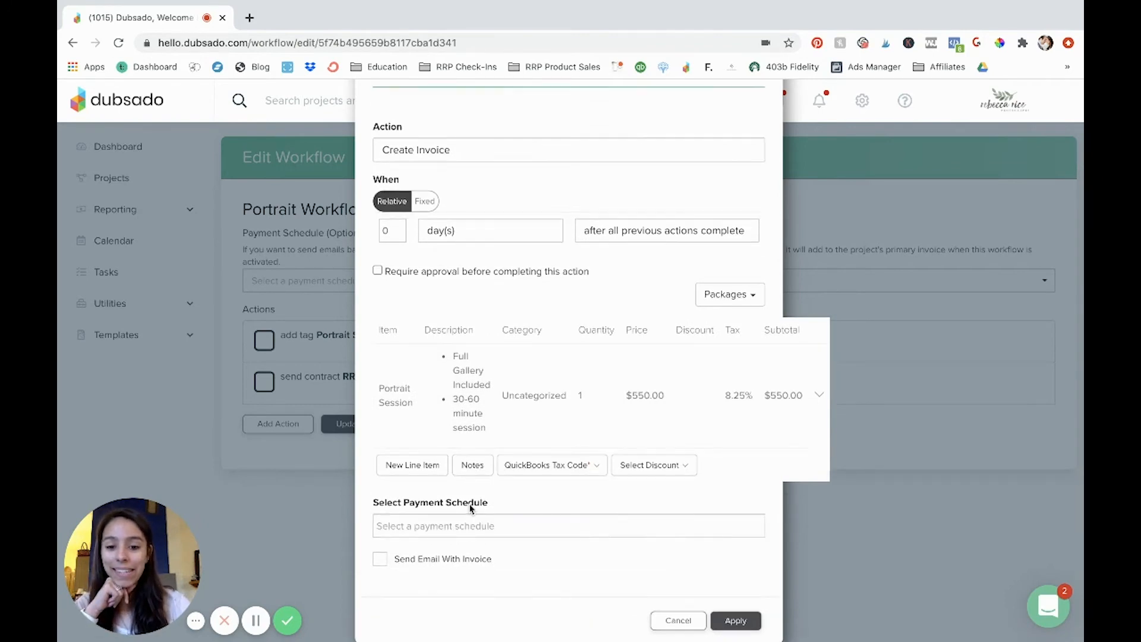
left_click(568, 526)
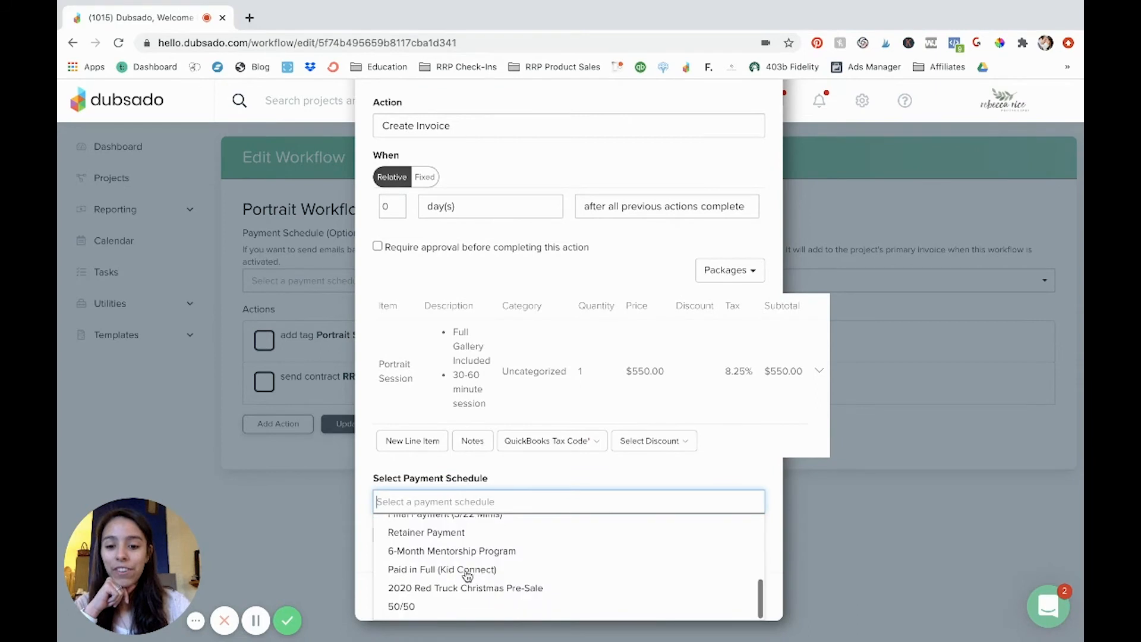
left_click(401, 606)
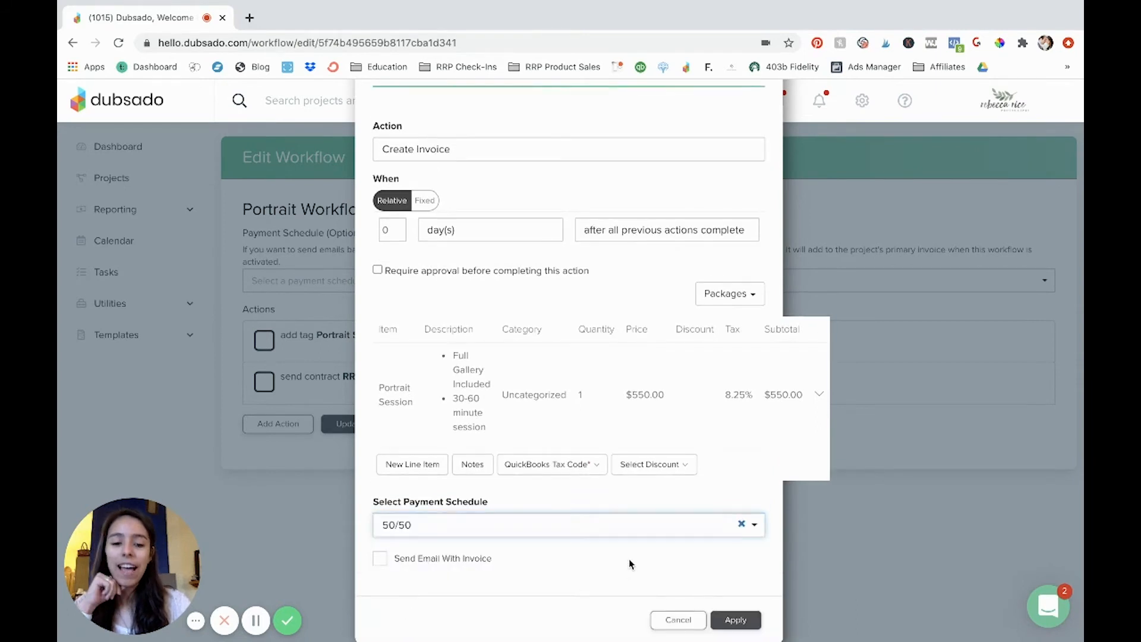
mouse_move(164, 354)
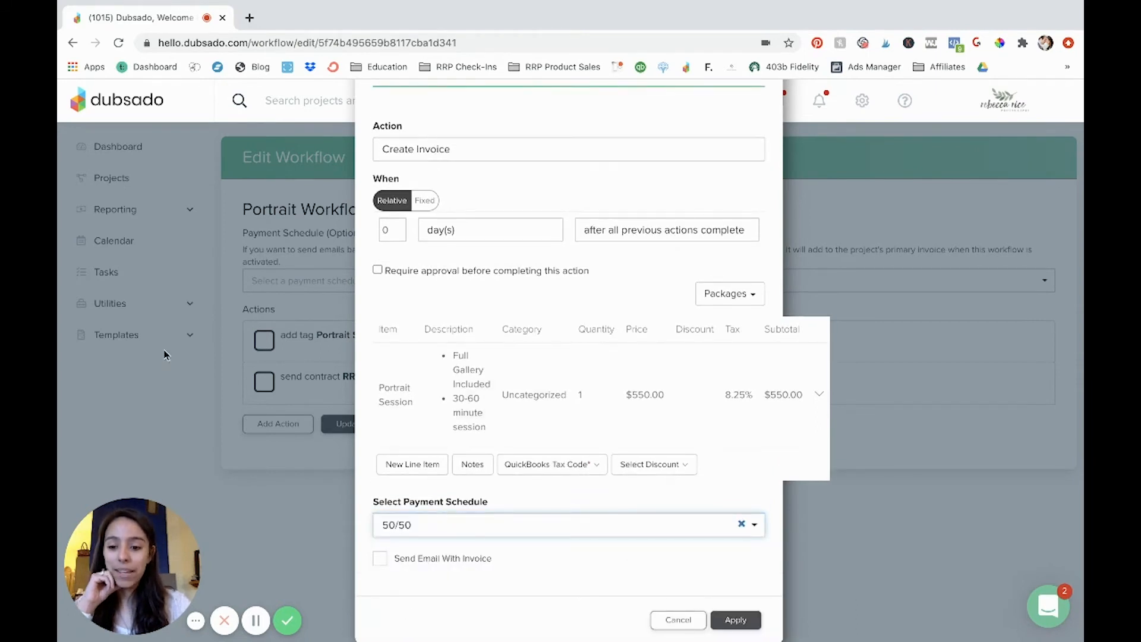
mouse_move(586, 495)
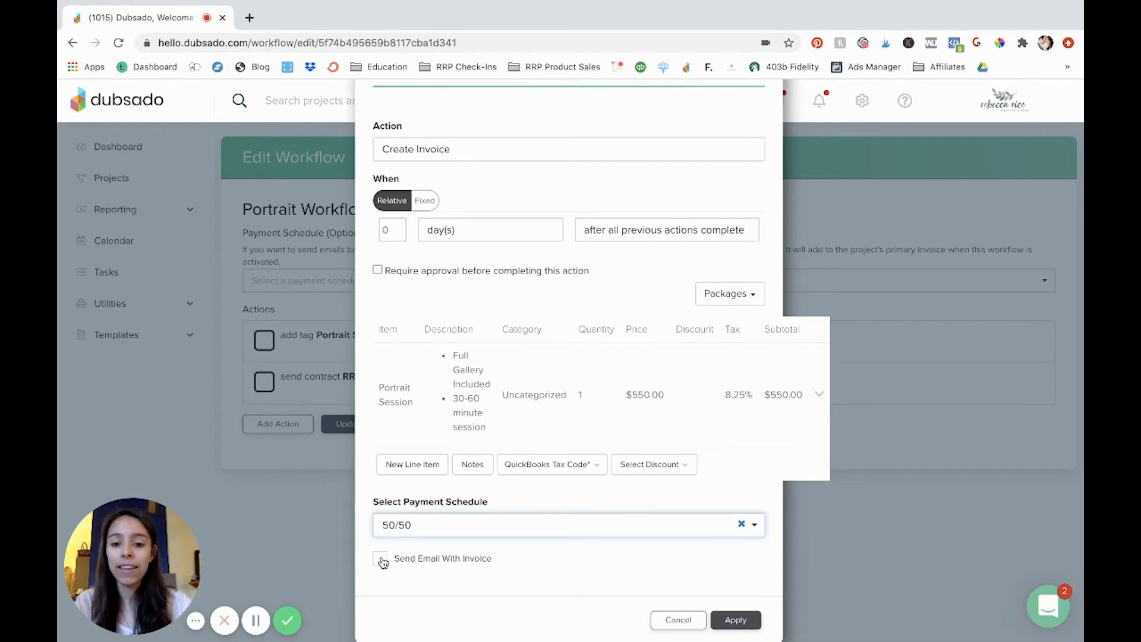
Insert the Contract Link smart field into the invoice email body below {{job | invoiceLink}}.
left_click(379, 558)
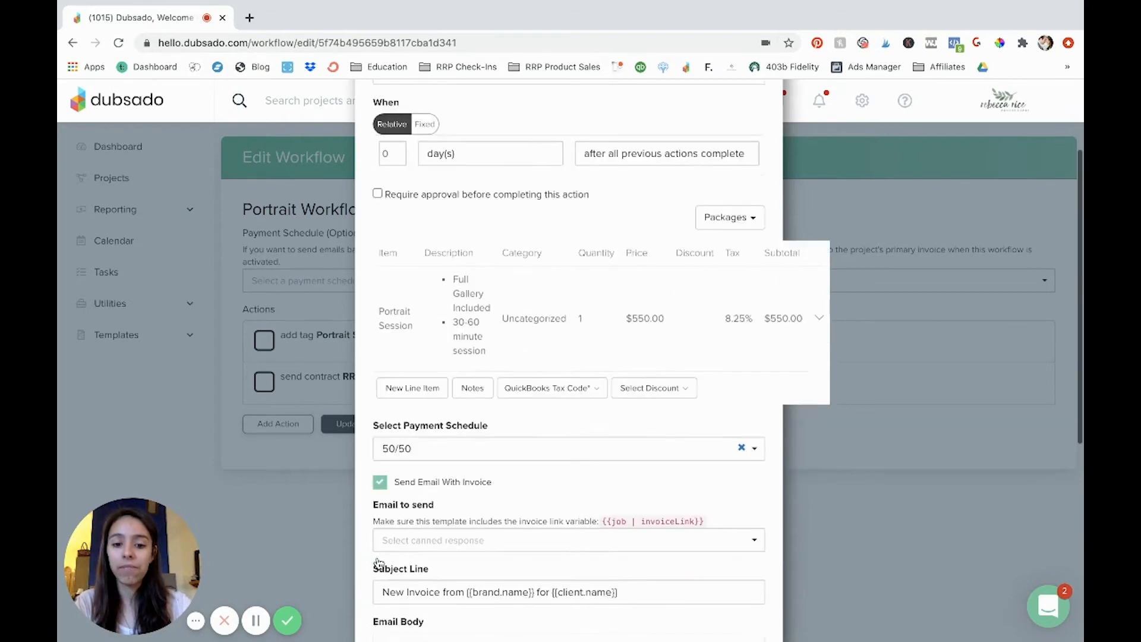
scroll("down", 3)
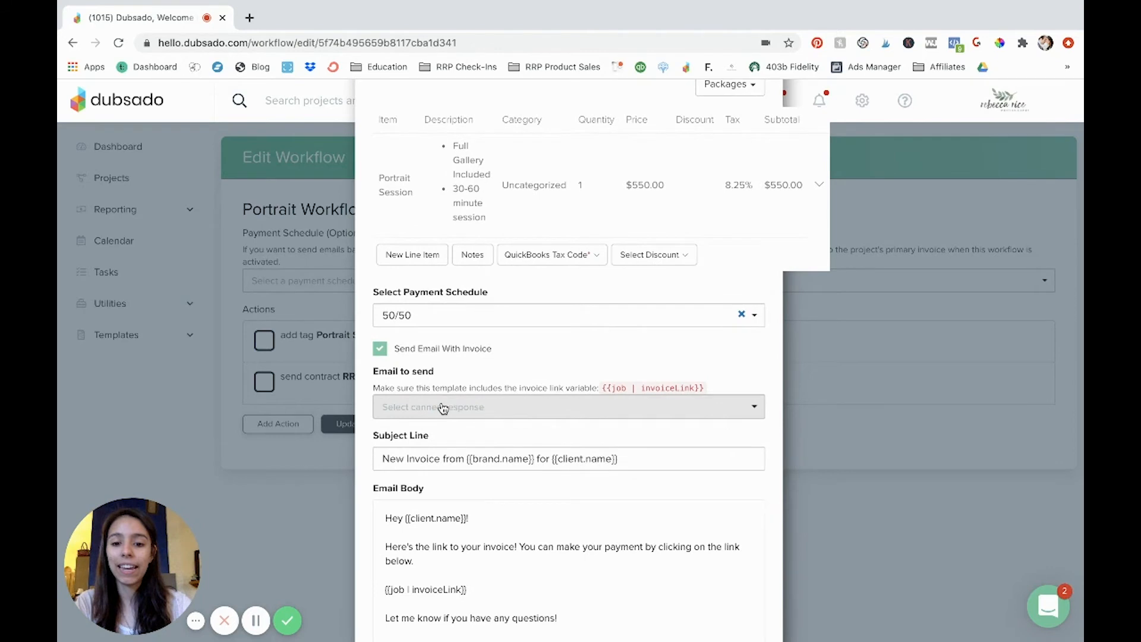
mouse_move(458, 417)
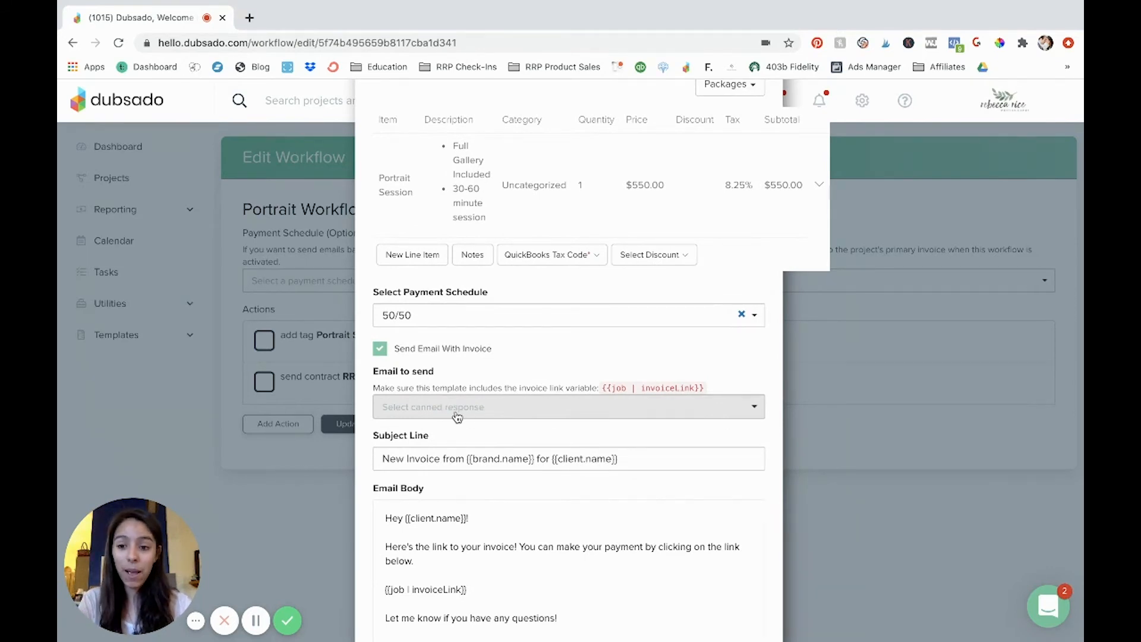
mouse_move(505, 422)
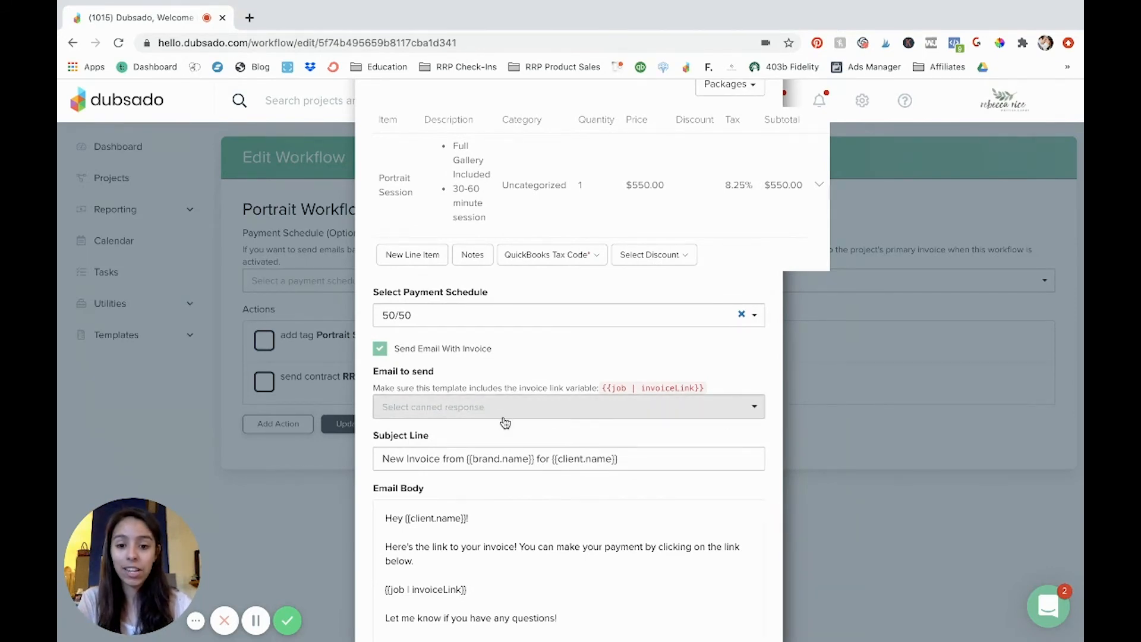
scroll("down", 3)
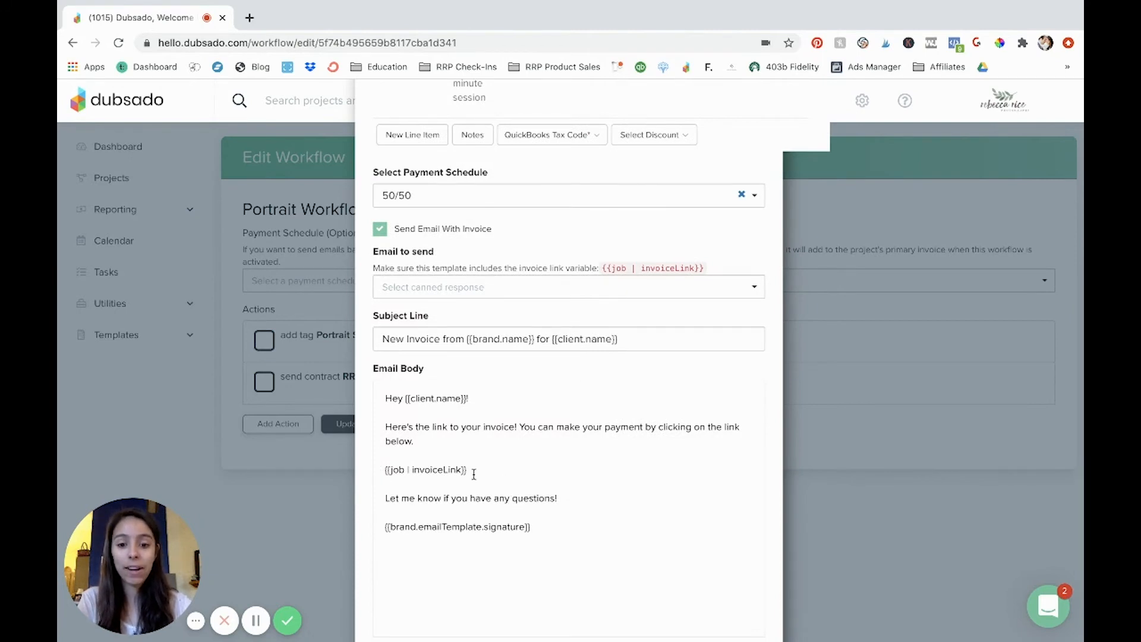
scroll("down", 3)
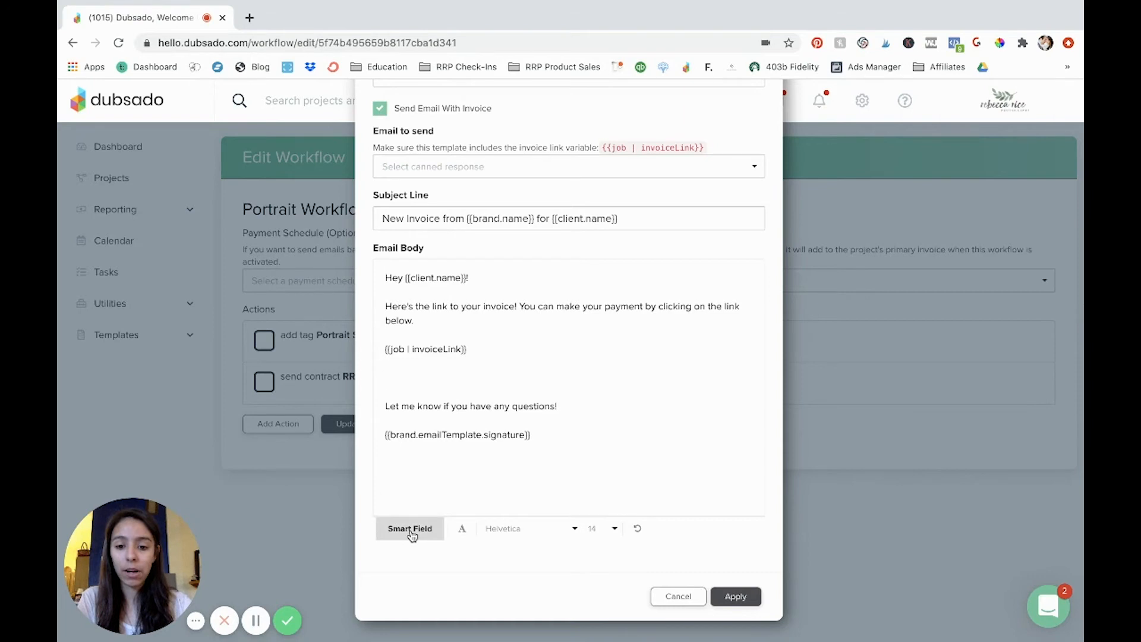
left_click(639, 503)
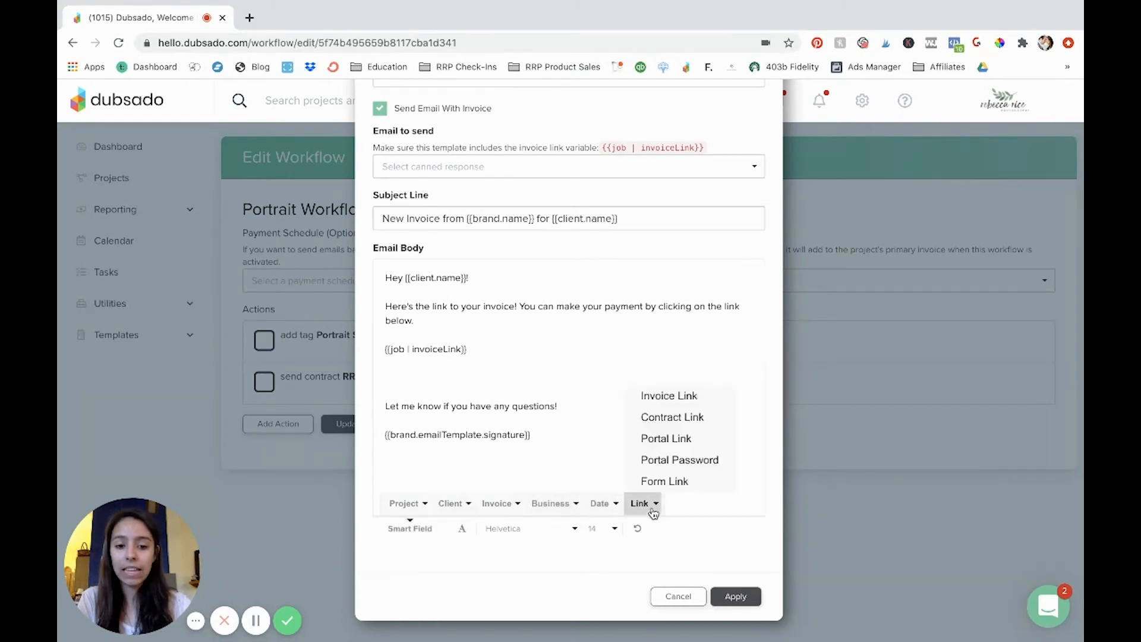
left_click(671, 416)
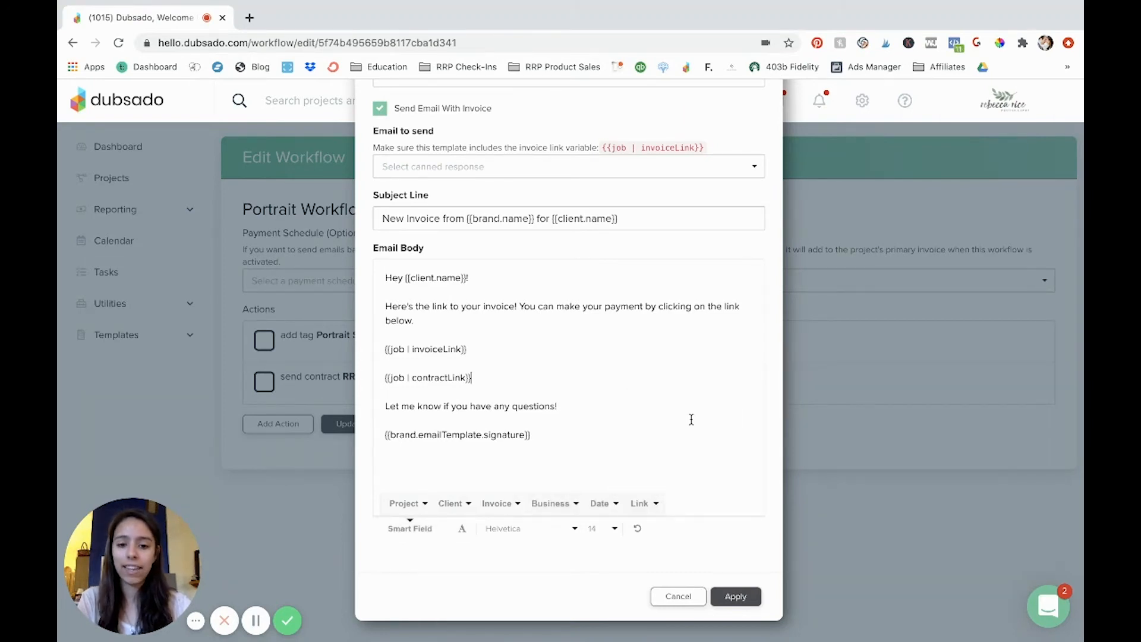
mouse_move(389, 427)
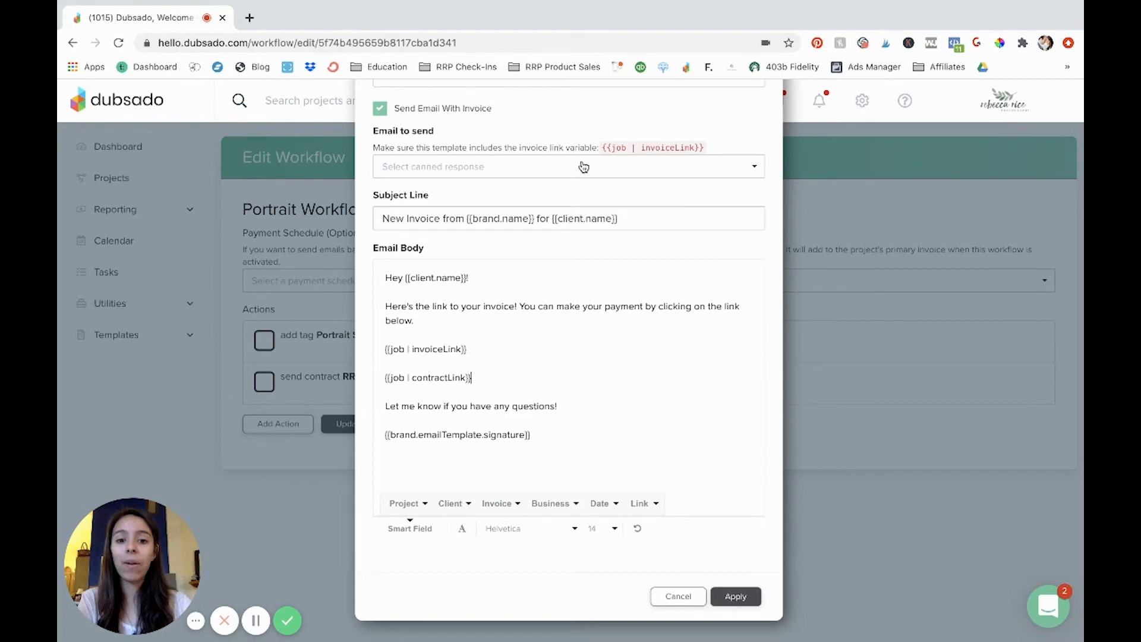
scroll("up", 3)
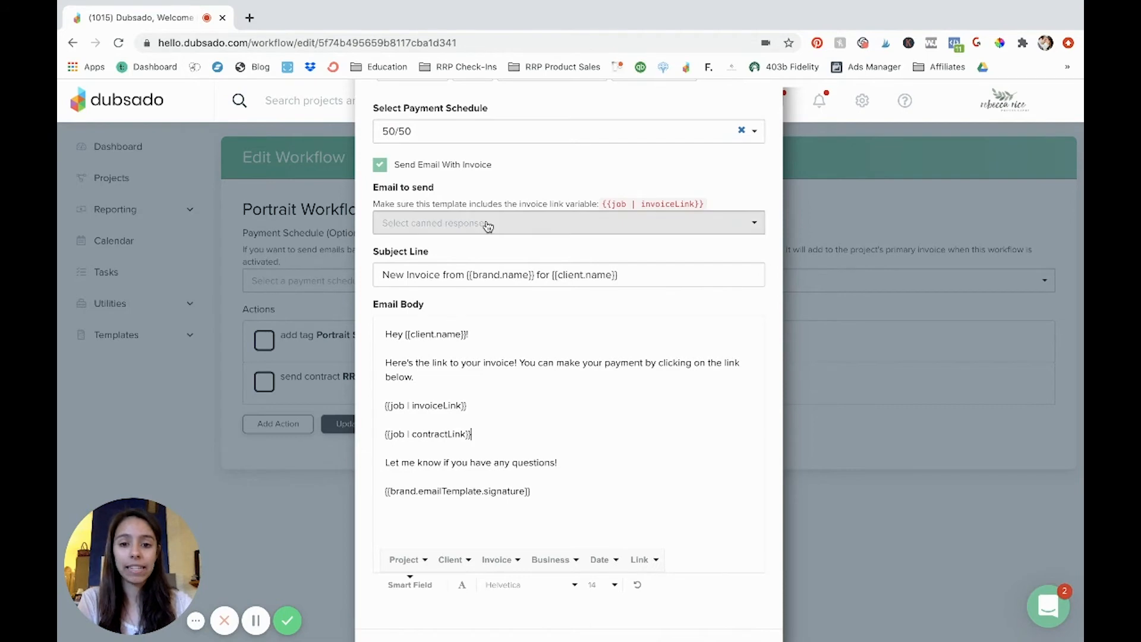
scroll("down", 3)
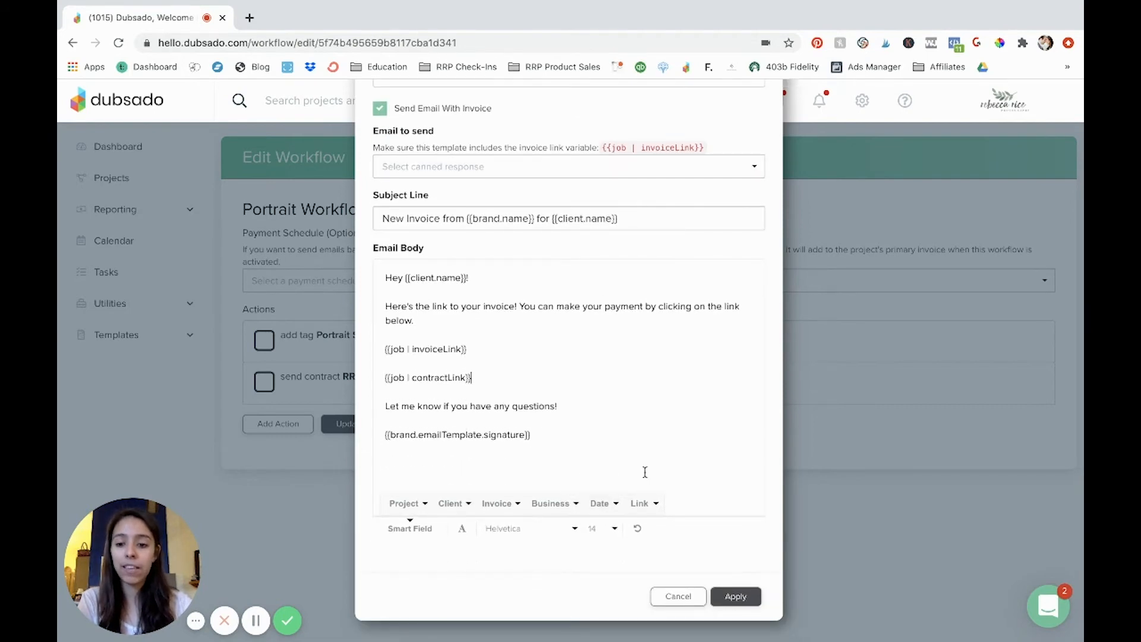
scroll("up", 3)
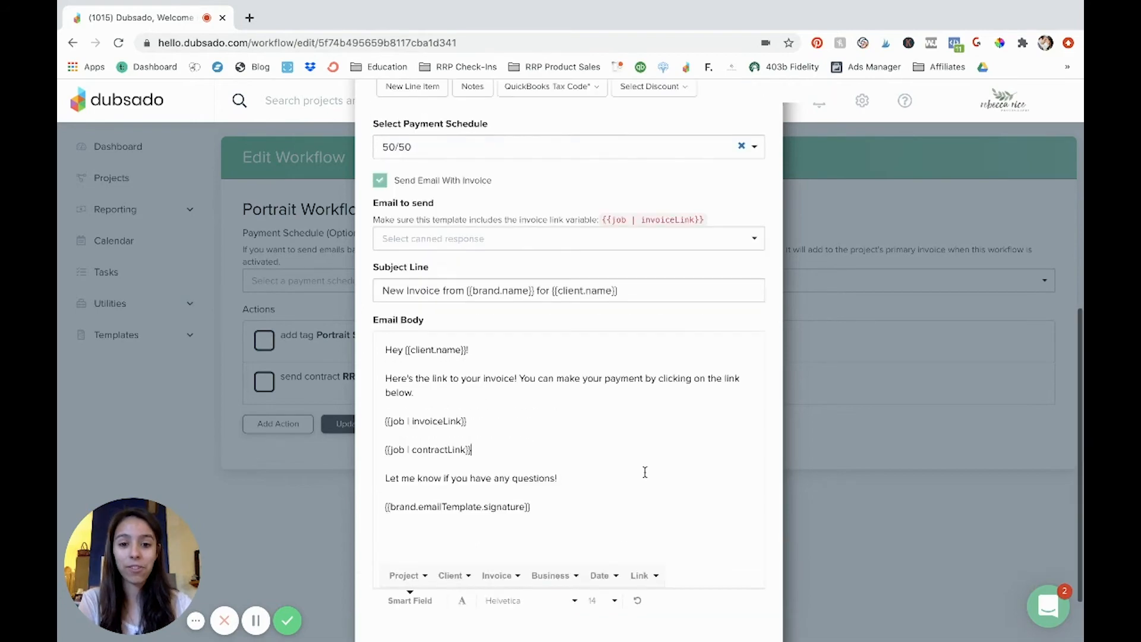
scroll("up", 3)
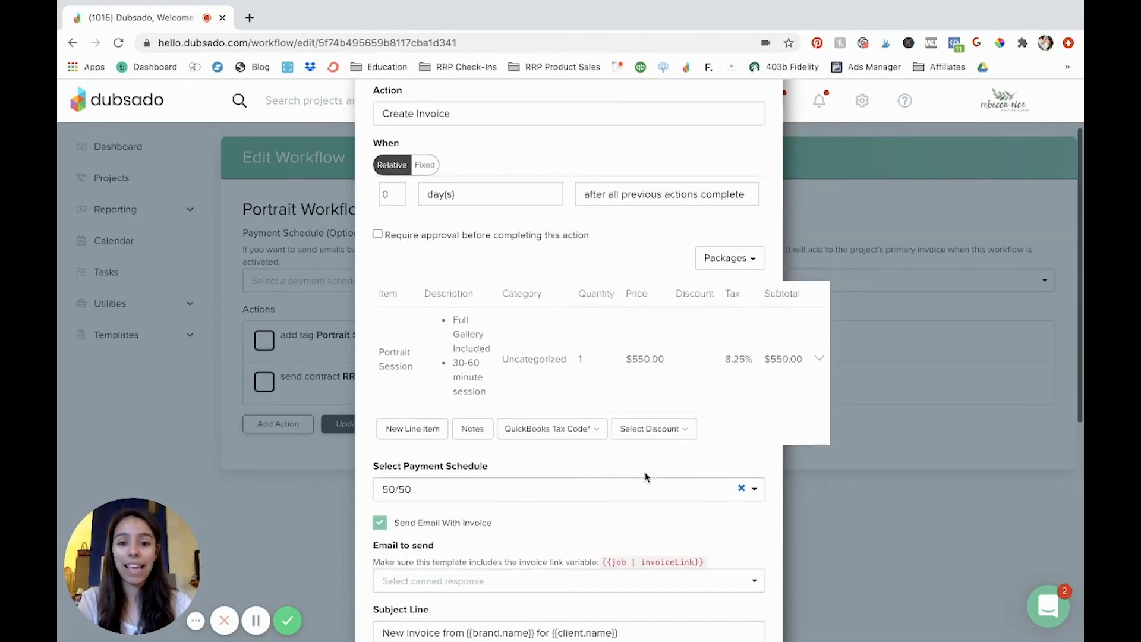
scroll("down", 3)
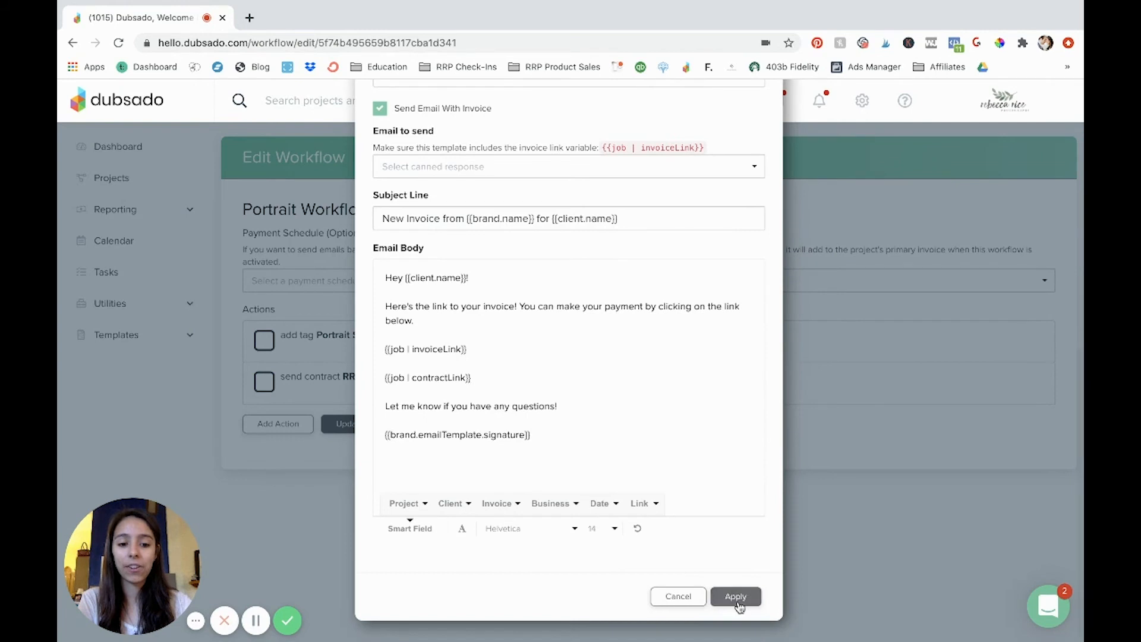
Apply the Create Invoice action, running immediately after all previous actions complete.
left_click(735, 596)
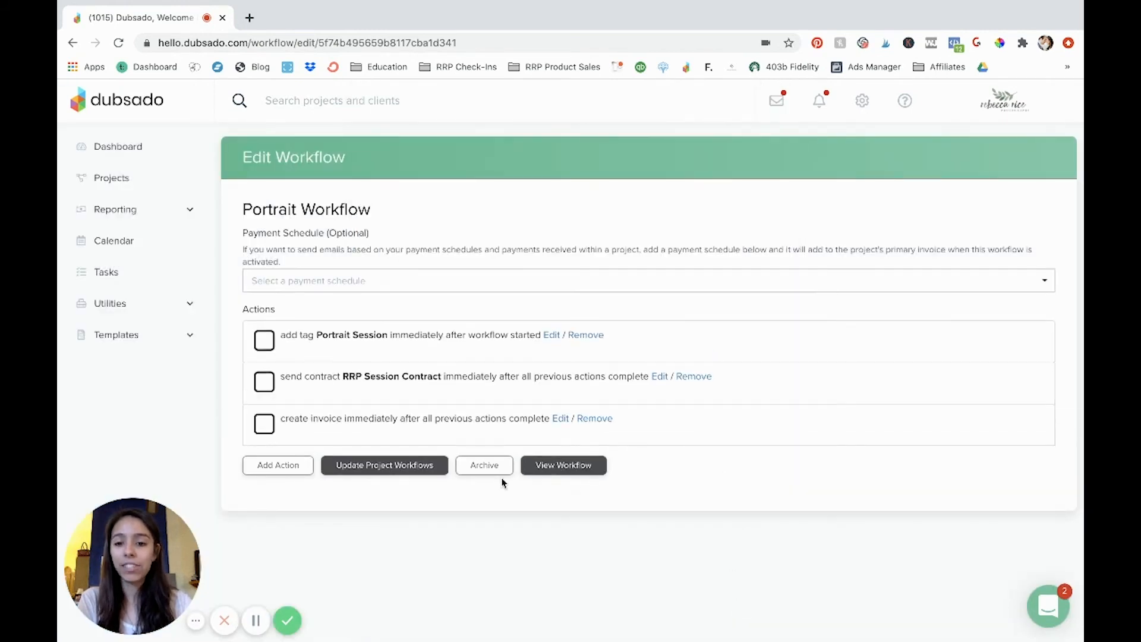
mouse_move(644, 350)
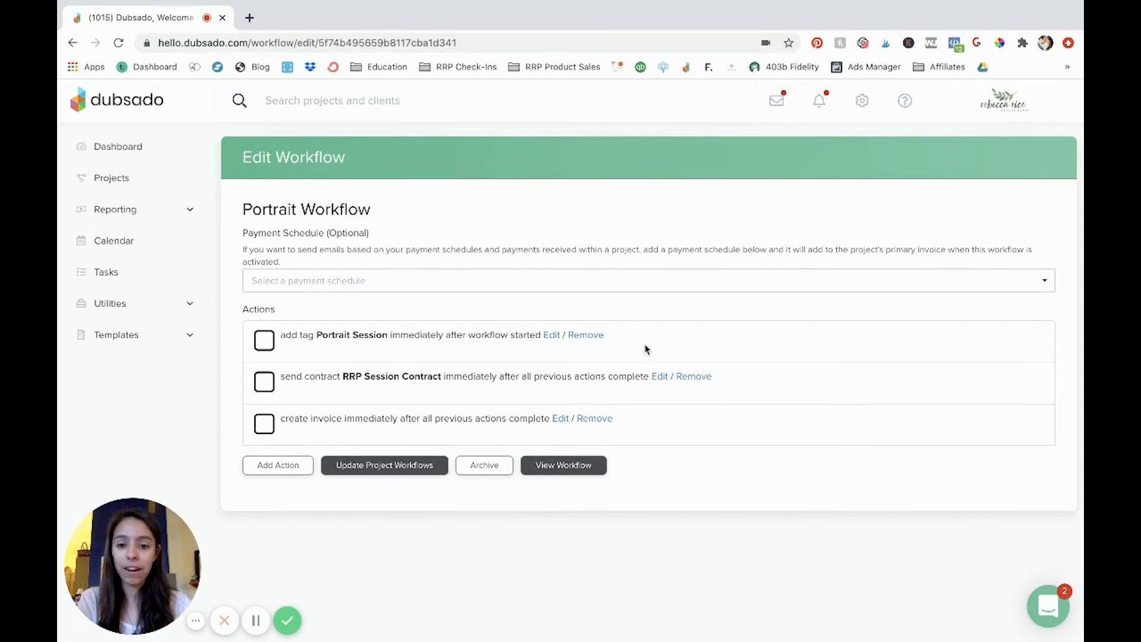
mouse_move(651, 314)
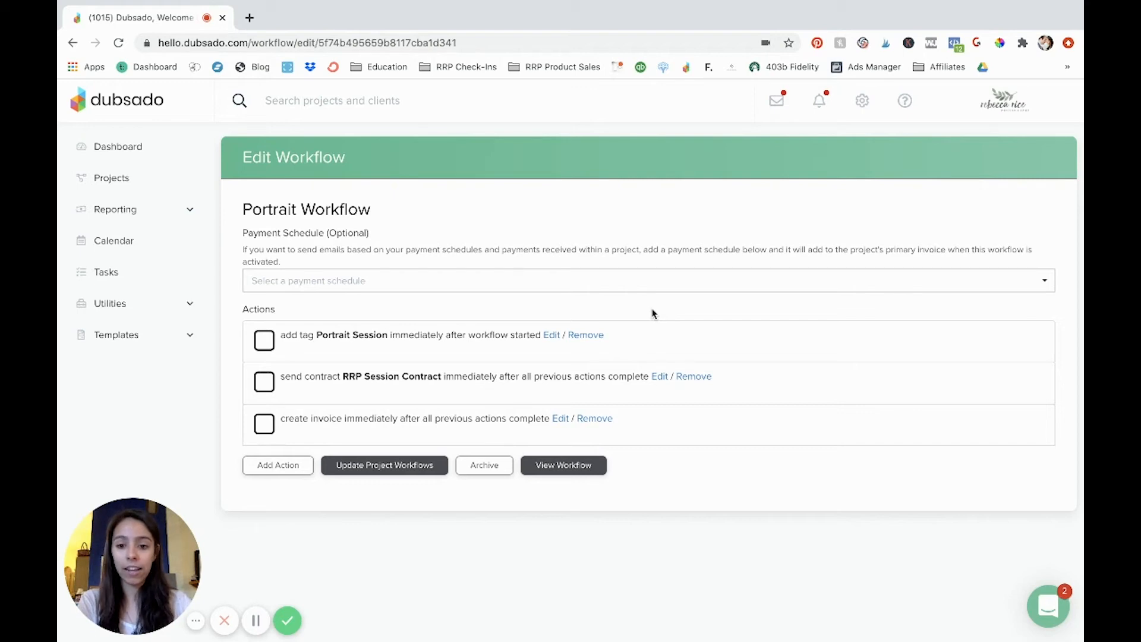
mouse_move(301, 340)
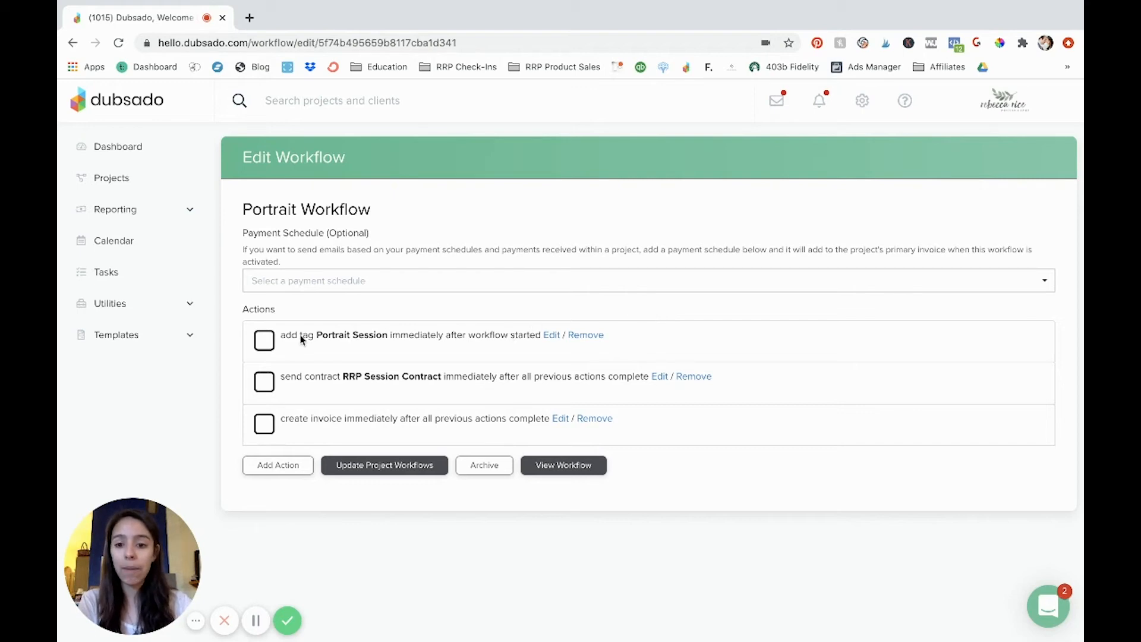
mouse_move(354, 357)
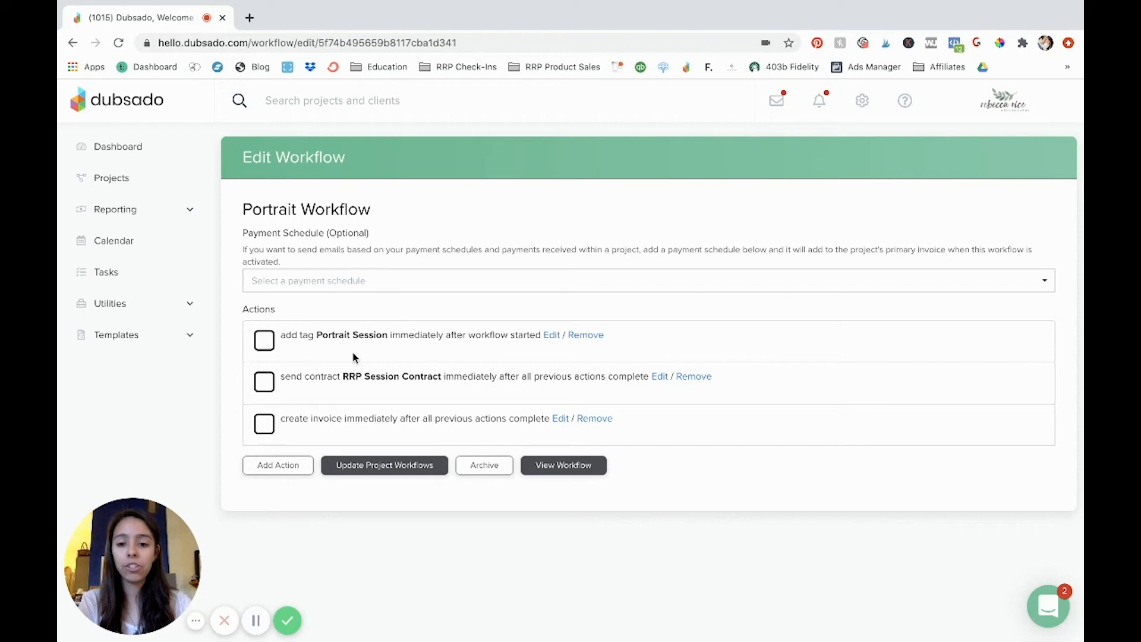
mouse_move(417, 364)
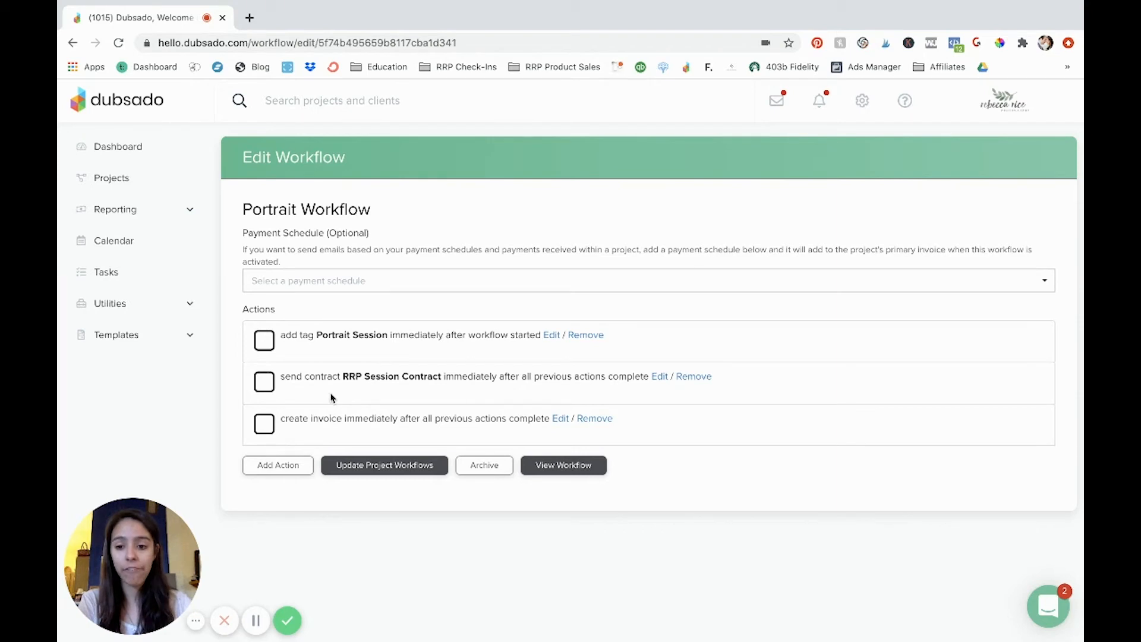
mouse_move(356, 396)
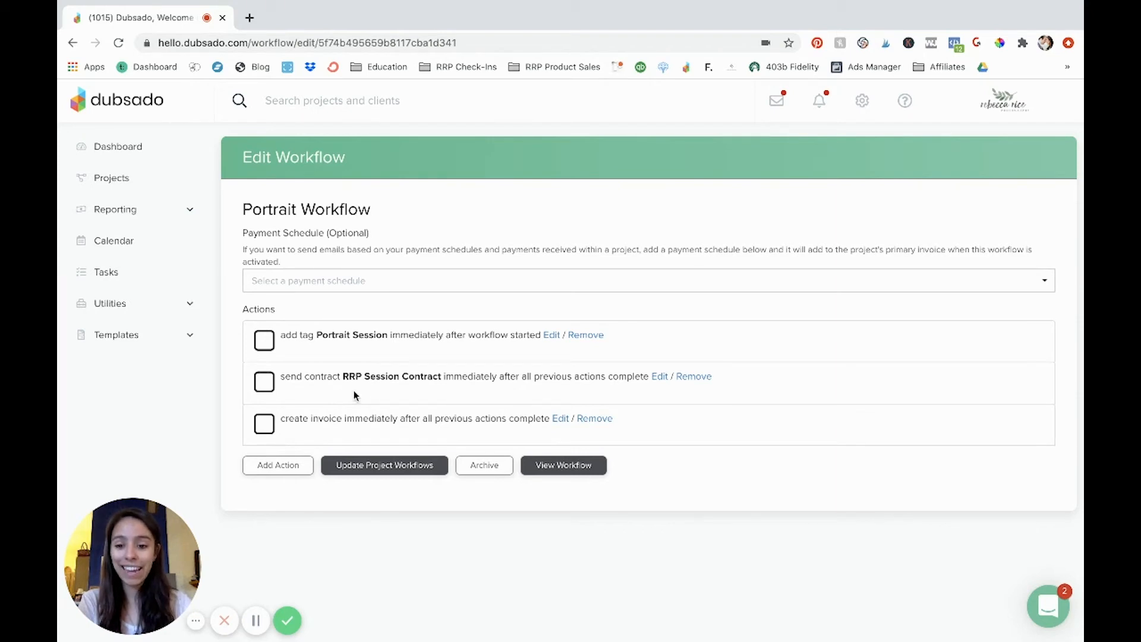
mouse_move(425, 389)
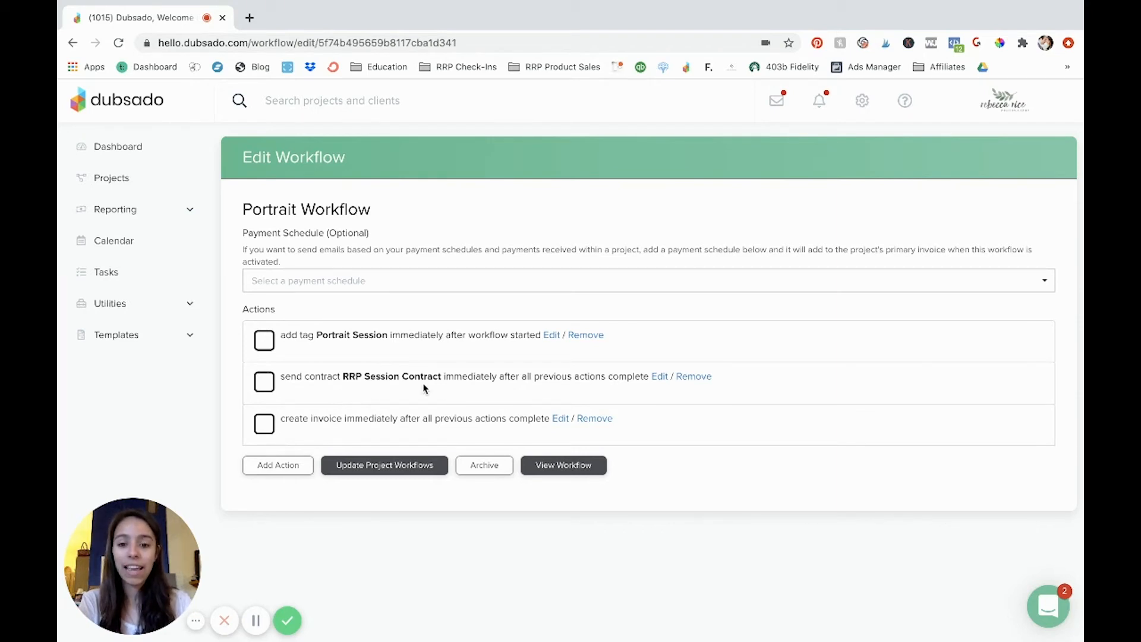
mouse_move(397, 384)
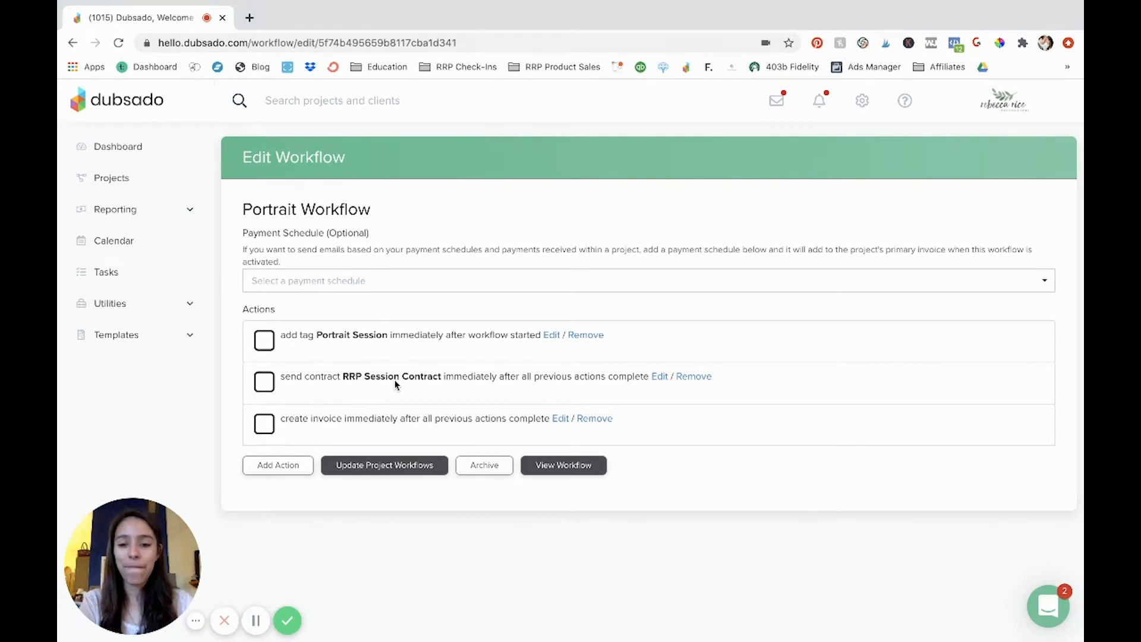
mouse_move(406, 392)
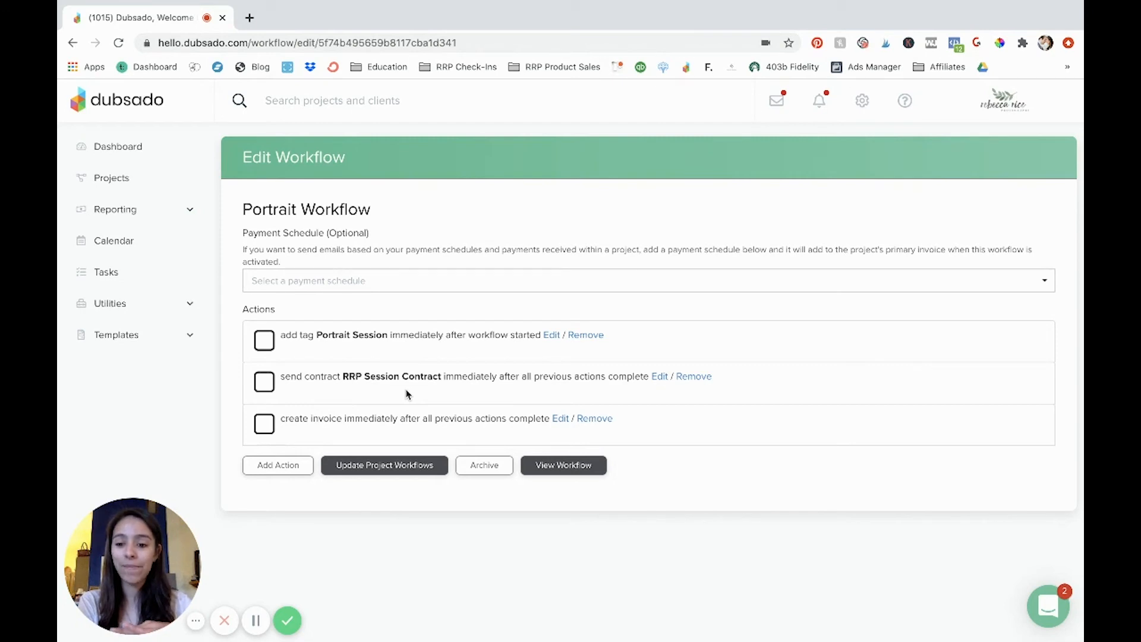
mouse_move(343, 429)
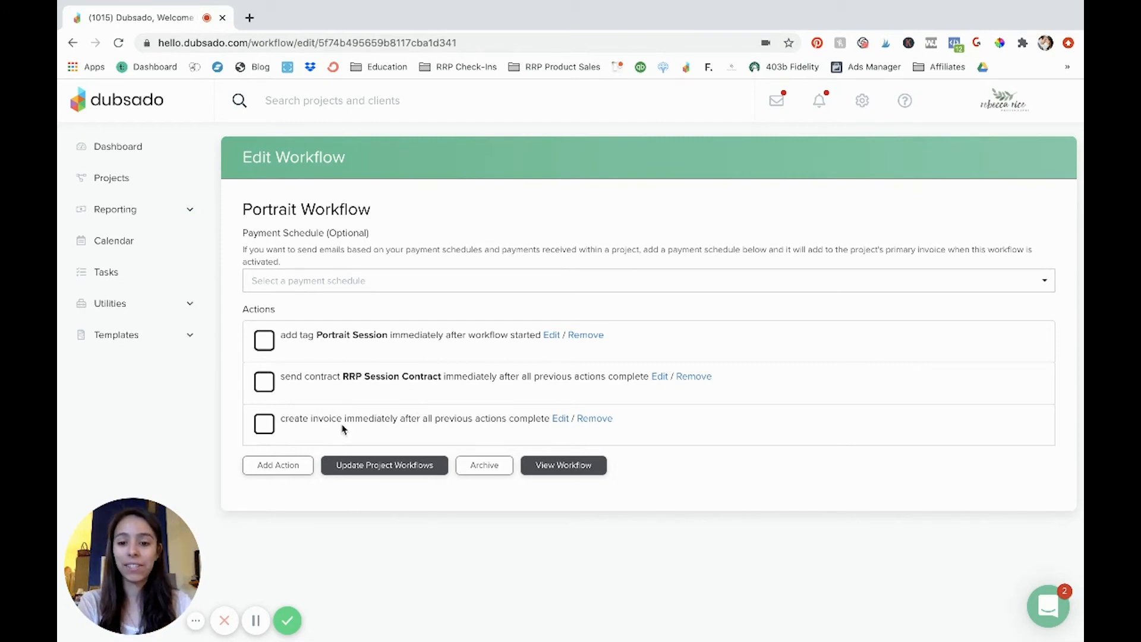
mouse_move(484, 381)
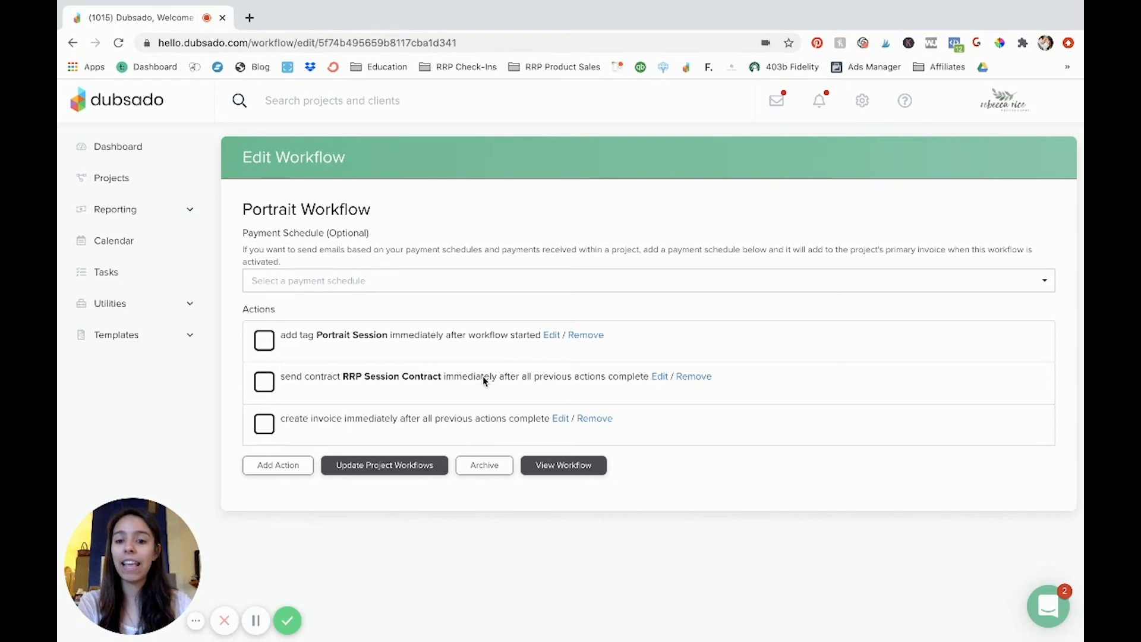
mouse_move(715, 438)
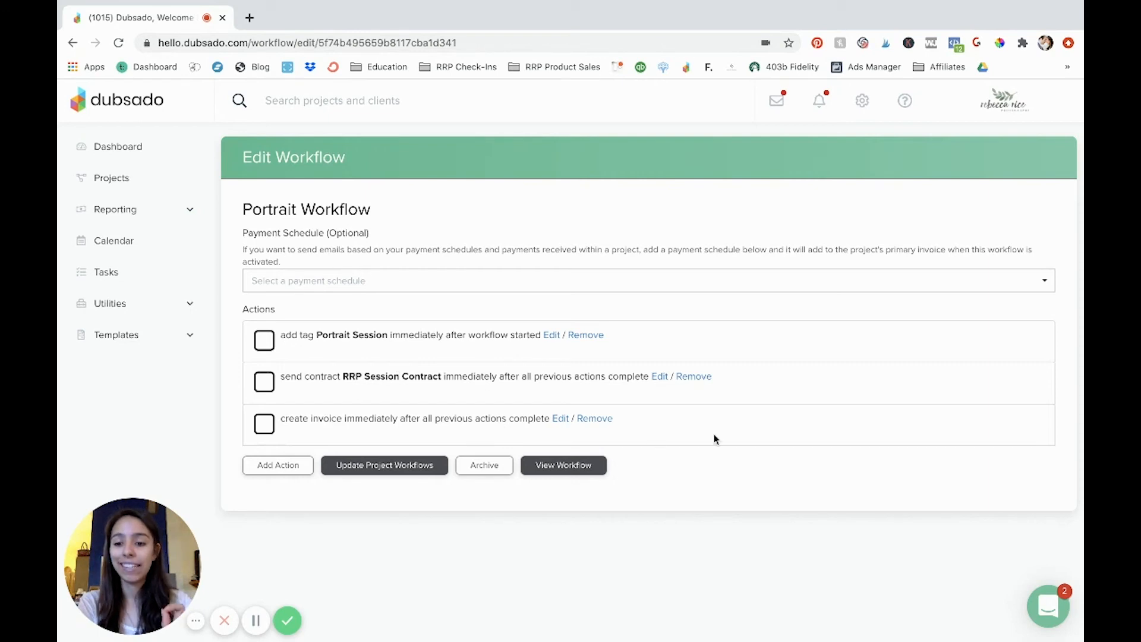
mouse_move(739, 405)
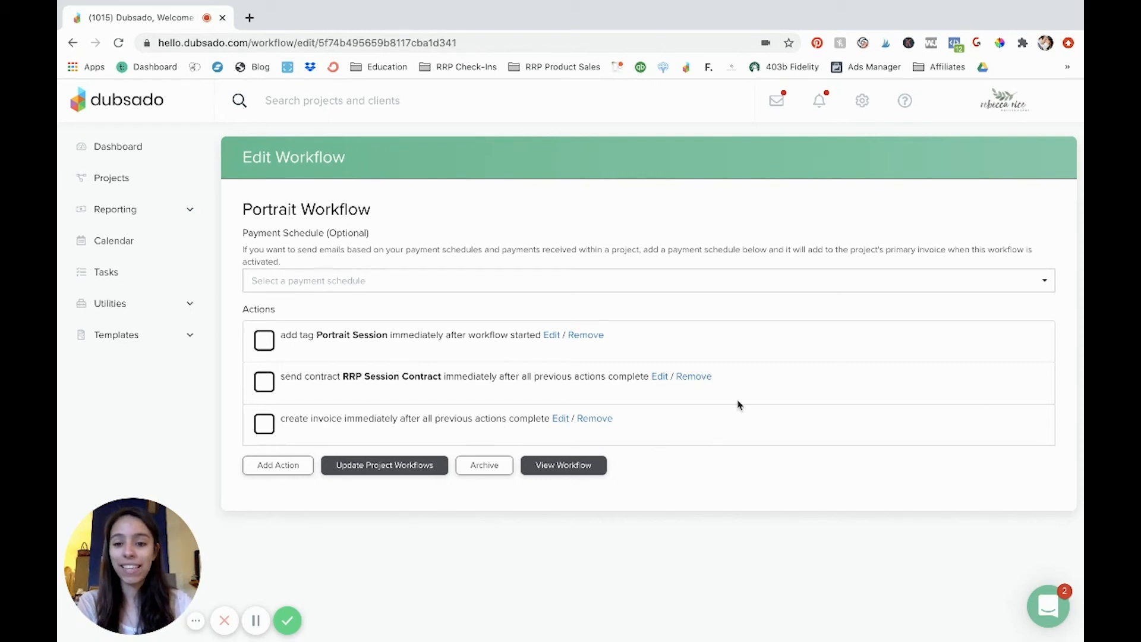
mouse_move(799, 453)
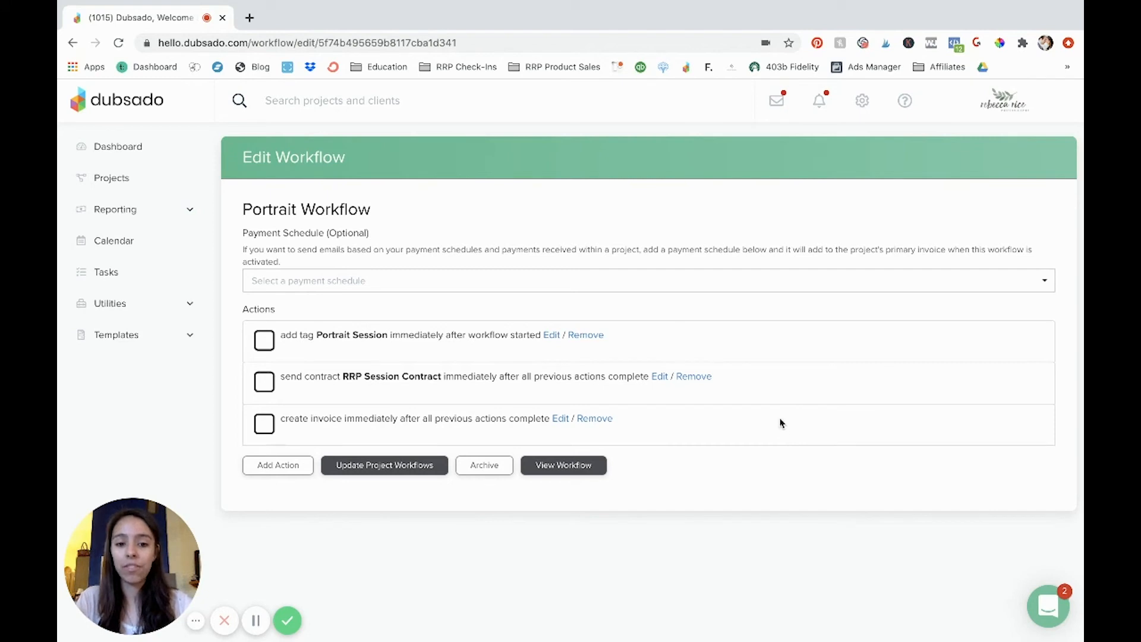
mouse_move(790, 377)
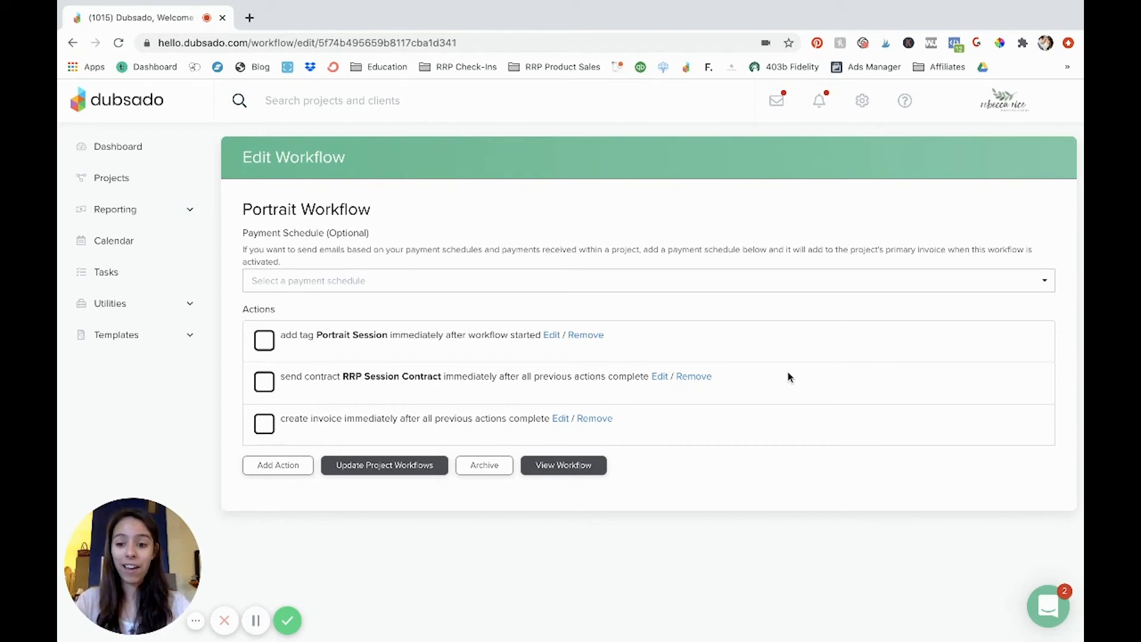
Add a fourth workflow action timed 1 week before the project start date.
left_click(278, 465)
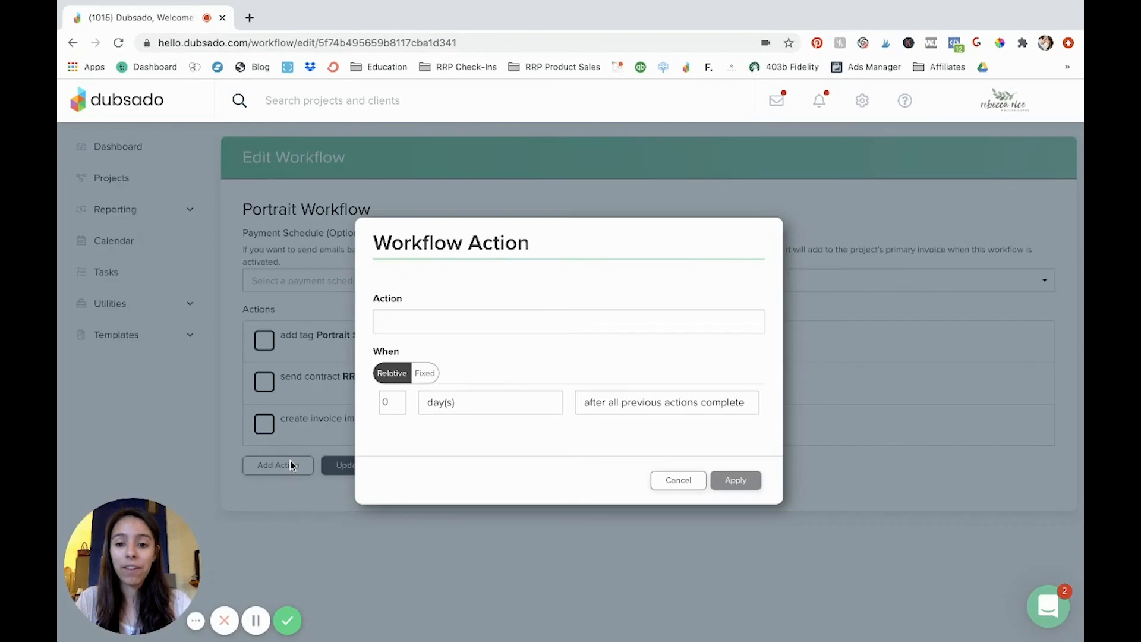
mouse_move(671, 419)
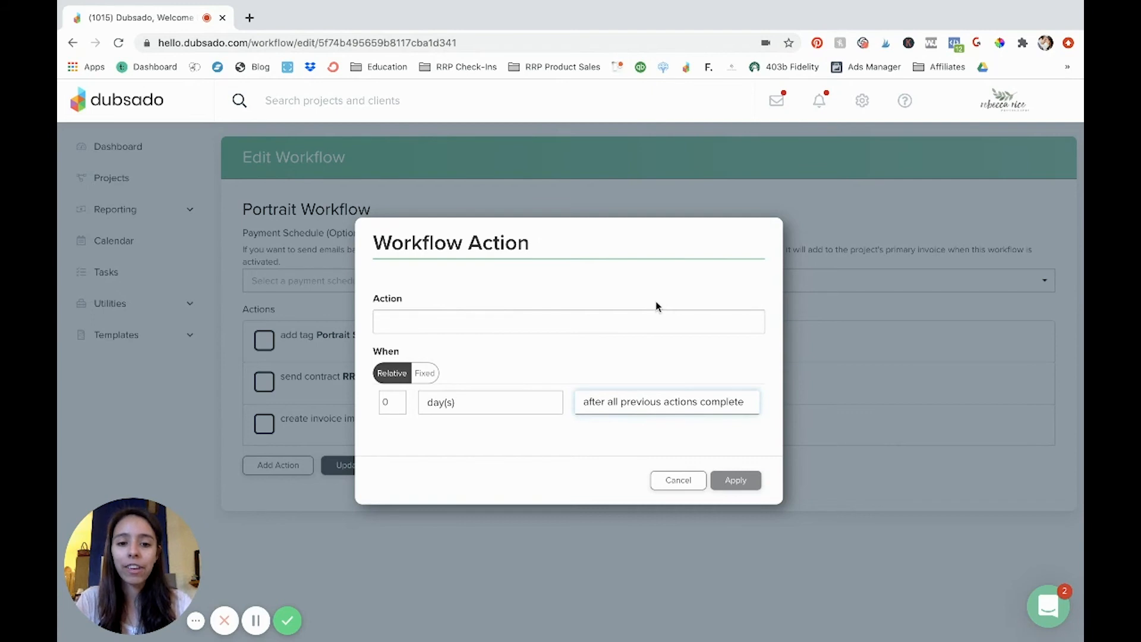
left_click(665, 401)
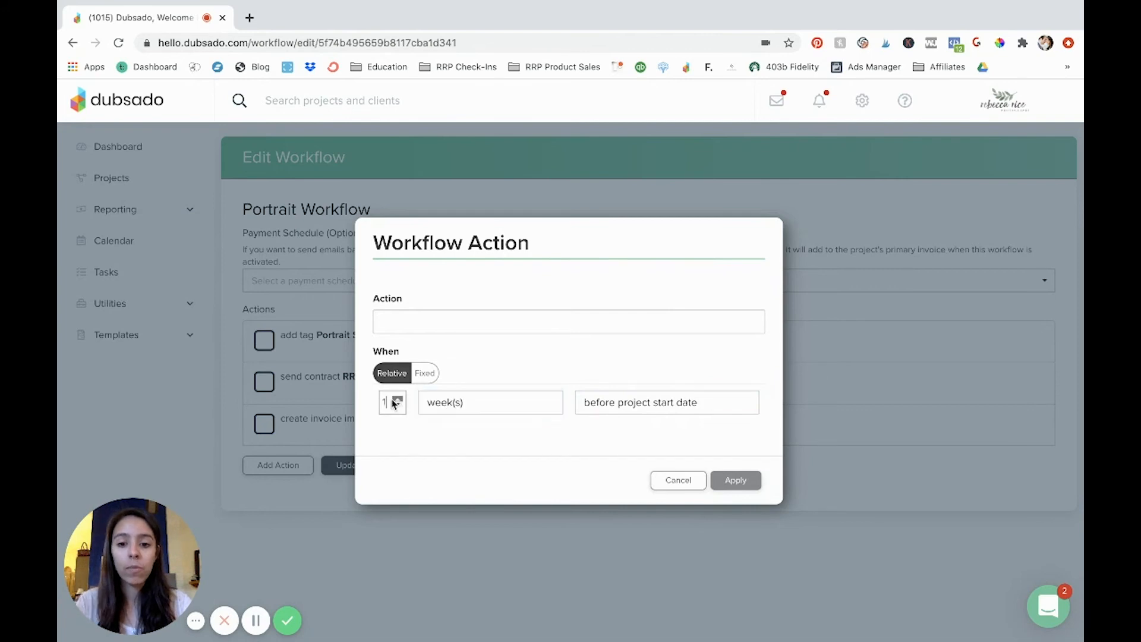
mouse_move(589, 460)
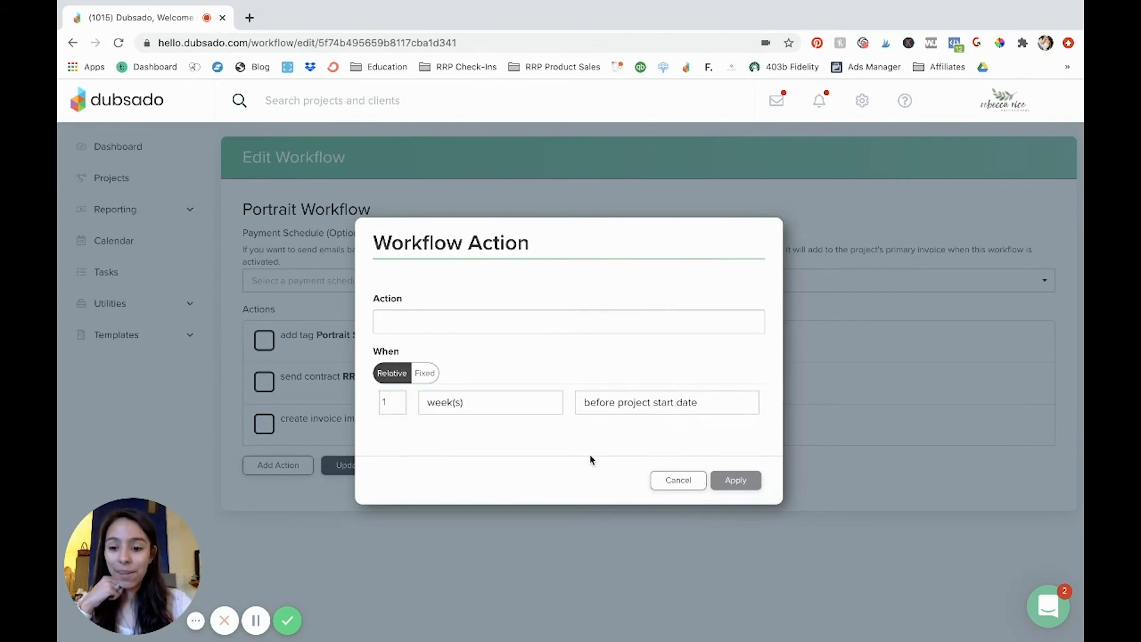
mouse_move(711, 400)
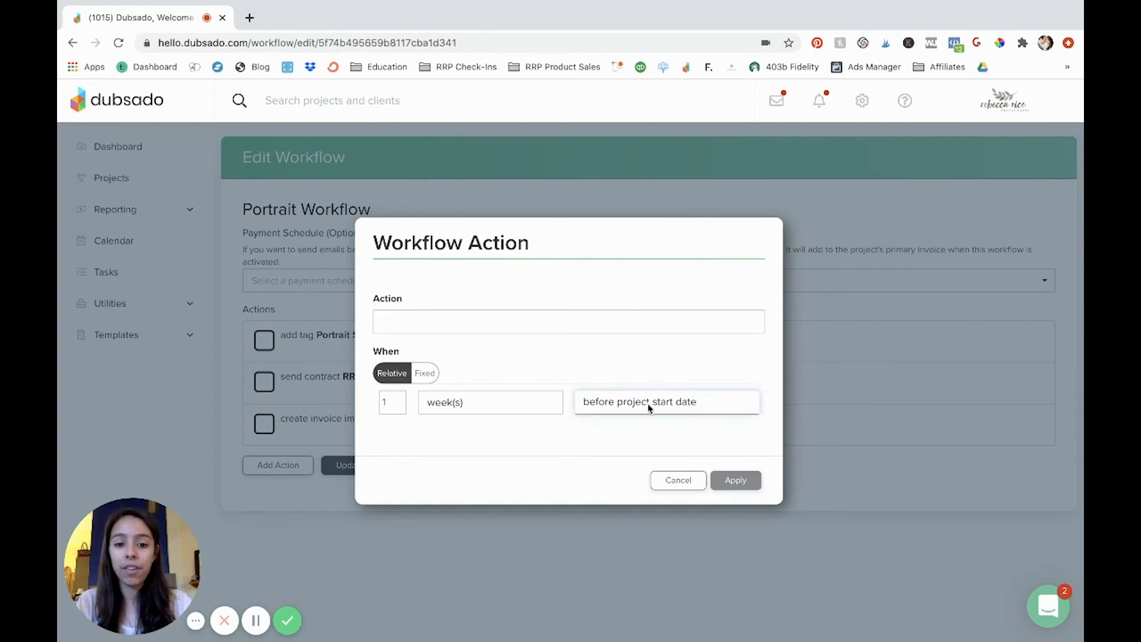
mouse_move(647, 429)
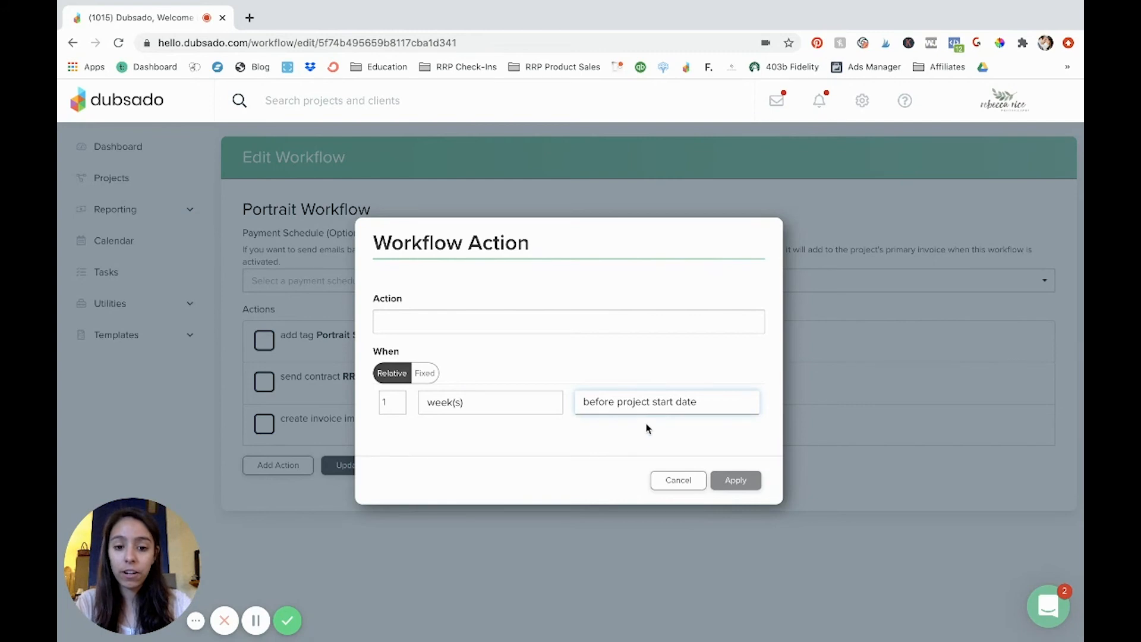
mouse_move(649, 412)
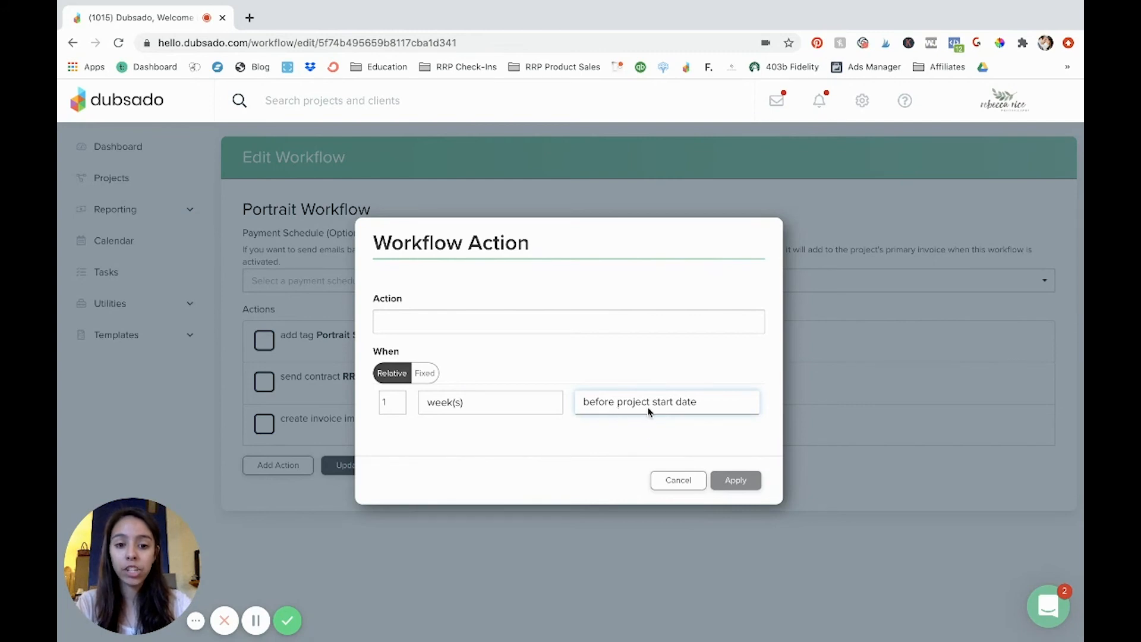
mouse_move(659, 530)
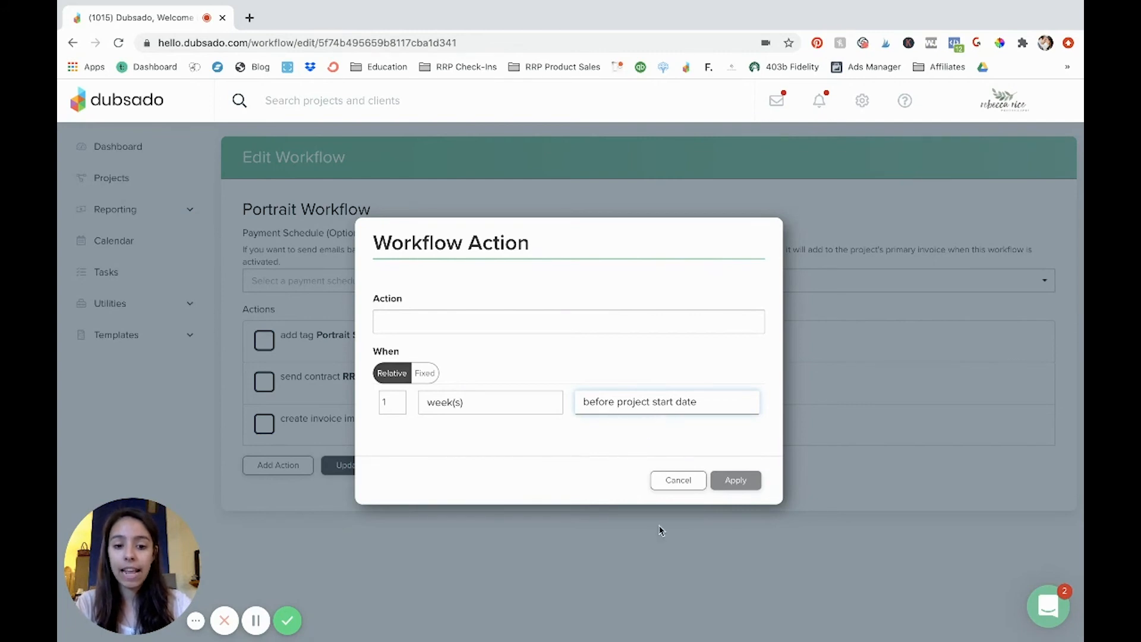
mouse_move(649, 558)
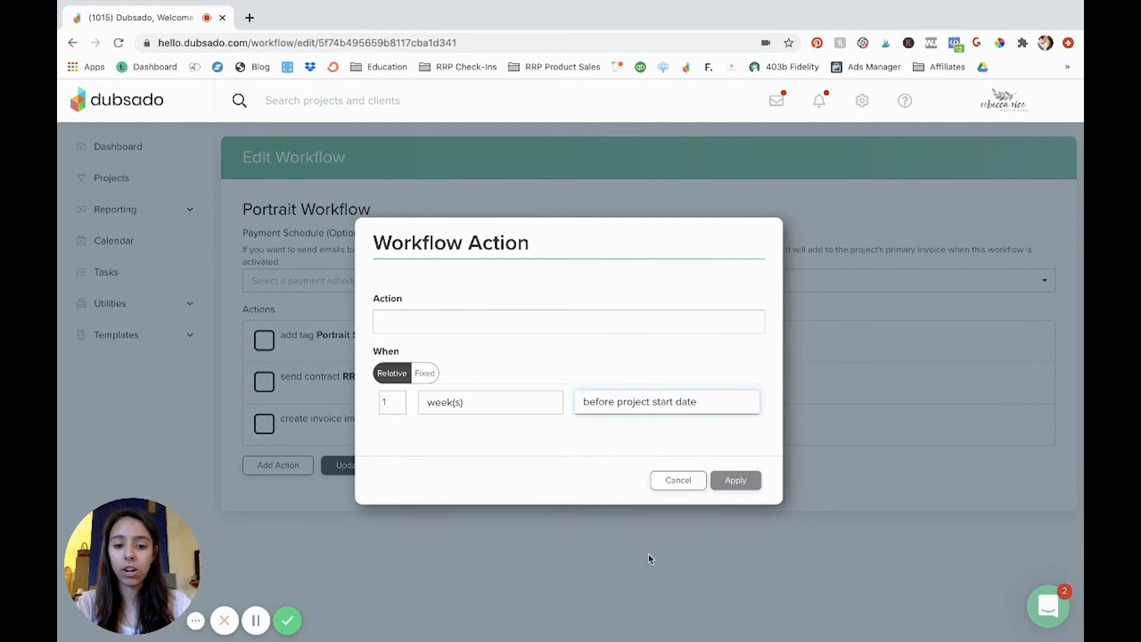
mouse_move(662, 539)
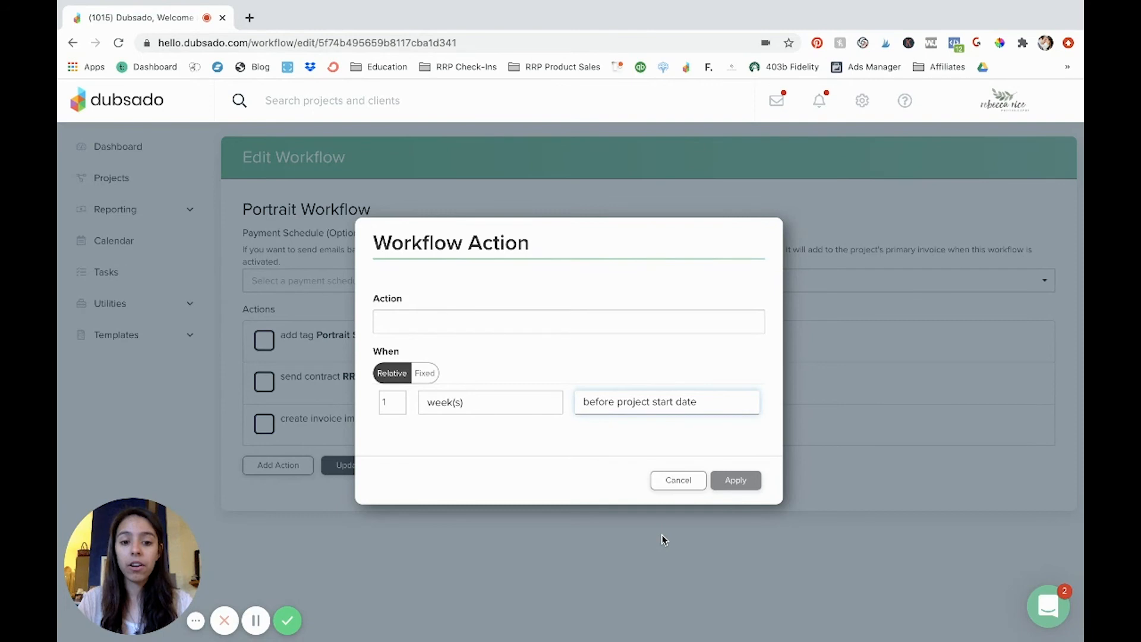
mouse_move(658, 487)
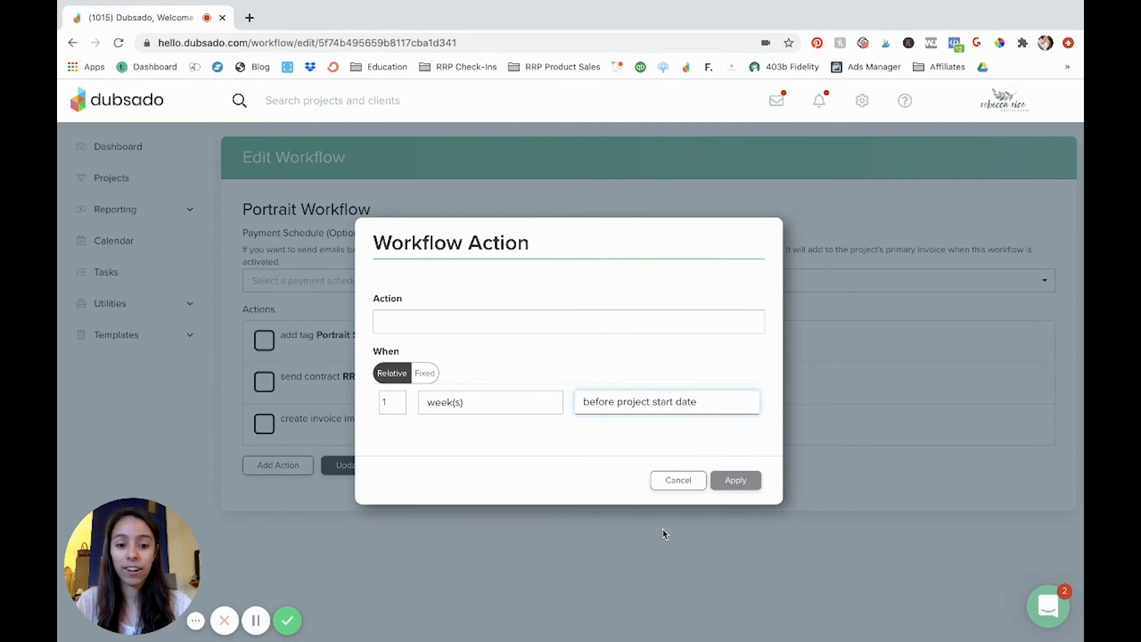
mouse_move(662, 519)
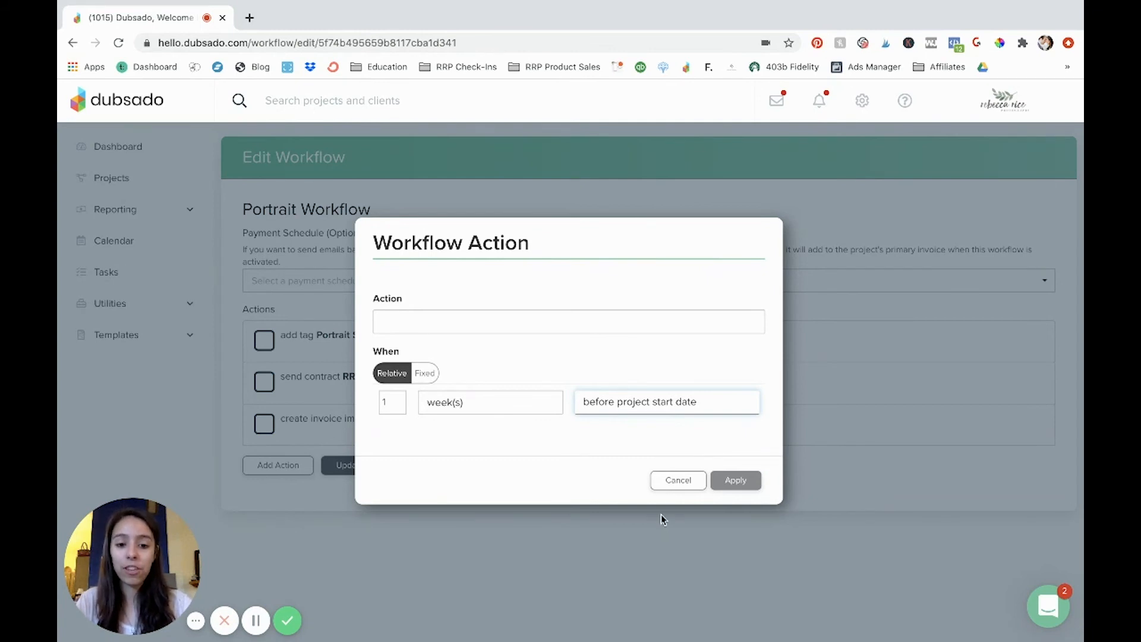
mouse_move(599, 470)
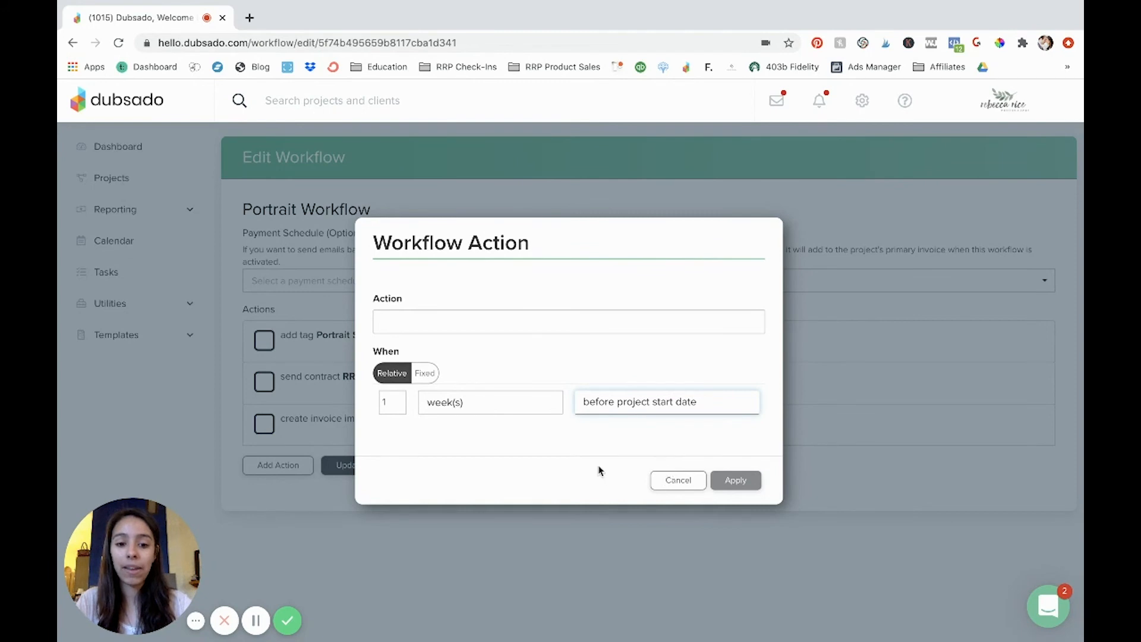
mouse_move(648, 471)
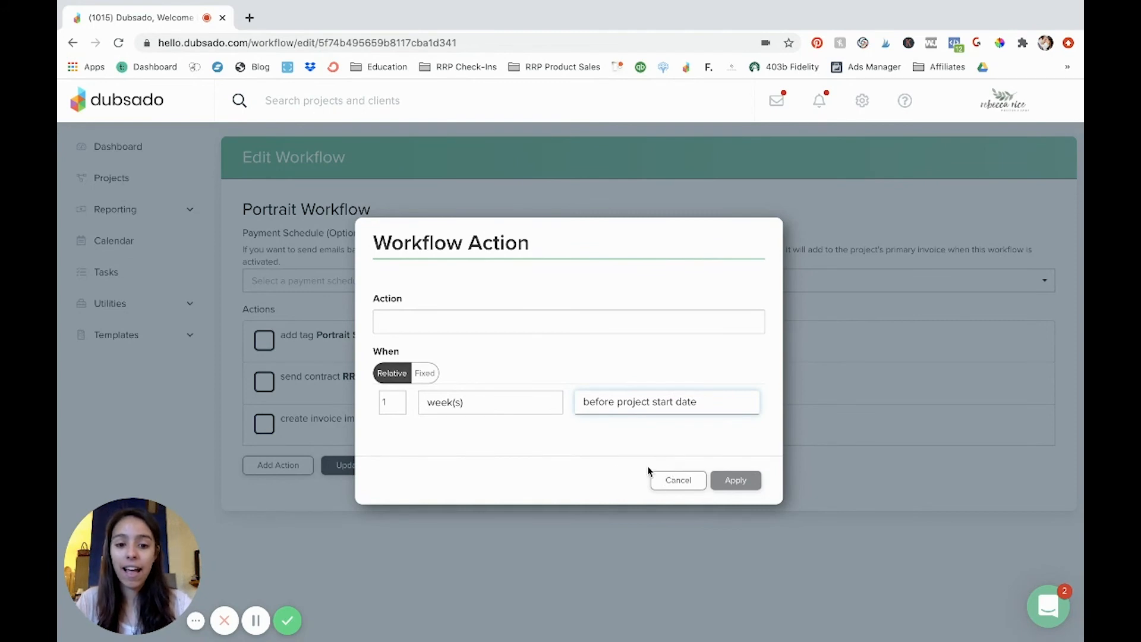
mouse_move(658, 572)
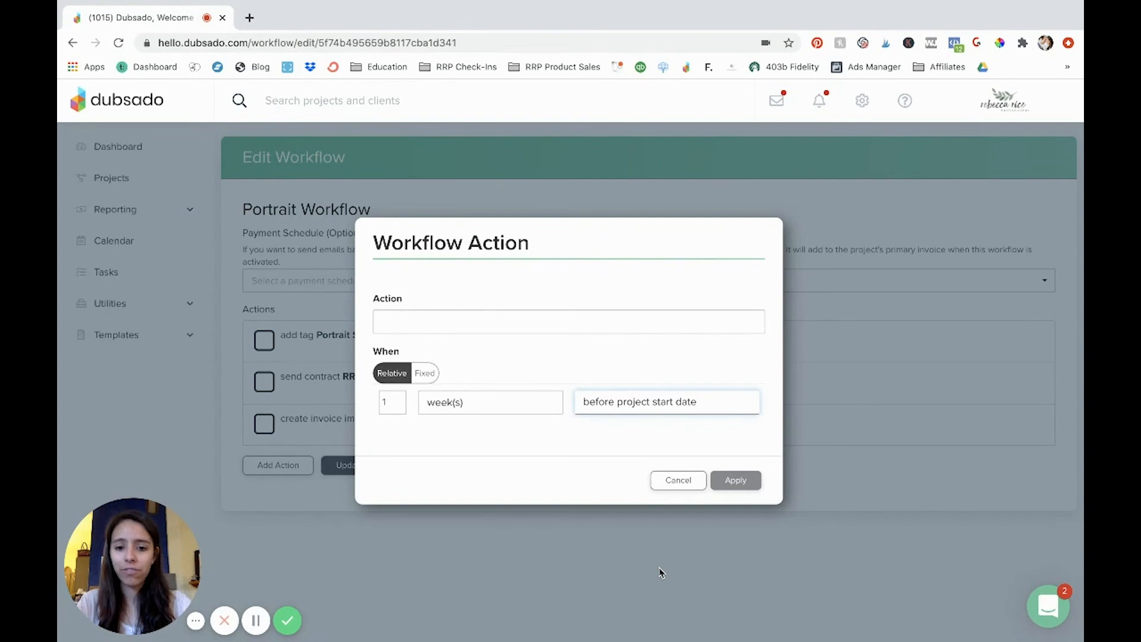
mouse_move(651, 572)
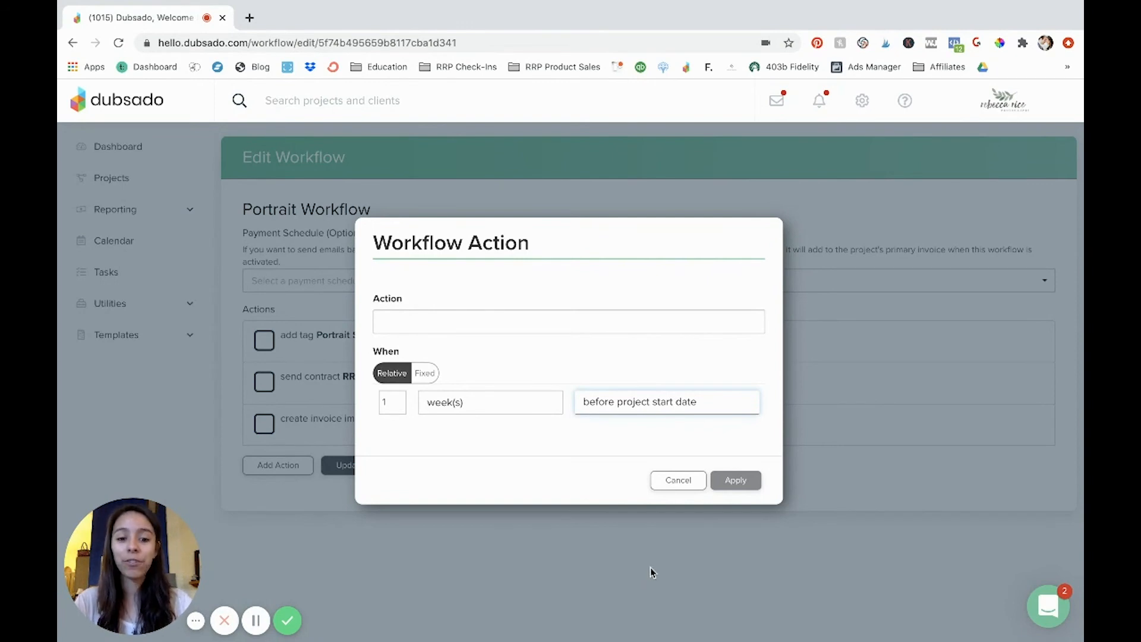
Change the fourth action's trigger to 1 week after form is not completed.
left_click(665, 401)
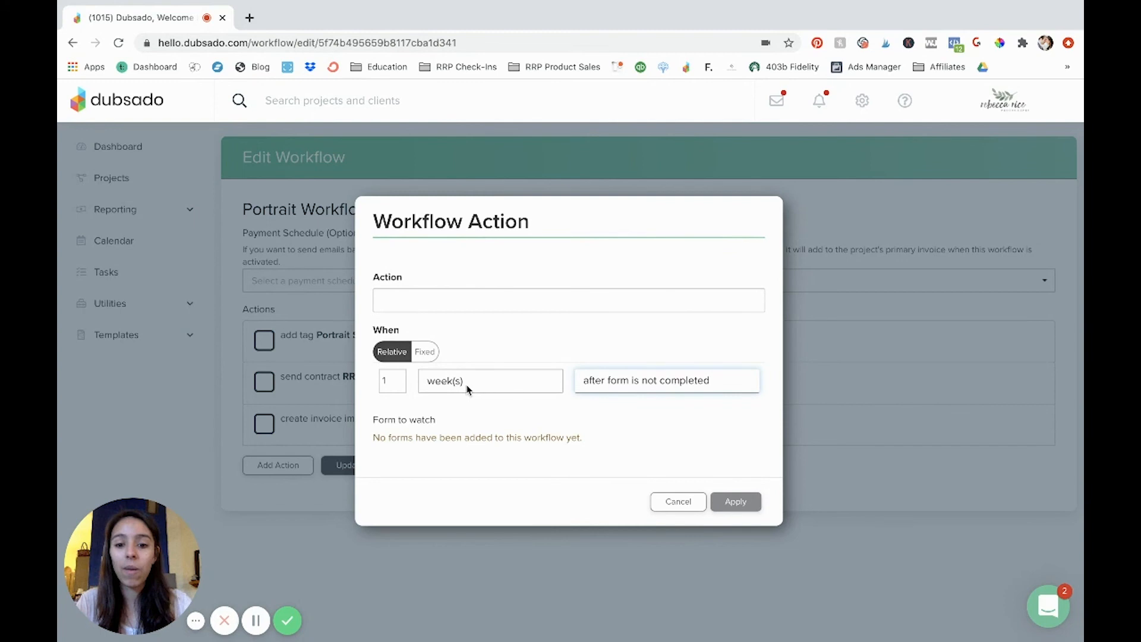
mouse_move(296, 354)
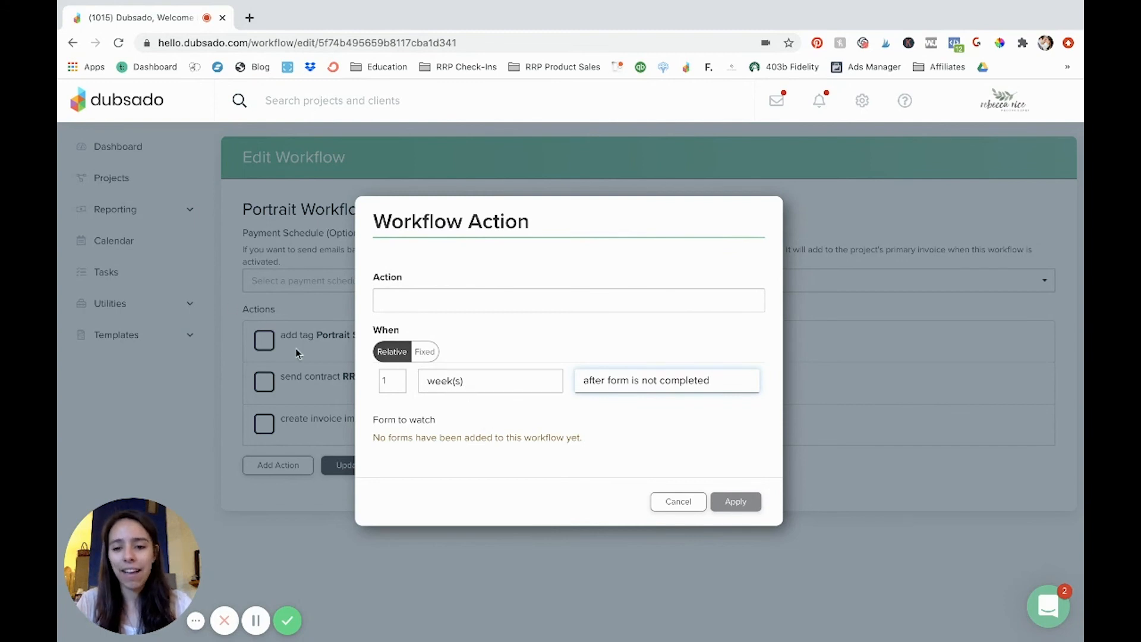
mouse_move(406, 268)
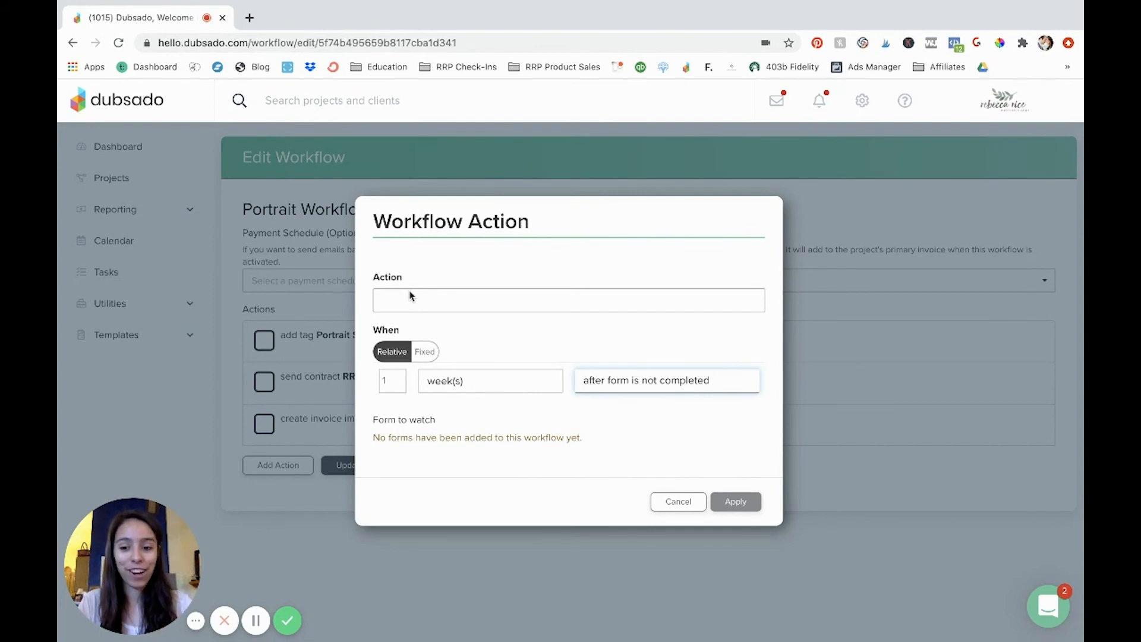
mouse_move(607, 422)
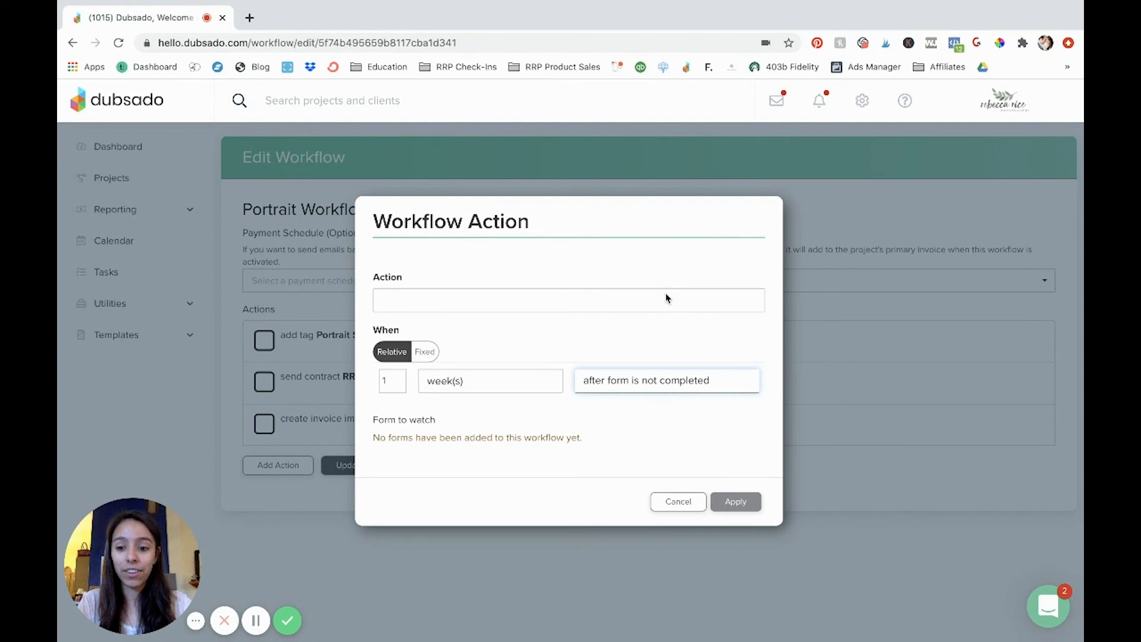
left_click(567, 300)
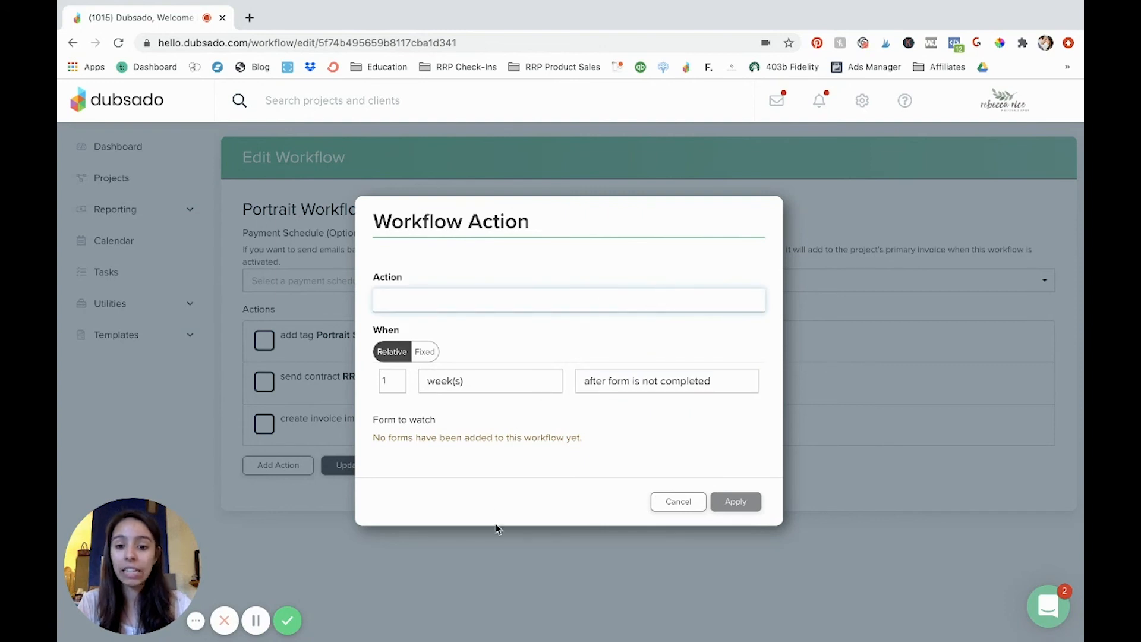
mouse_move(560, 258)
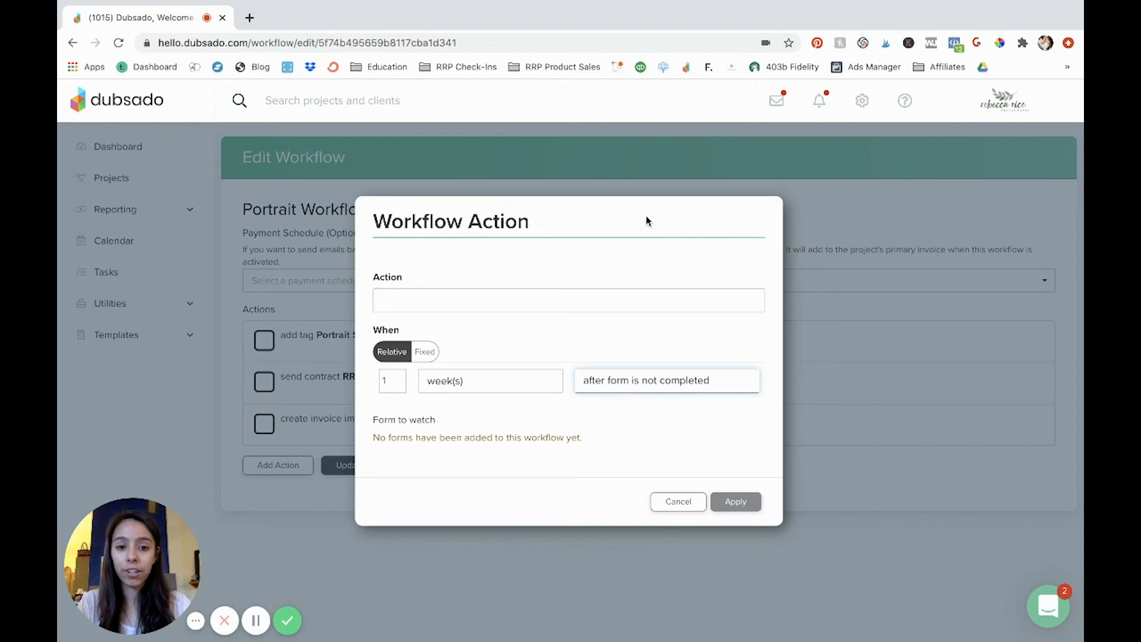
mouse_move(650, 451)
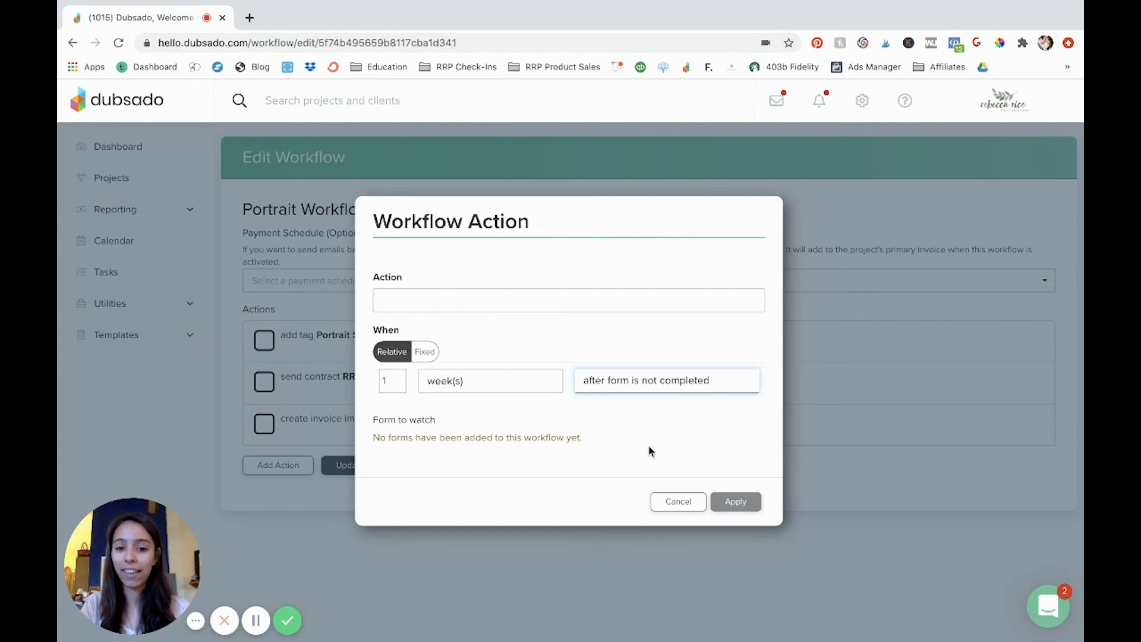
mouse_move(446, 421)
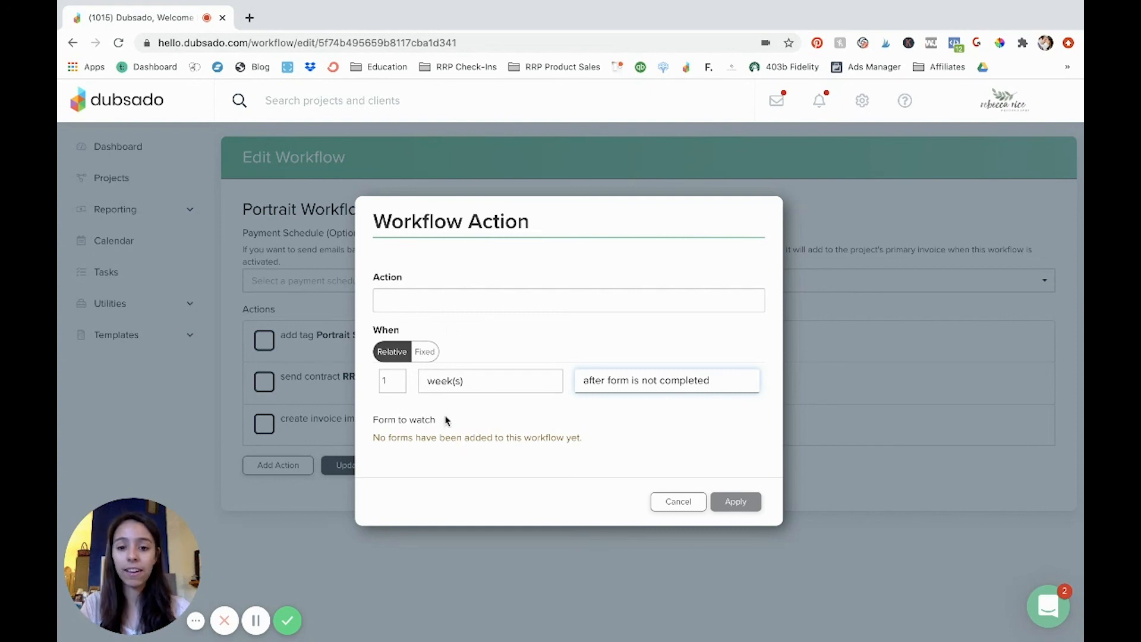
mouse_move(498, 422)
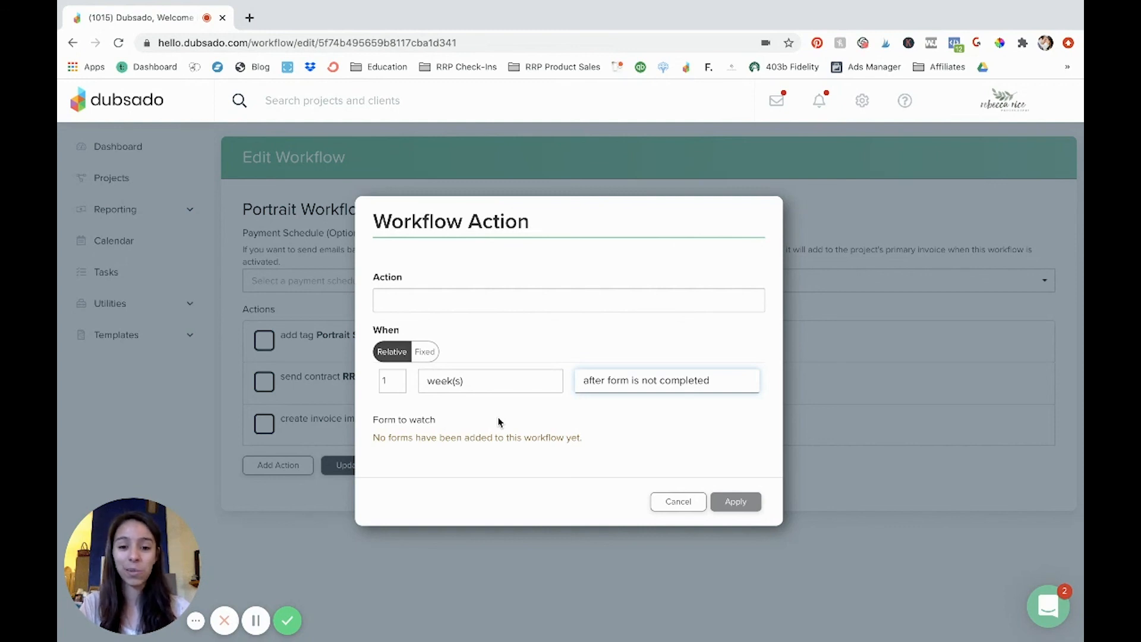
mouse_move(602, 452)
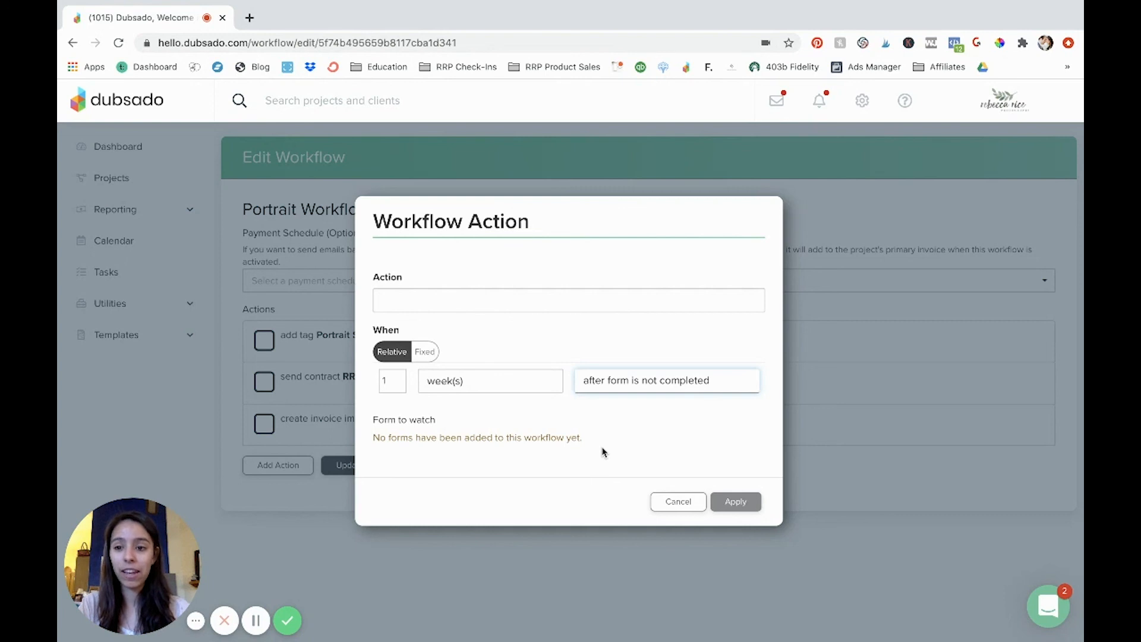
mouse_move(512, 432)
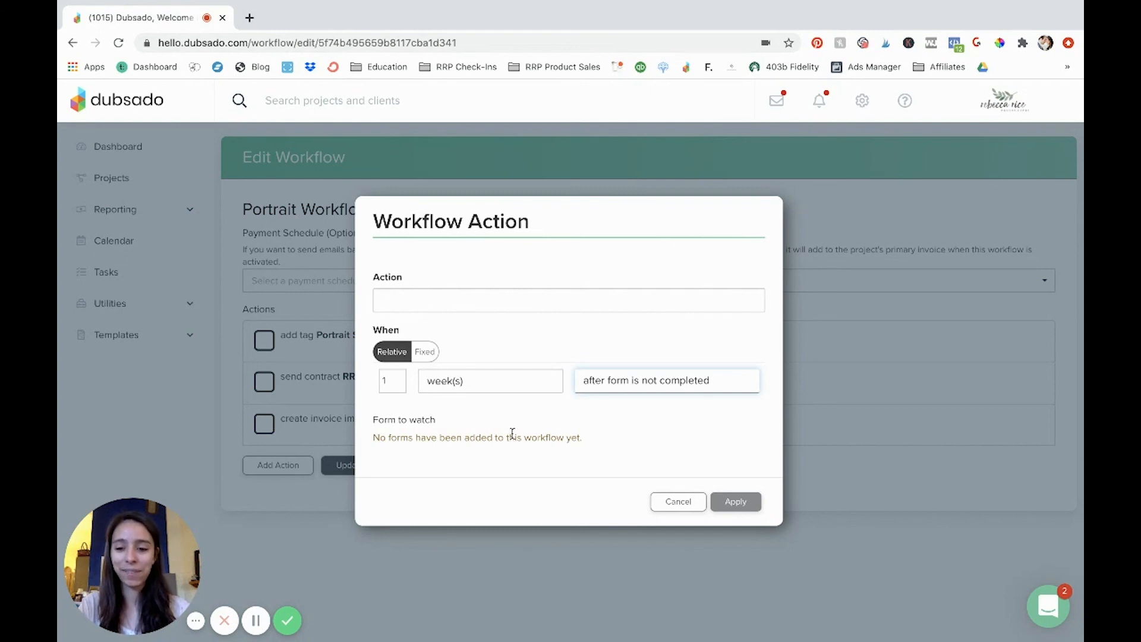
mouse_move(629, 450)
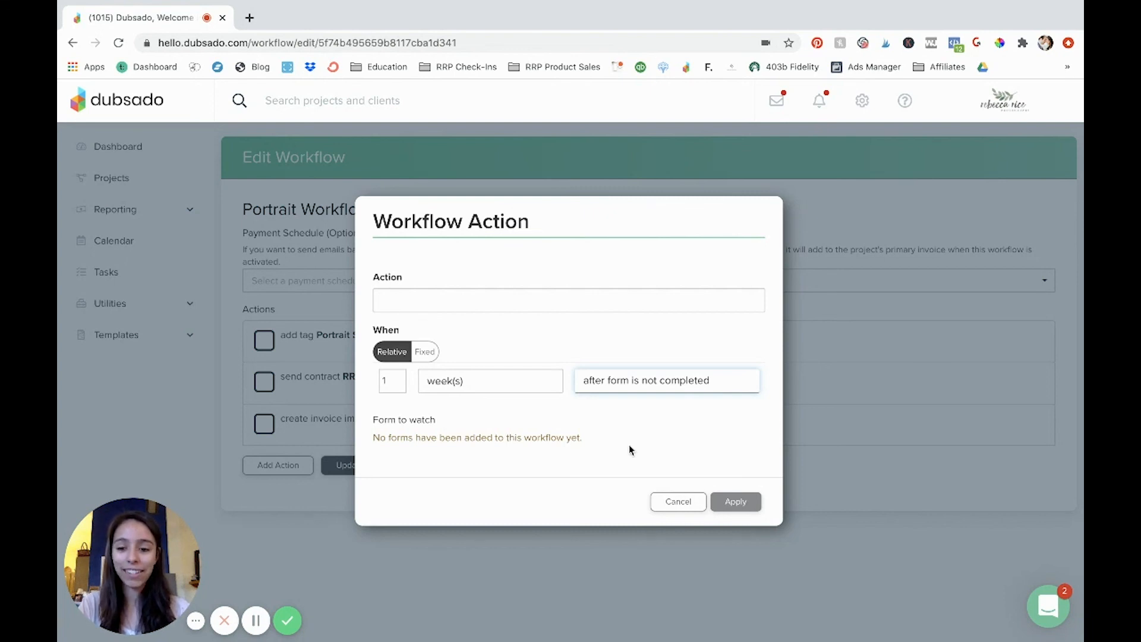
mouse_move(367, 561)
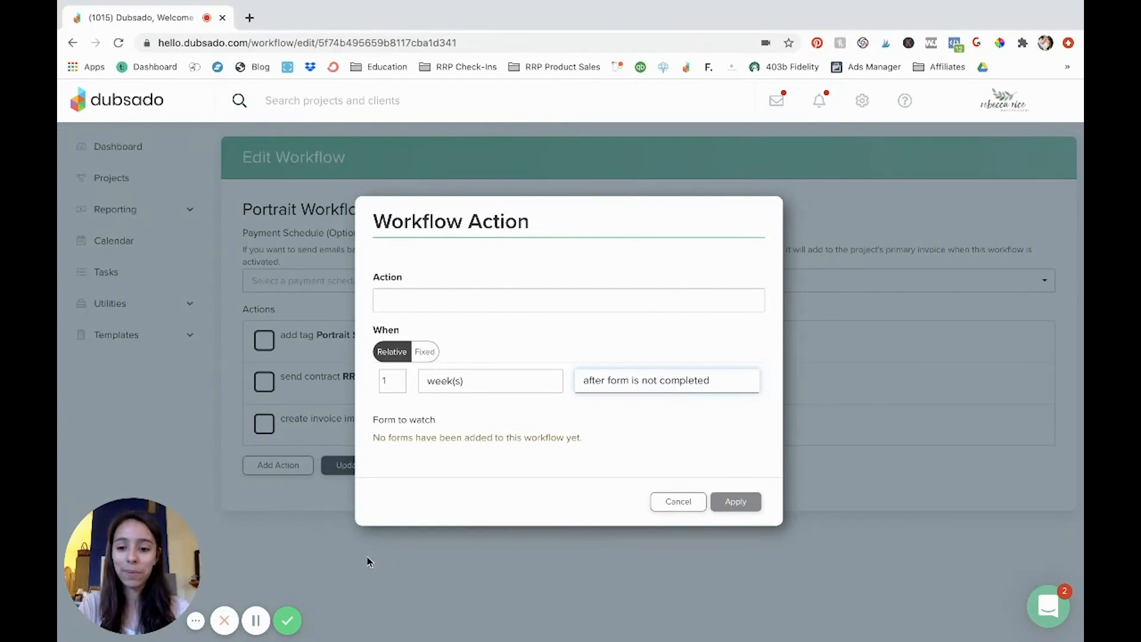
mouse_move(314, 581)
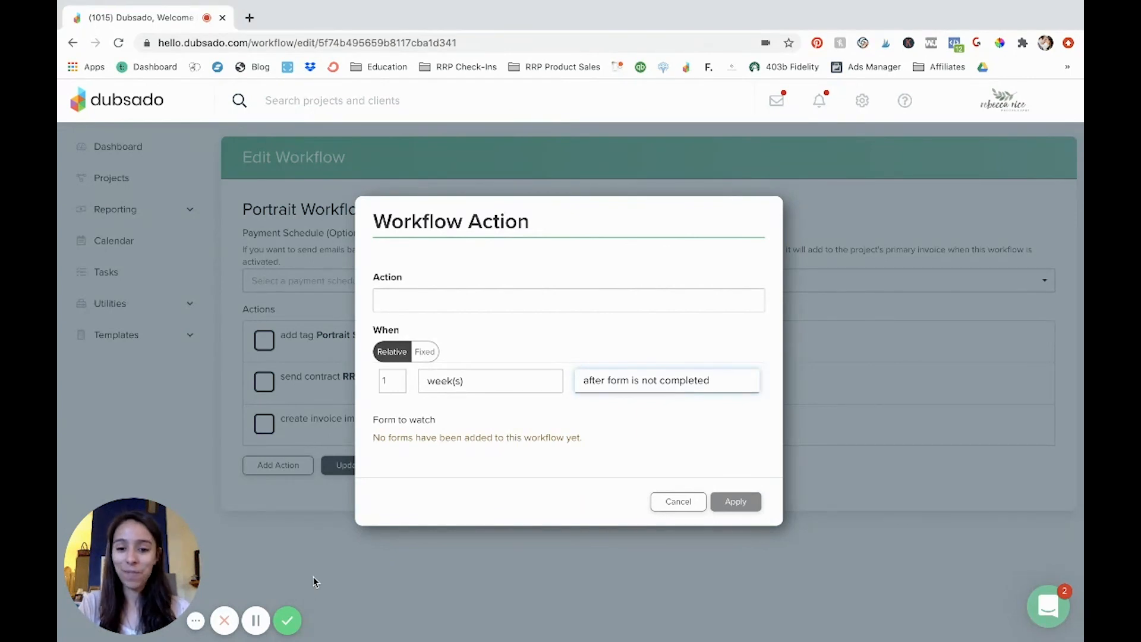